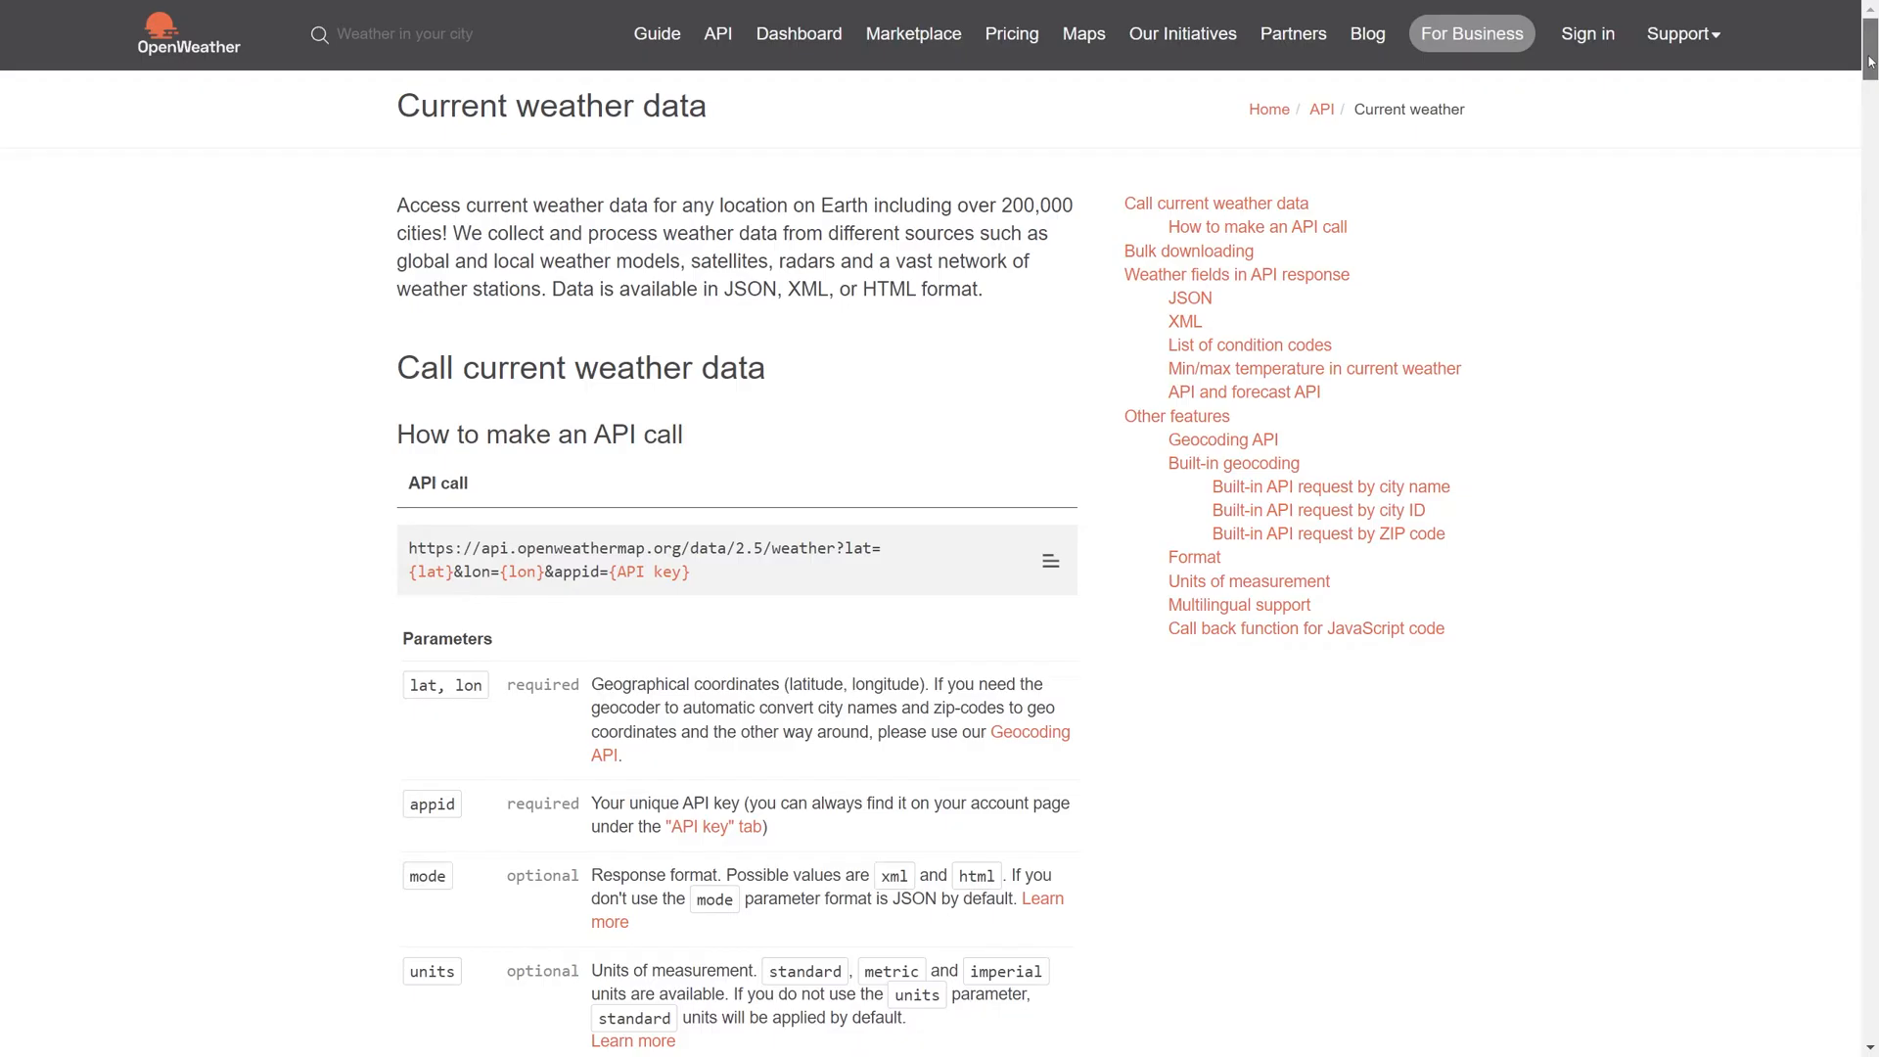
# Scroll the Current weather data docs down to the example JSON response with the main.temp field.
pyautogui.scroll(-3)
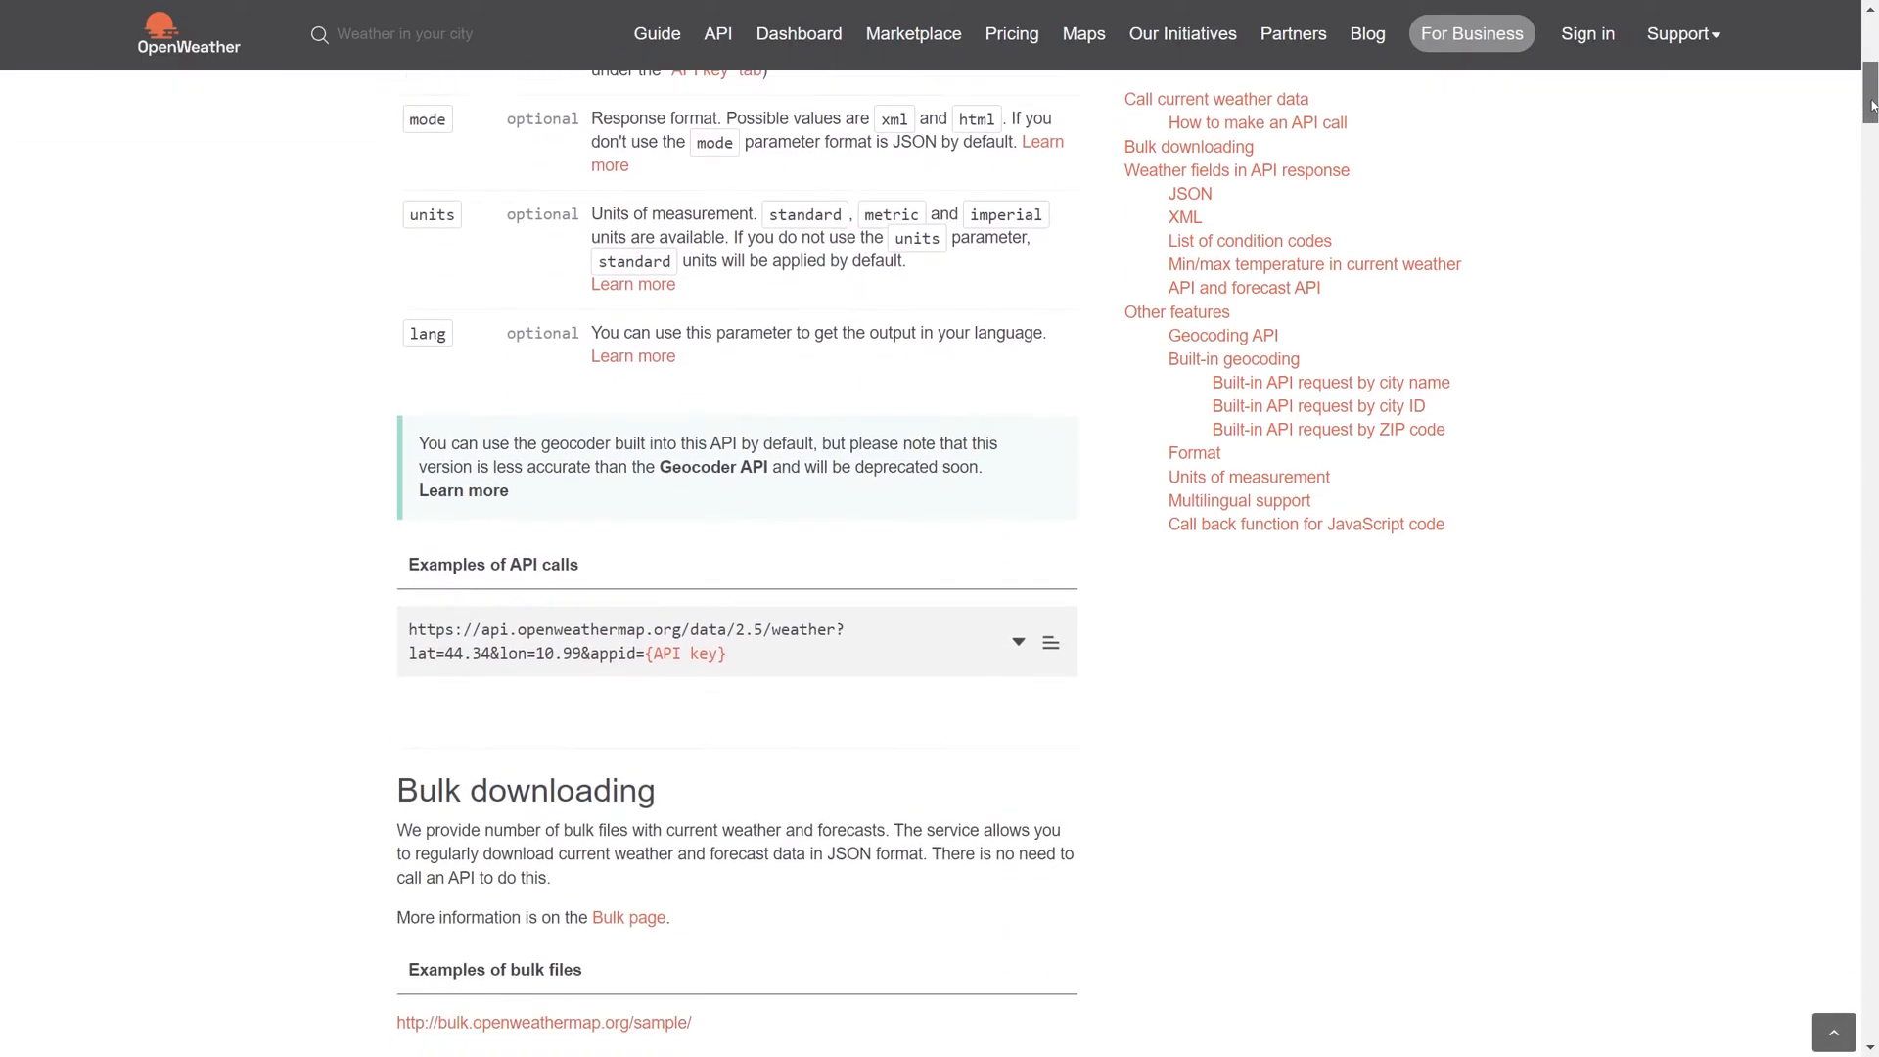
pyautogui.scroll(-3)
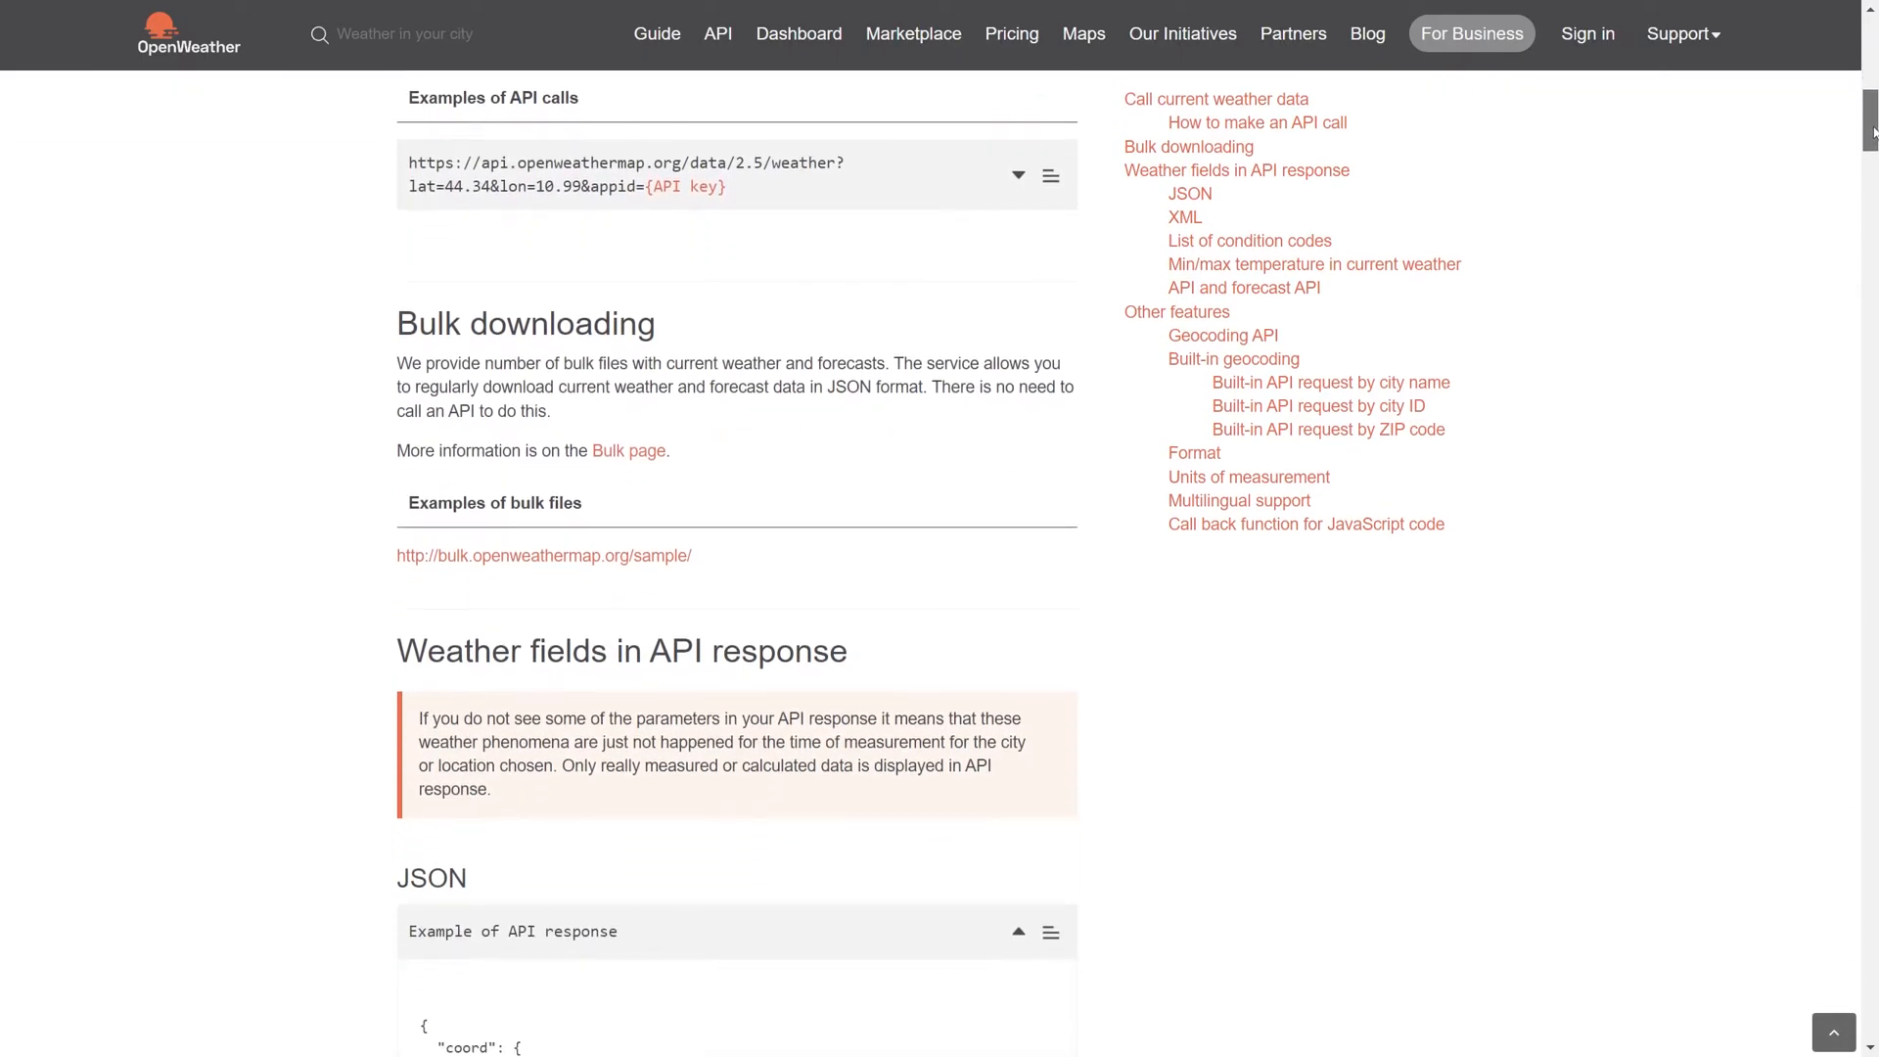
pyautogui.scroll(-3)
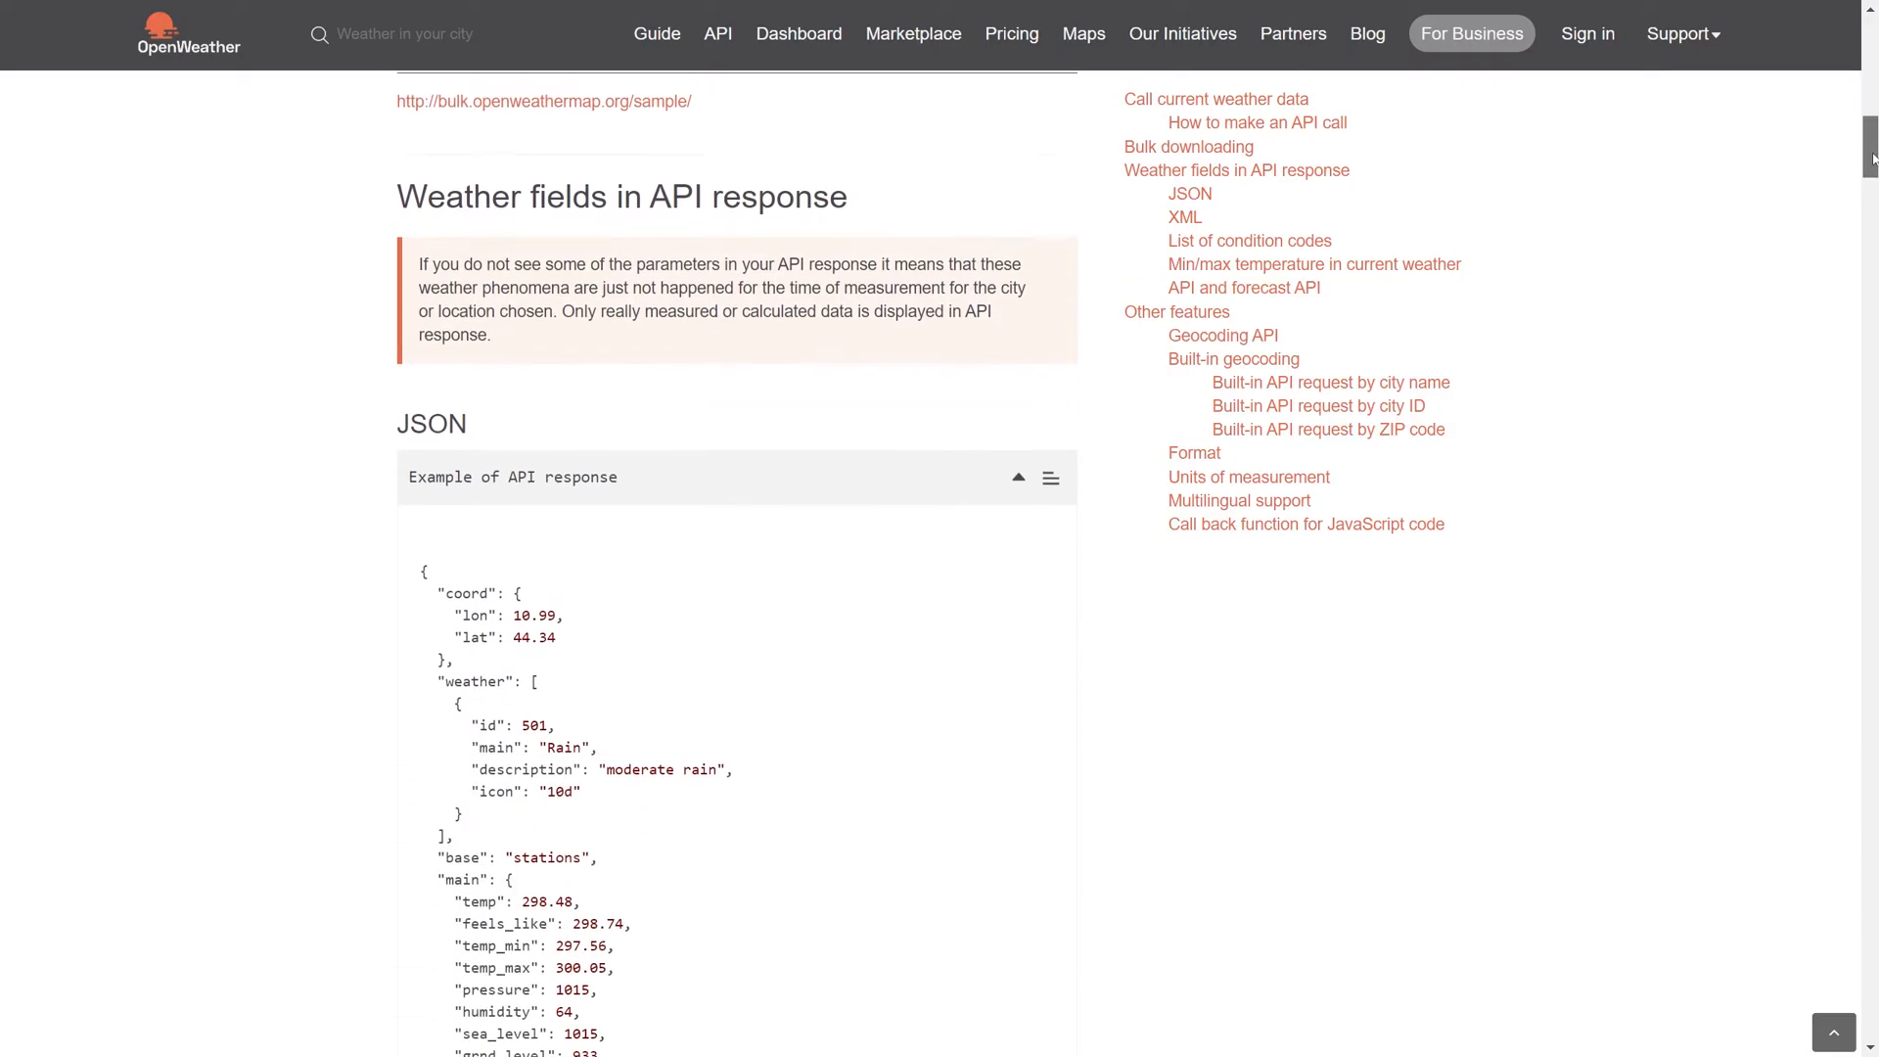
pyautogui.scroll(-3)
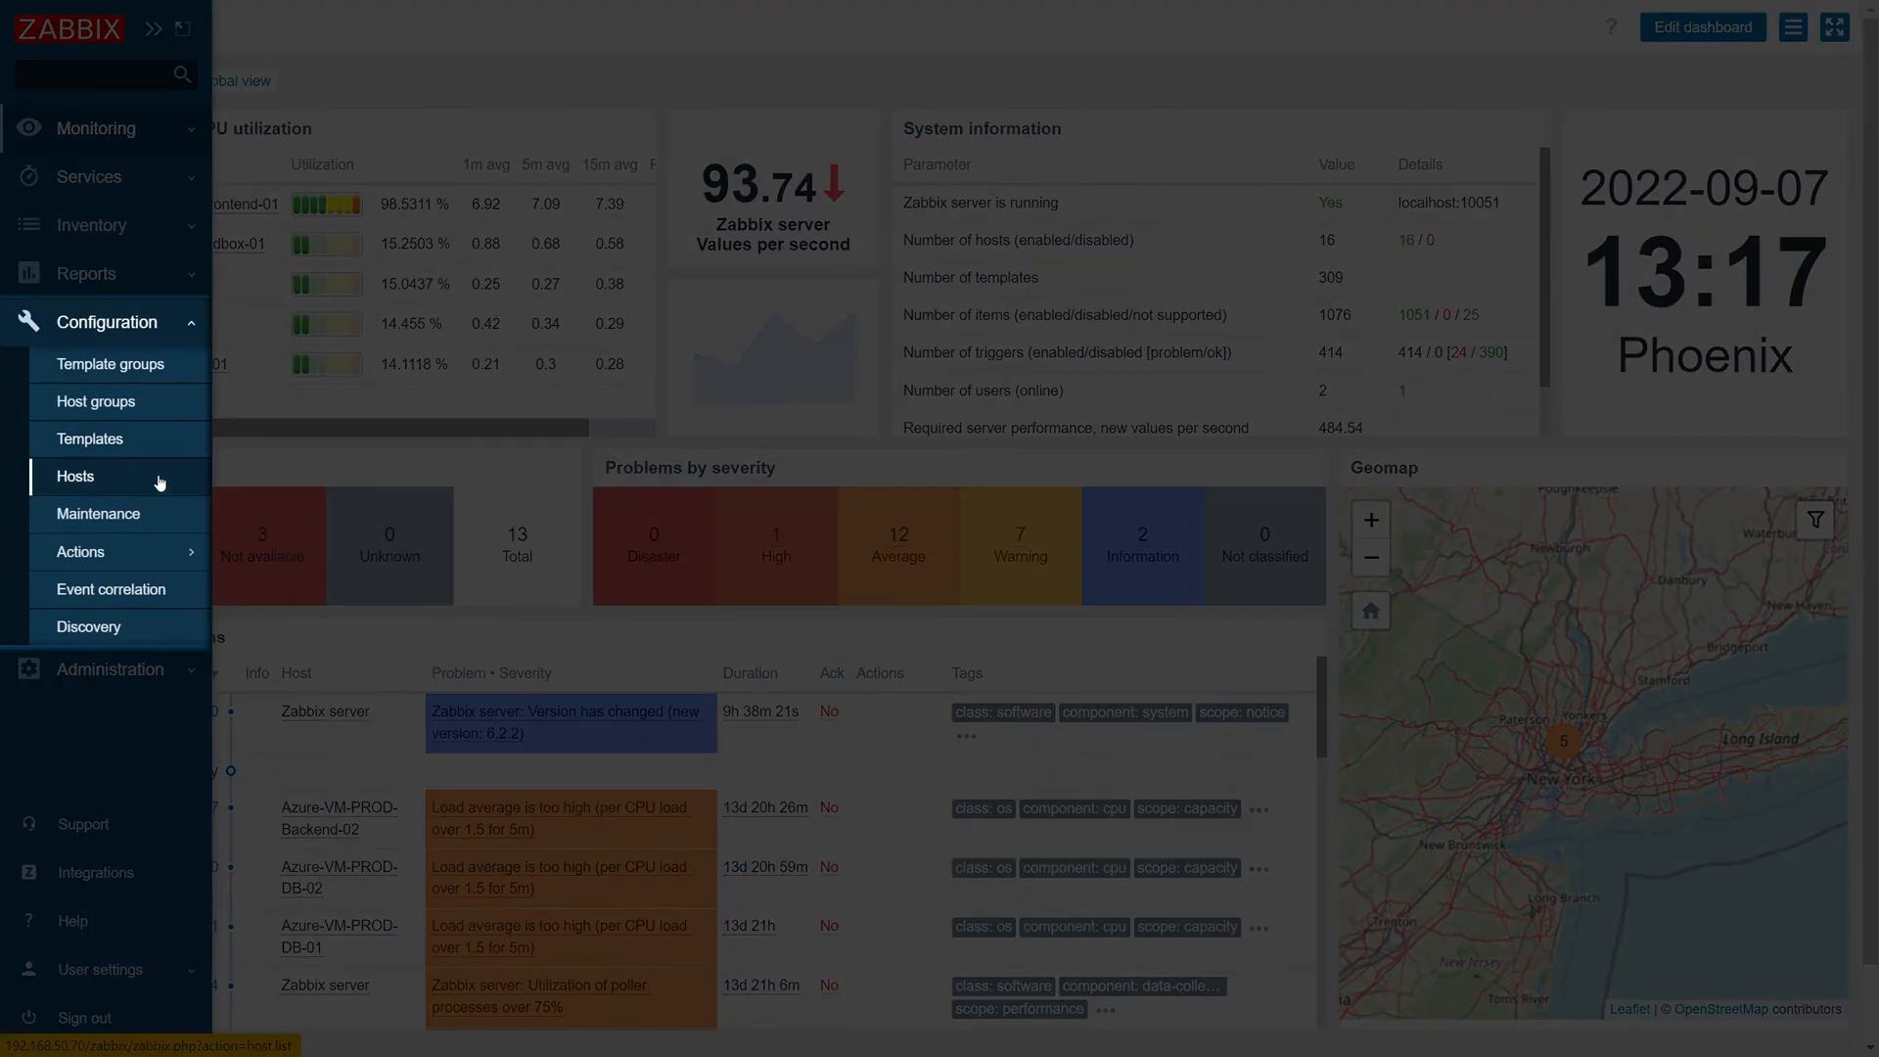
# Go to Configuration > Hosts and show the empty item list of the OpenWeatherMap SanFrancisco host.
pyautogui.click(75, 476)
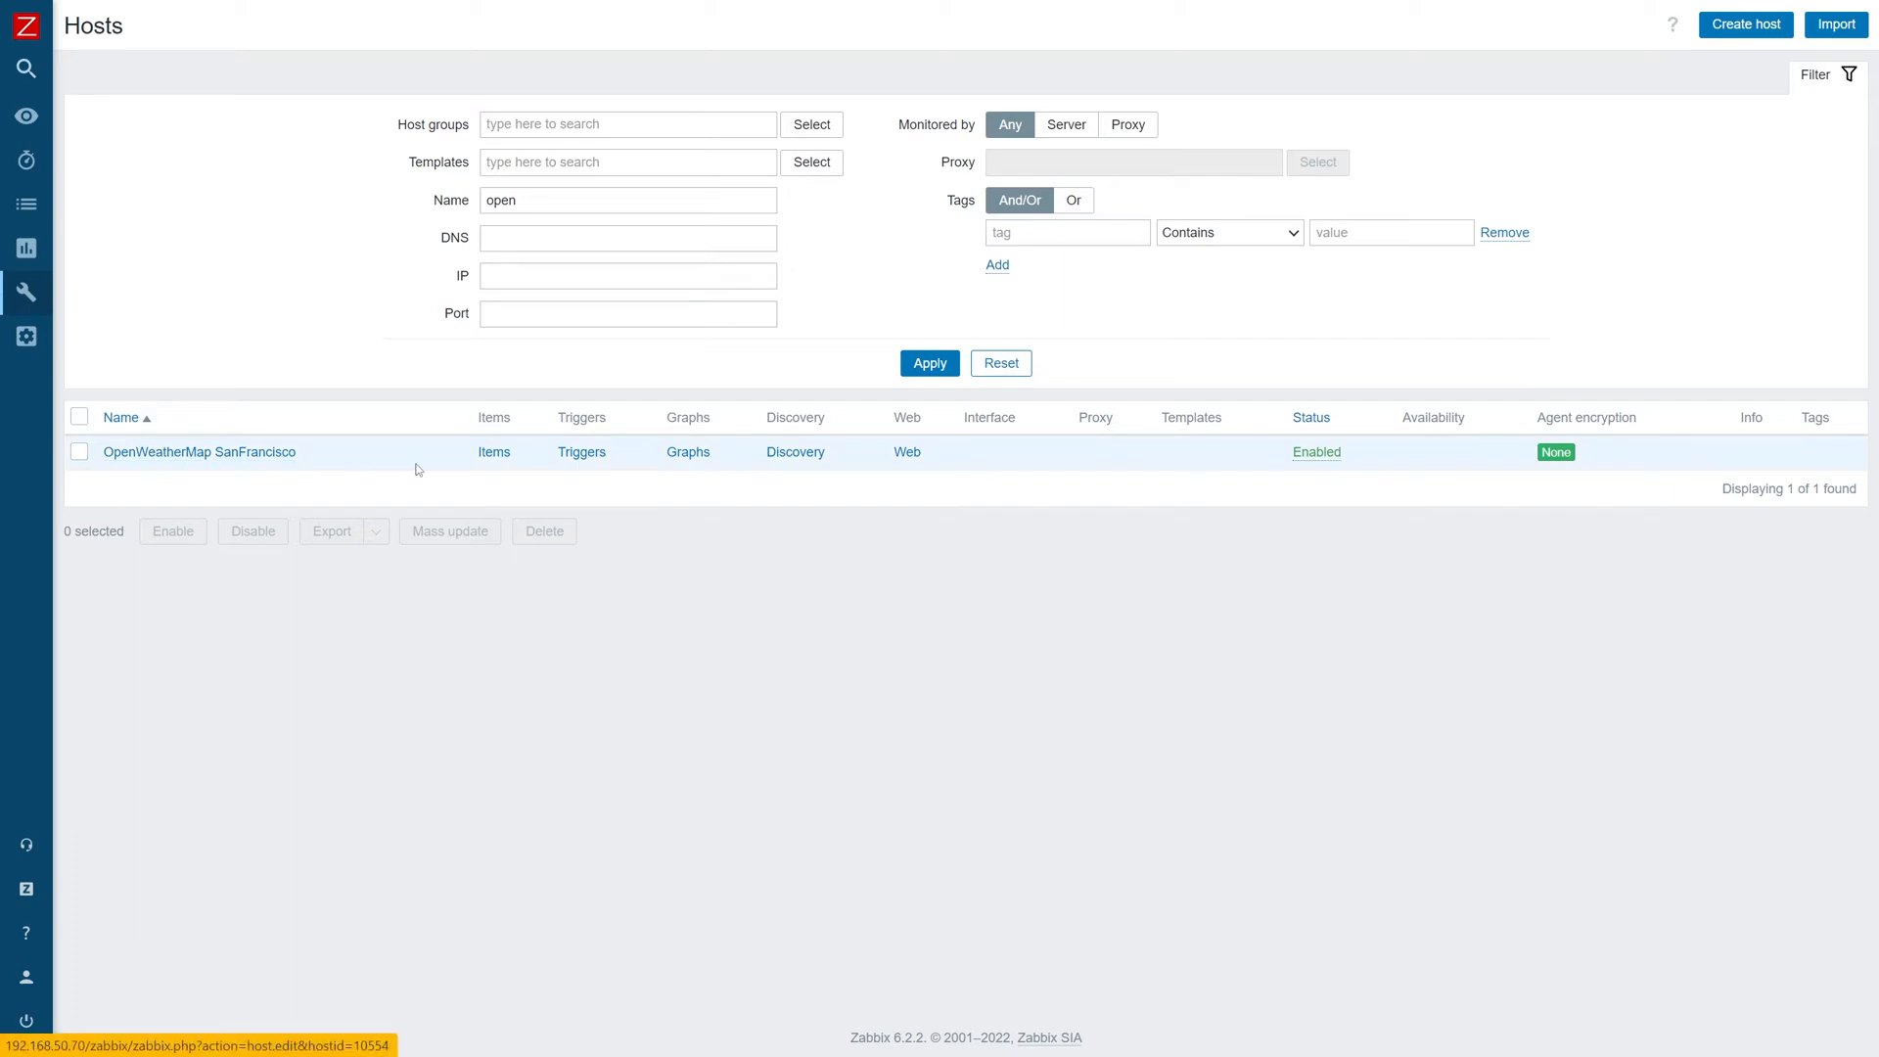
pyautogui.moveTo(484, 460)
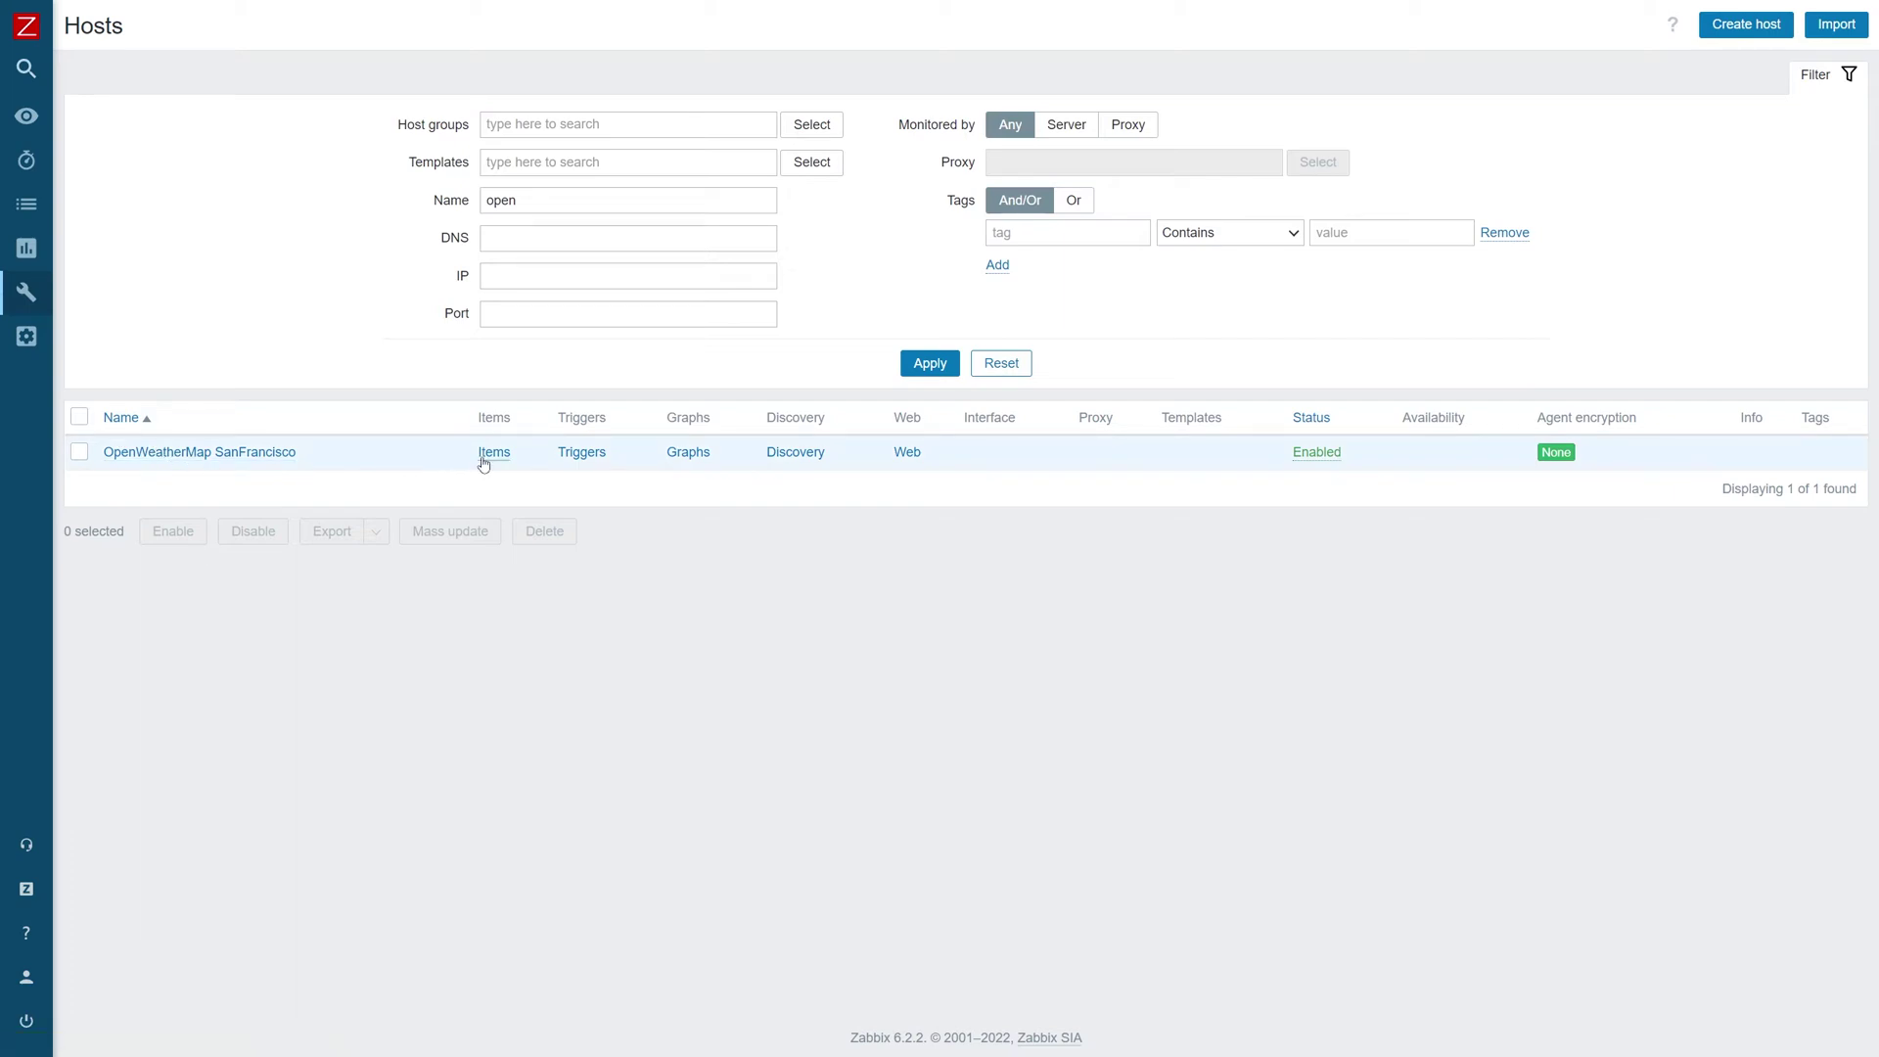
pyautogui.click(493, 452)
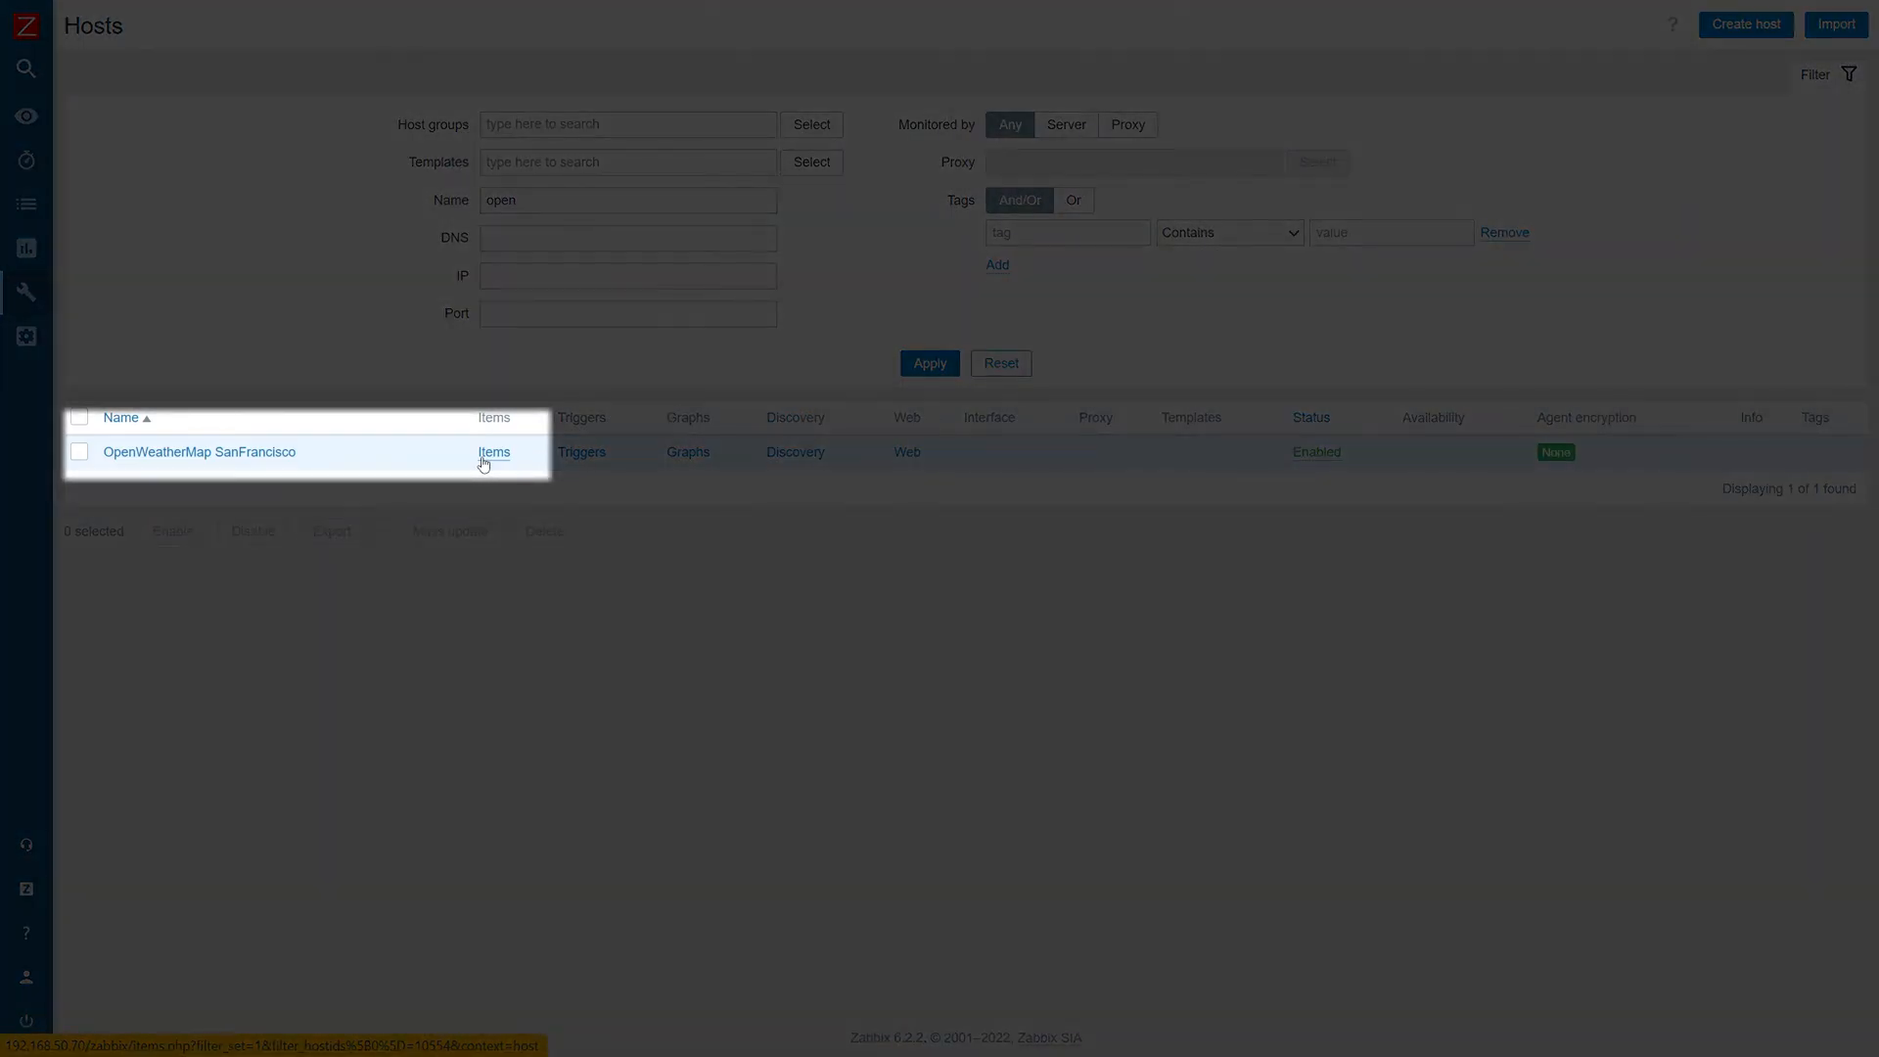
pyautogui.click(493, 452)
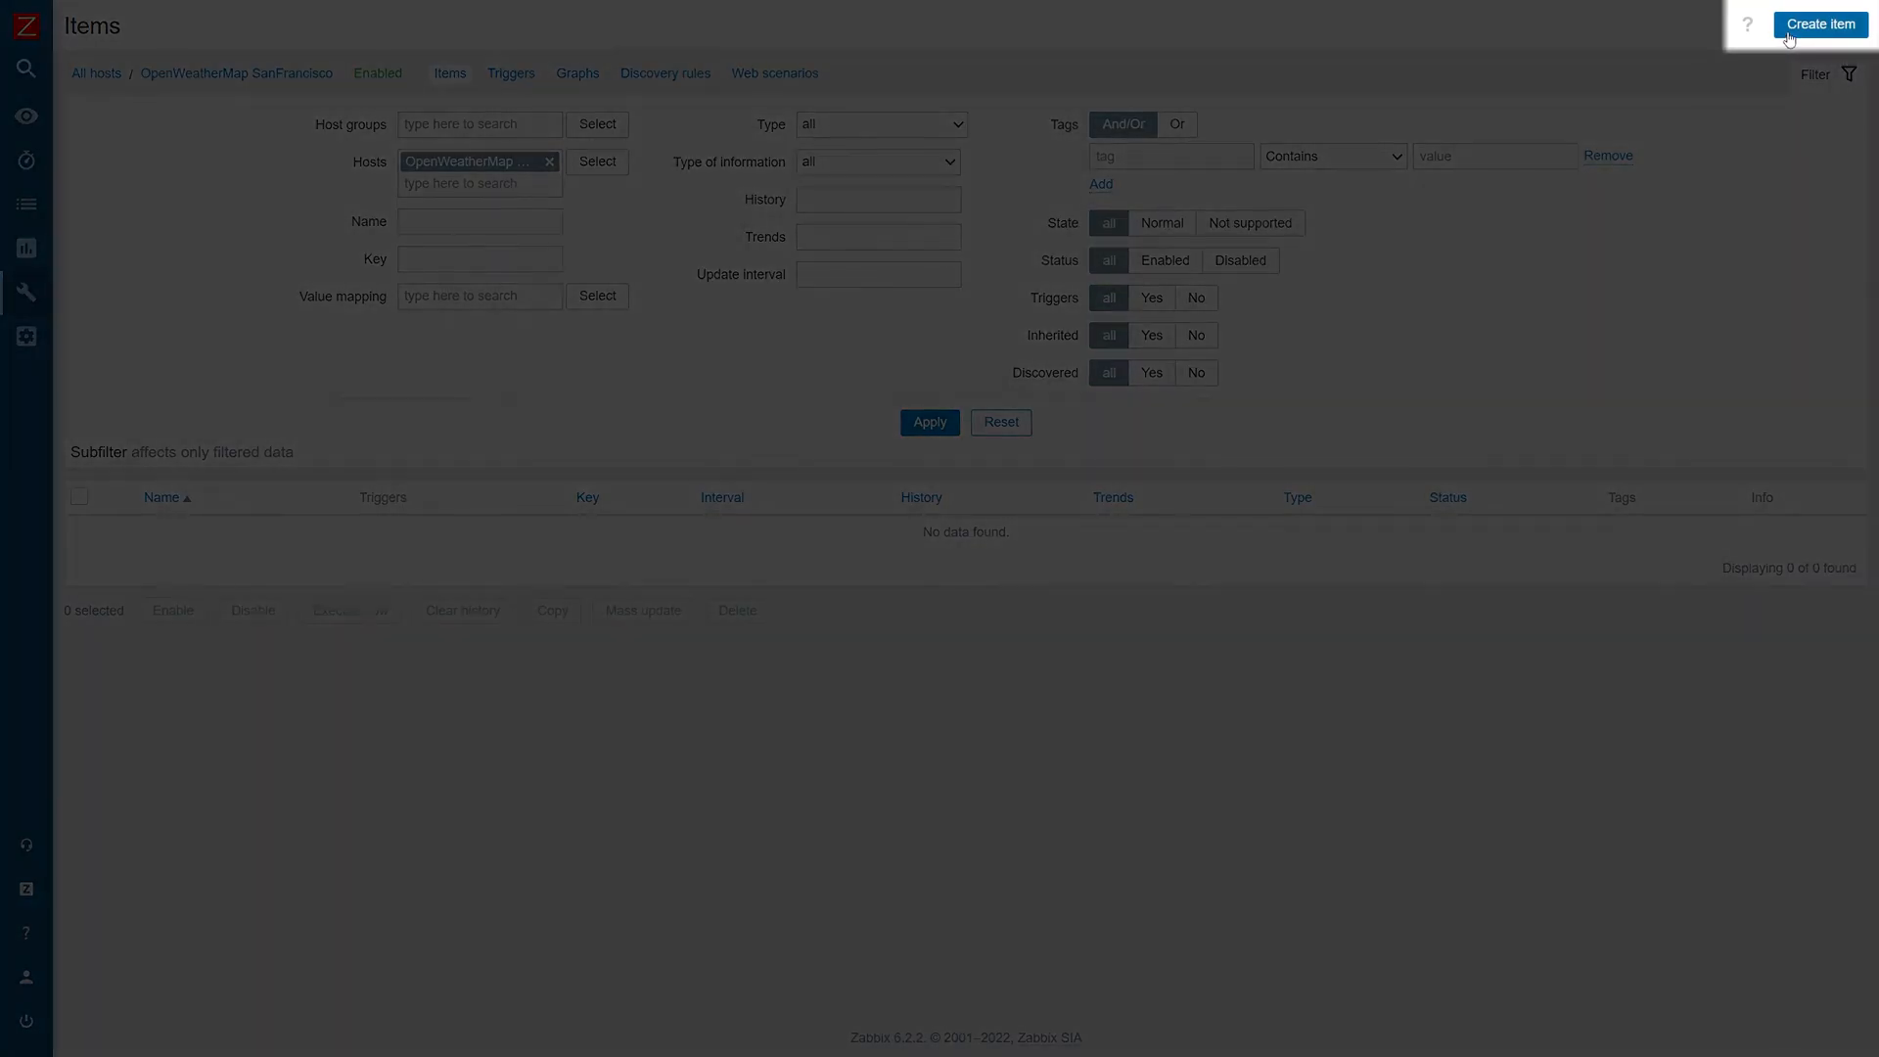
# Create a new item for the host and set its type to HTTP agent.
pyautogui.click(1820, 23)
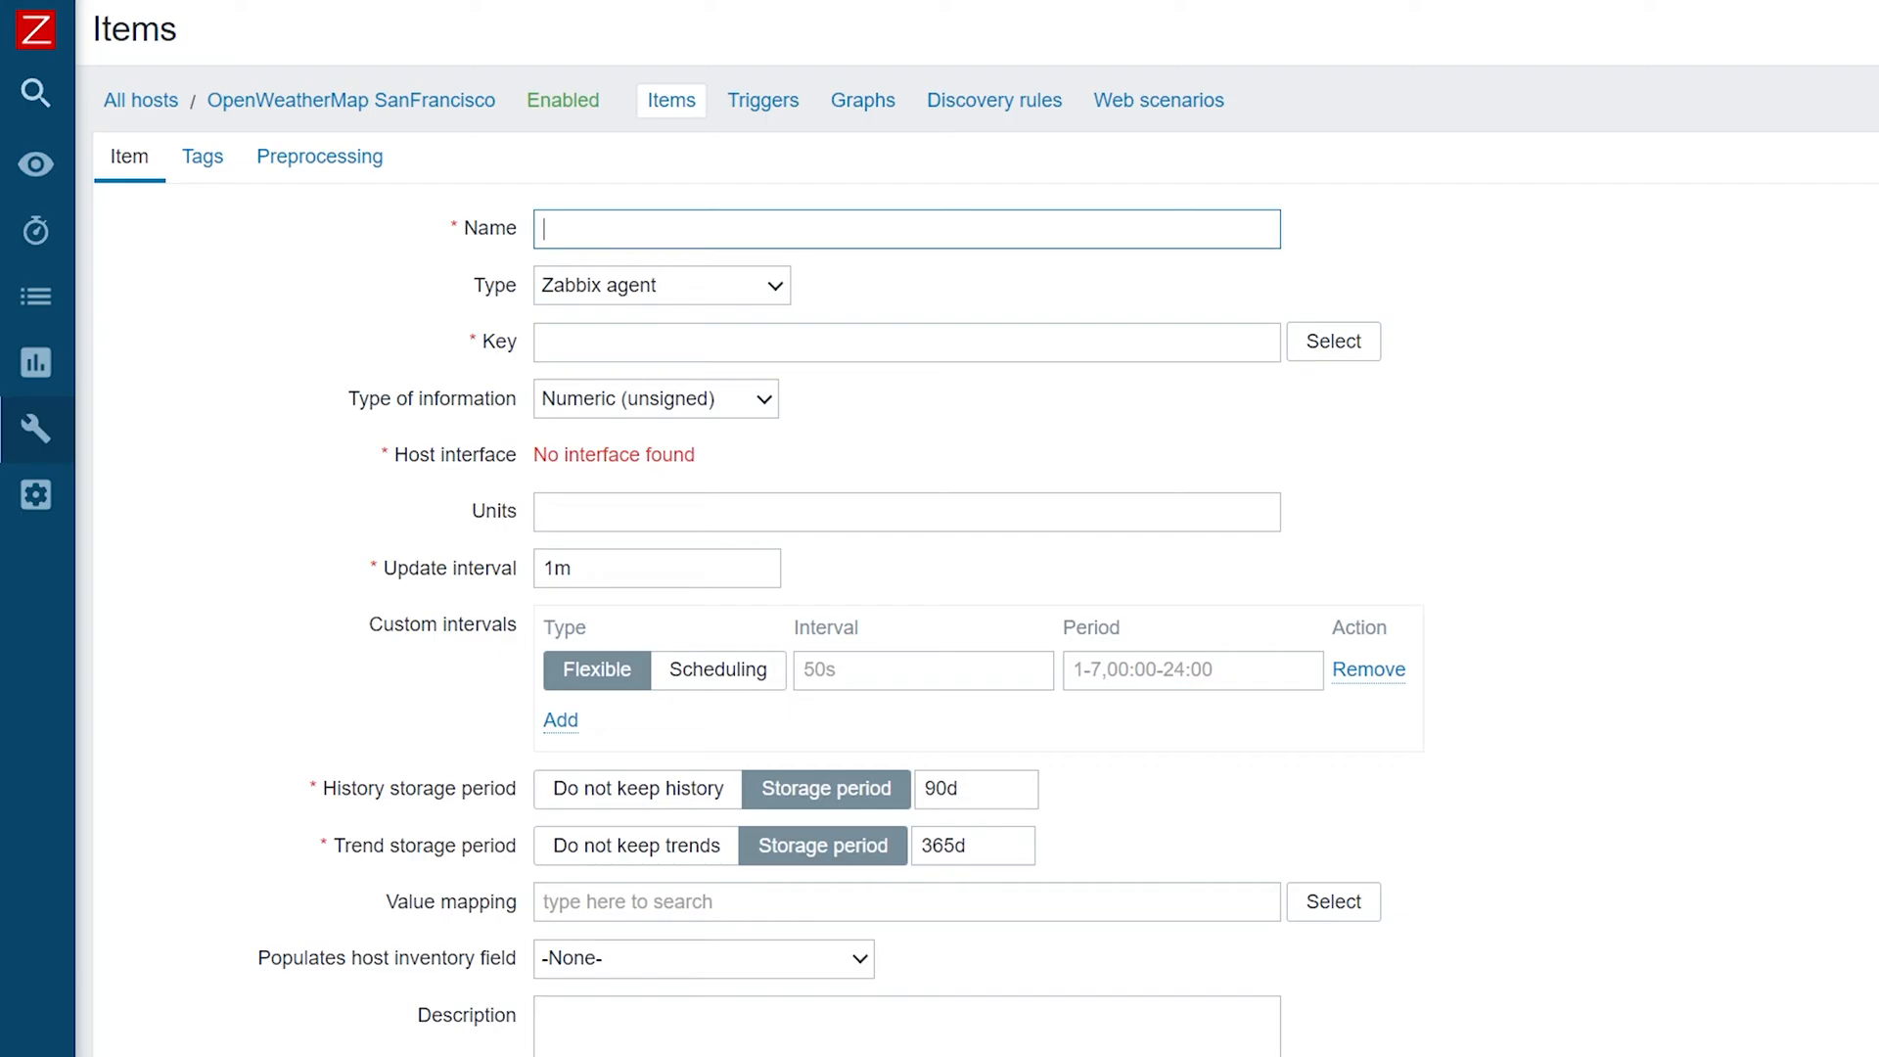
pyautogui.moveTo(772, 286)
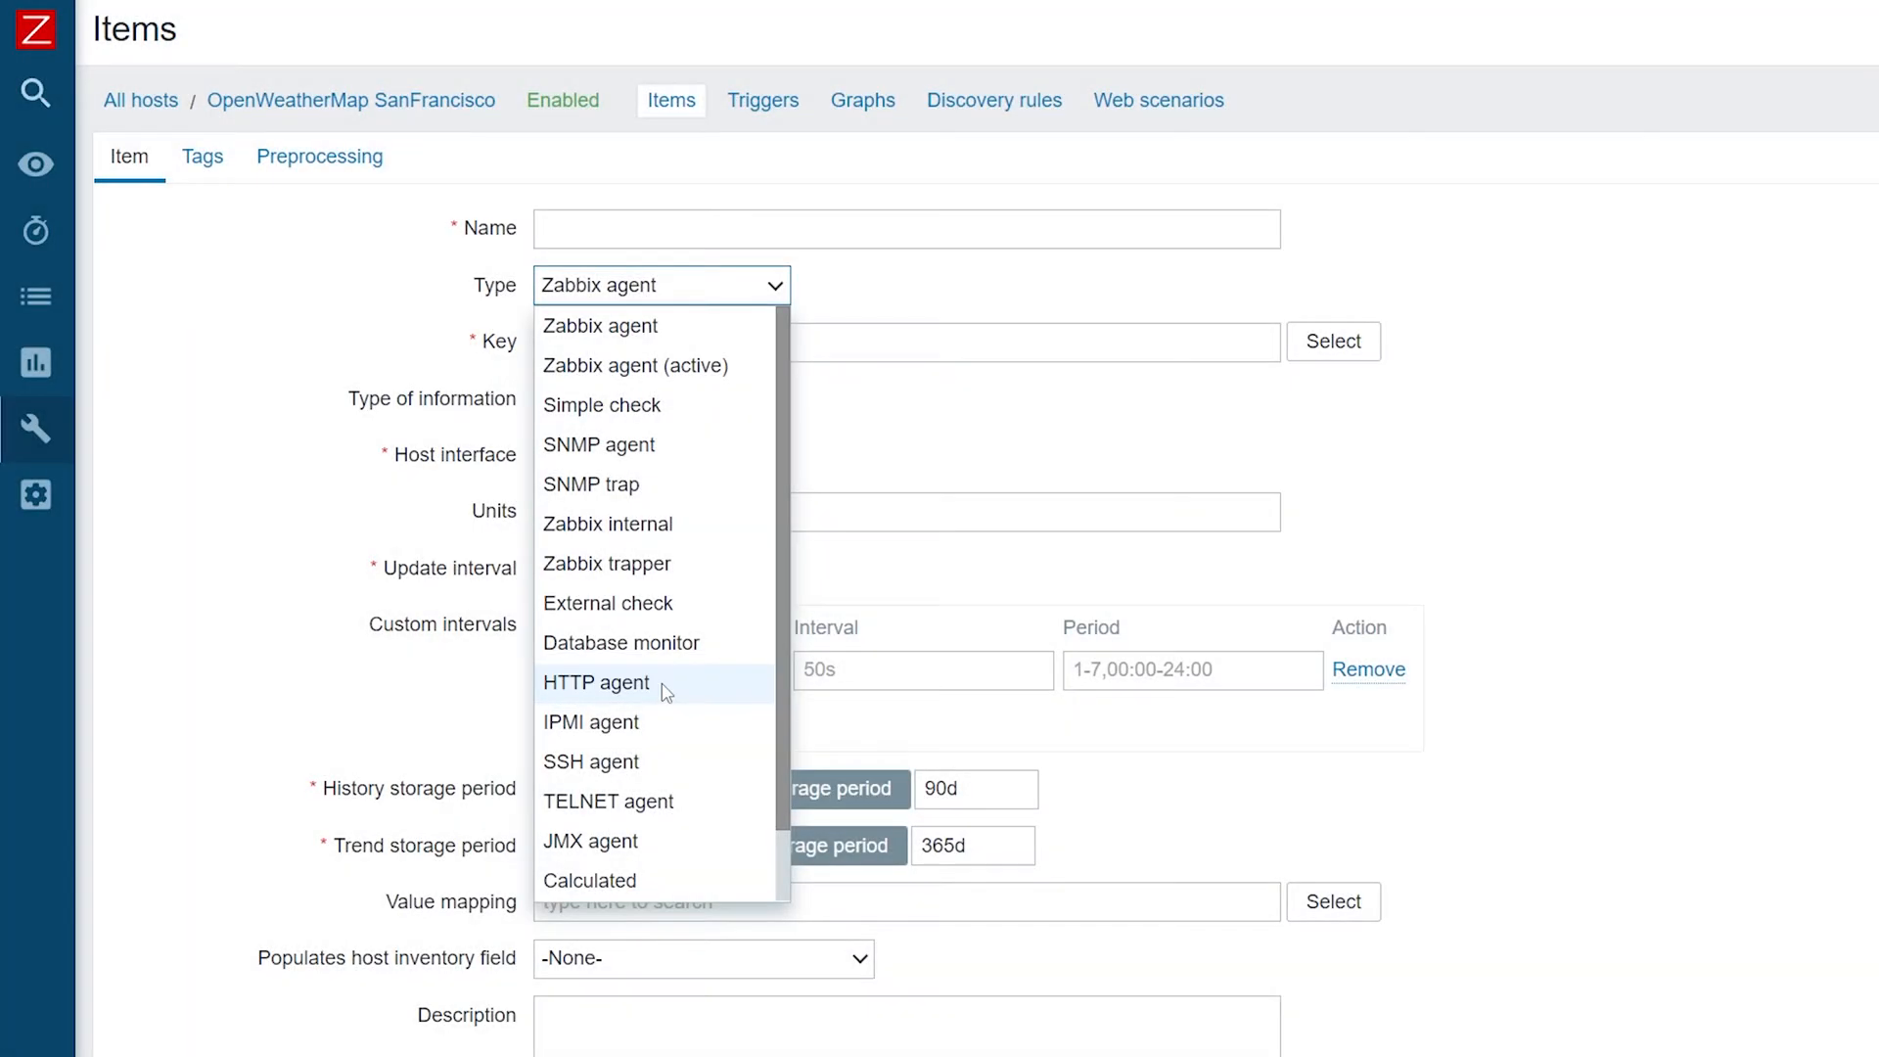
pyautogui.click(595, 683)
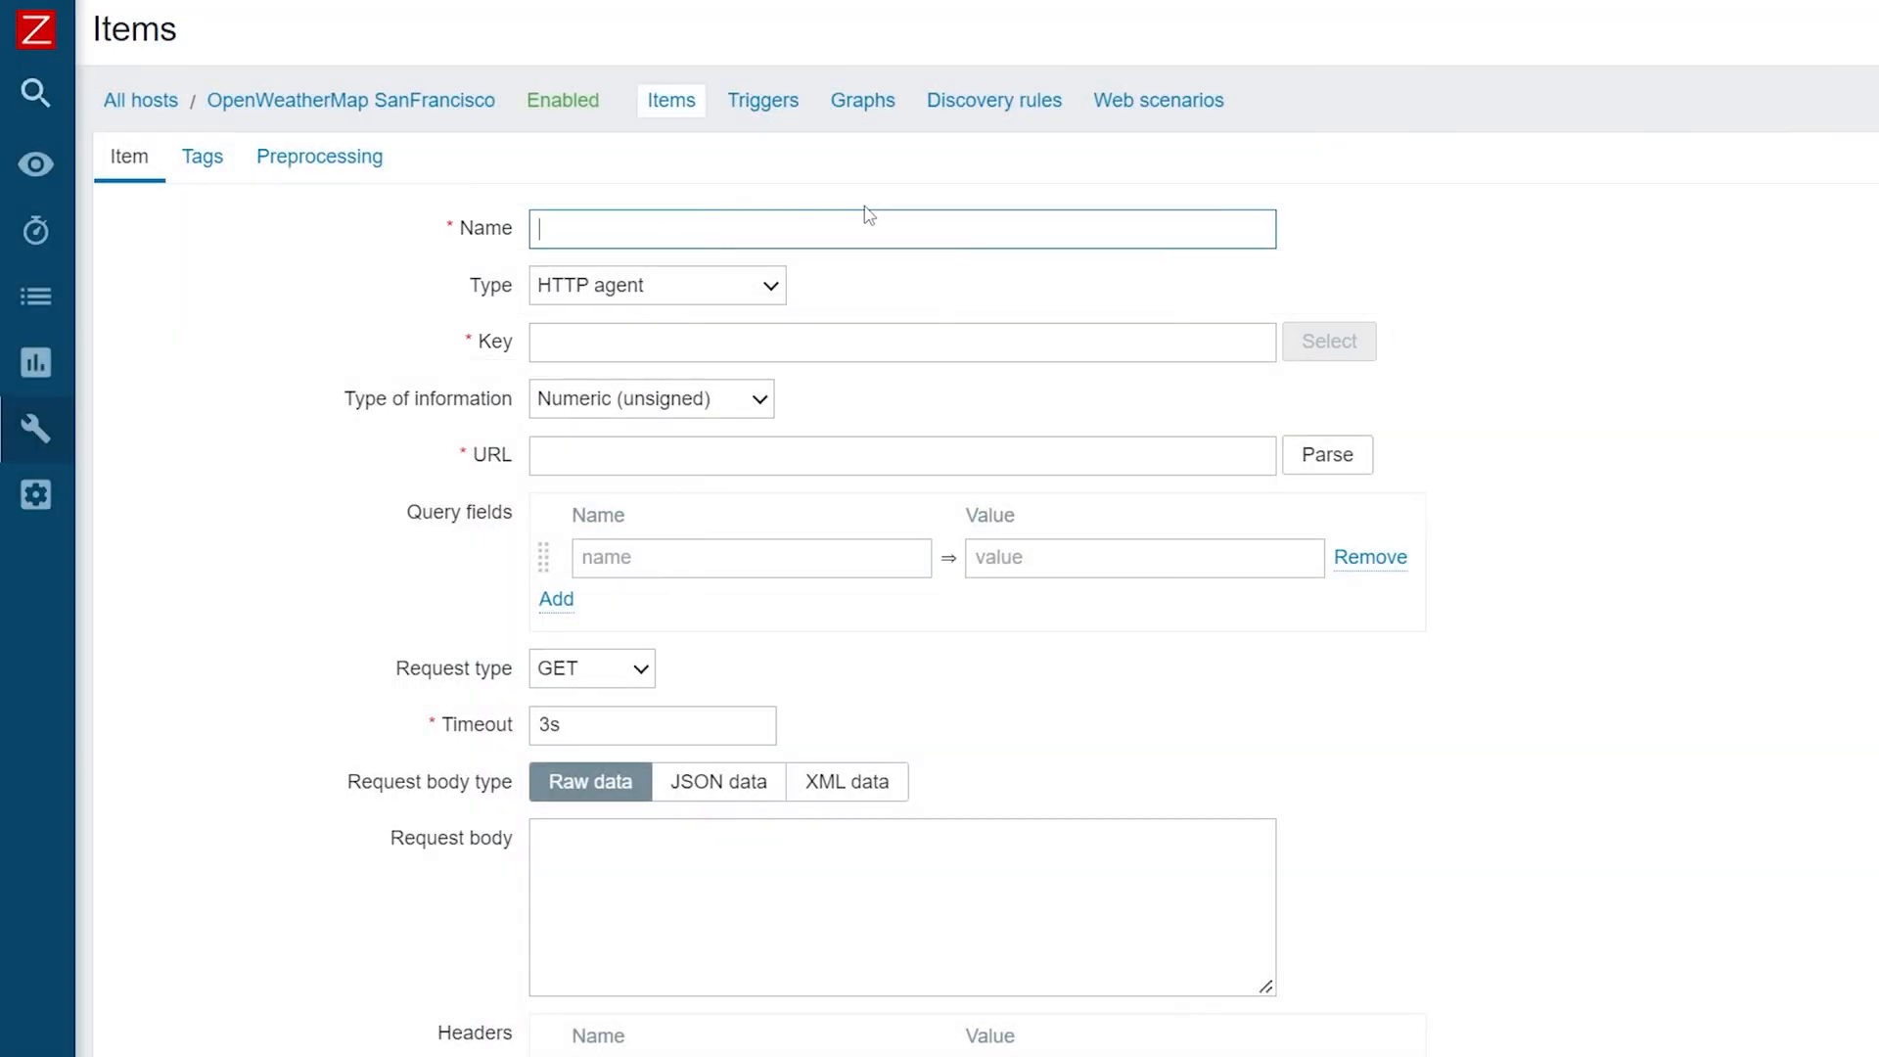
# Name the item 'Temperature in Kelvin' with key temperature[Kelvin].
pyautogui.write('Temperature i')
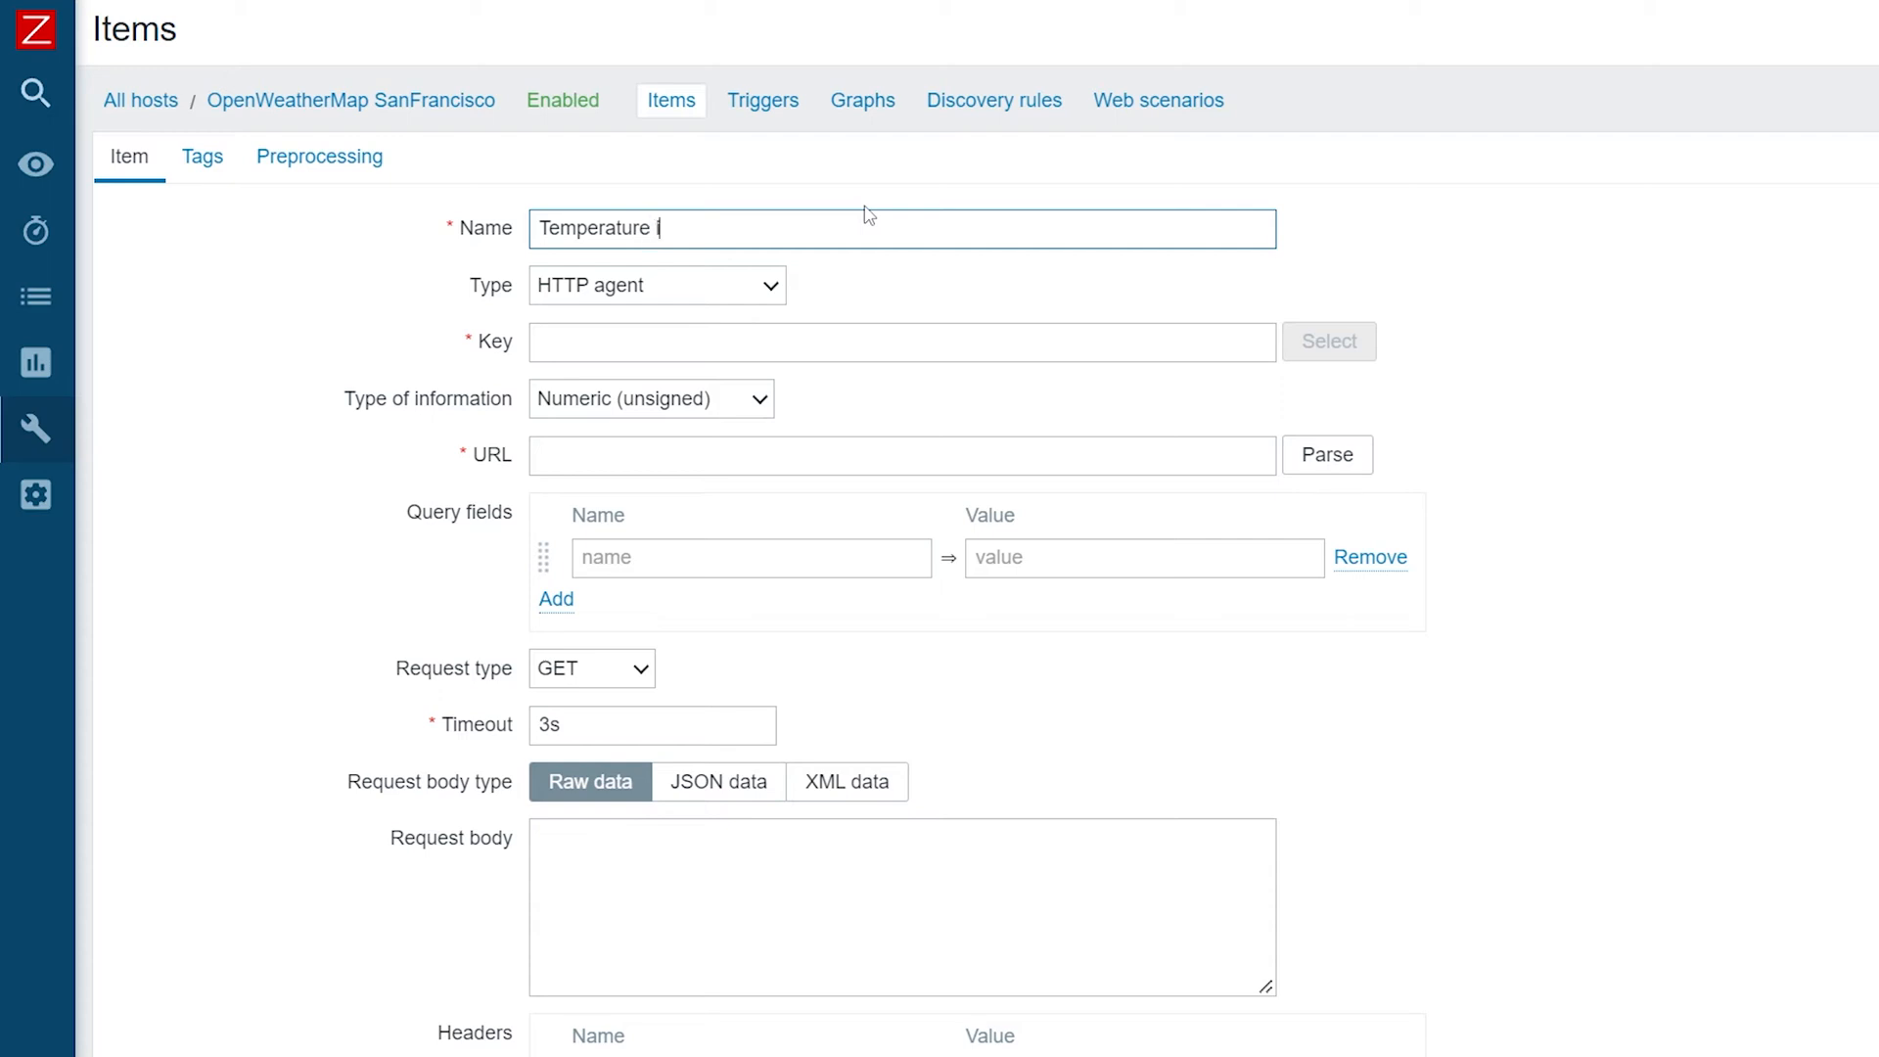
pyautogui.write('n Kelvin')
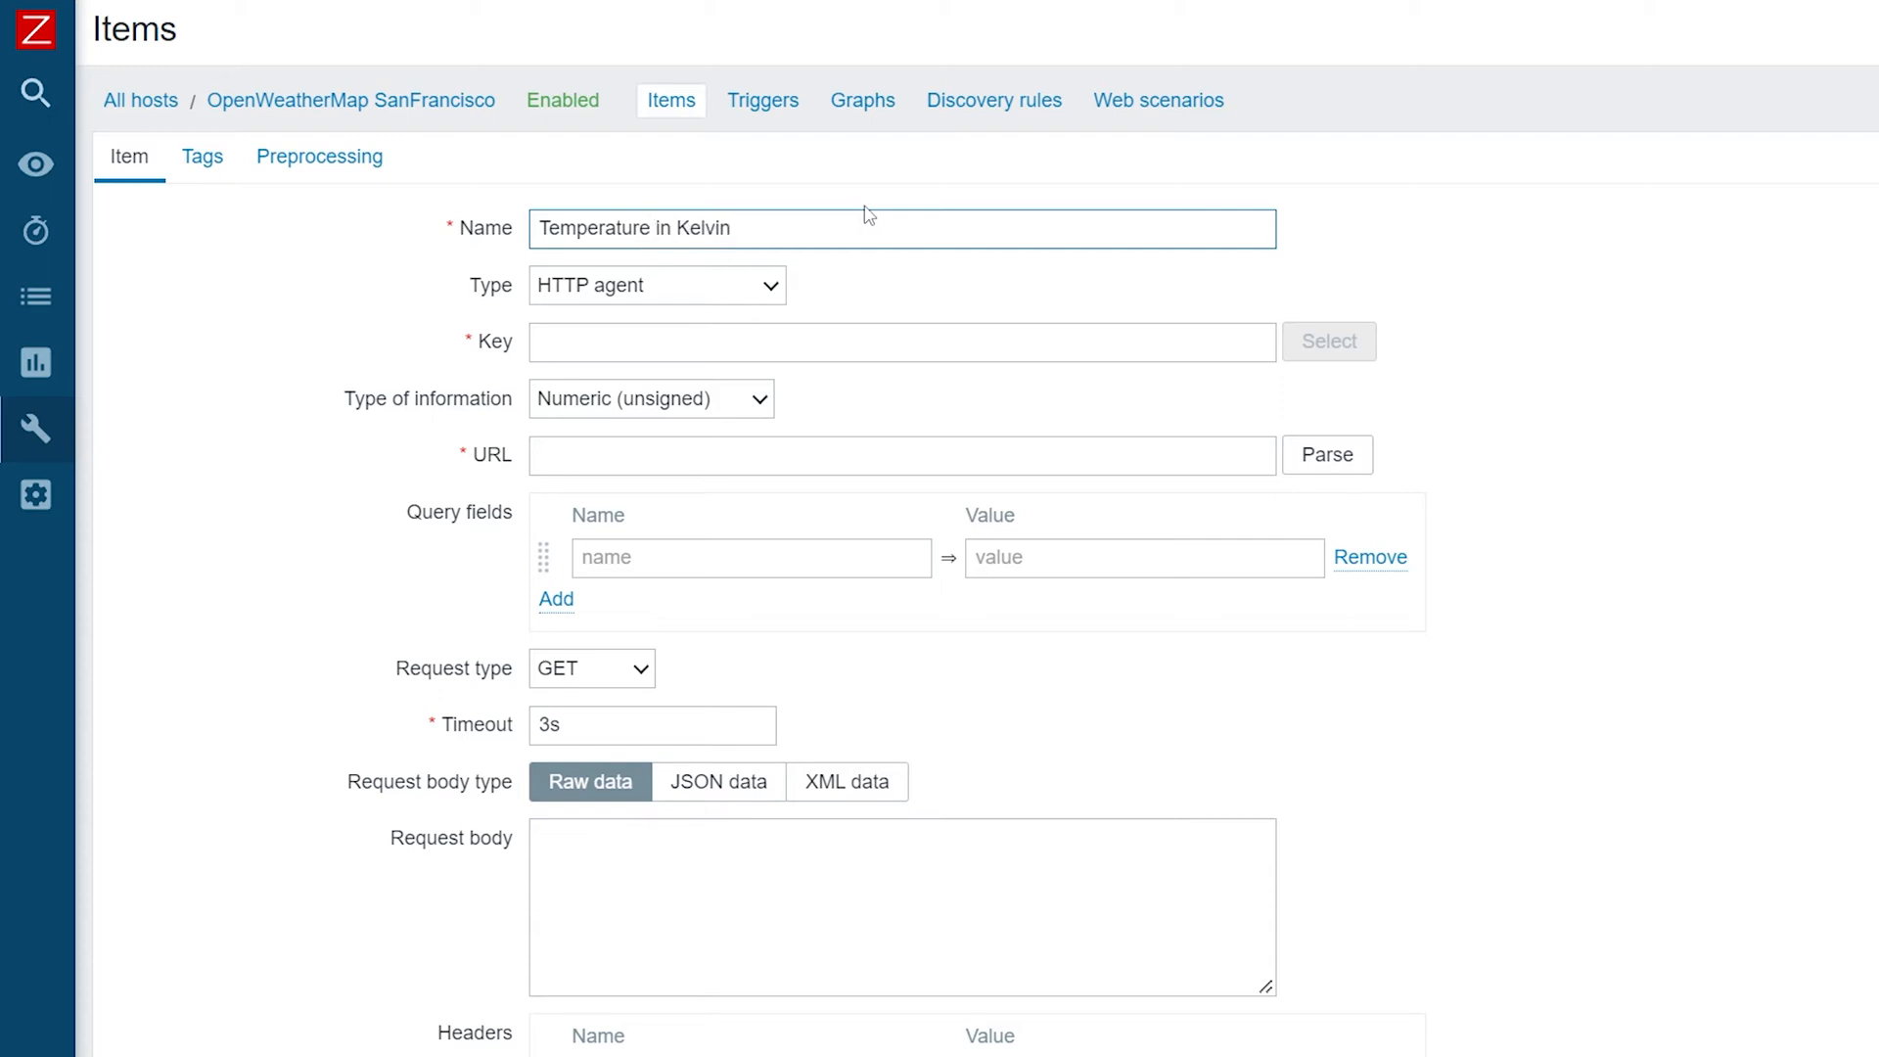
pyautogui.write('temperature')
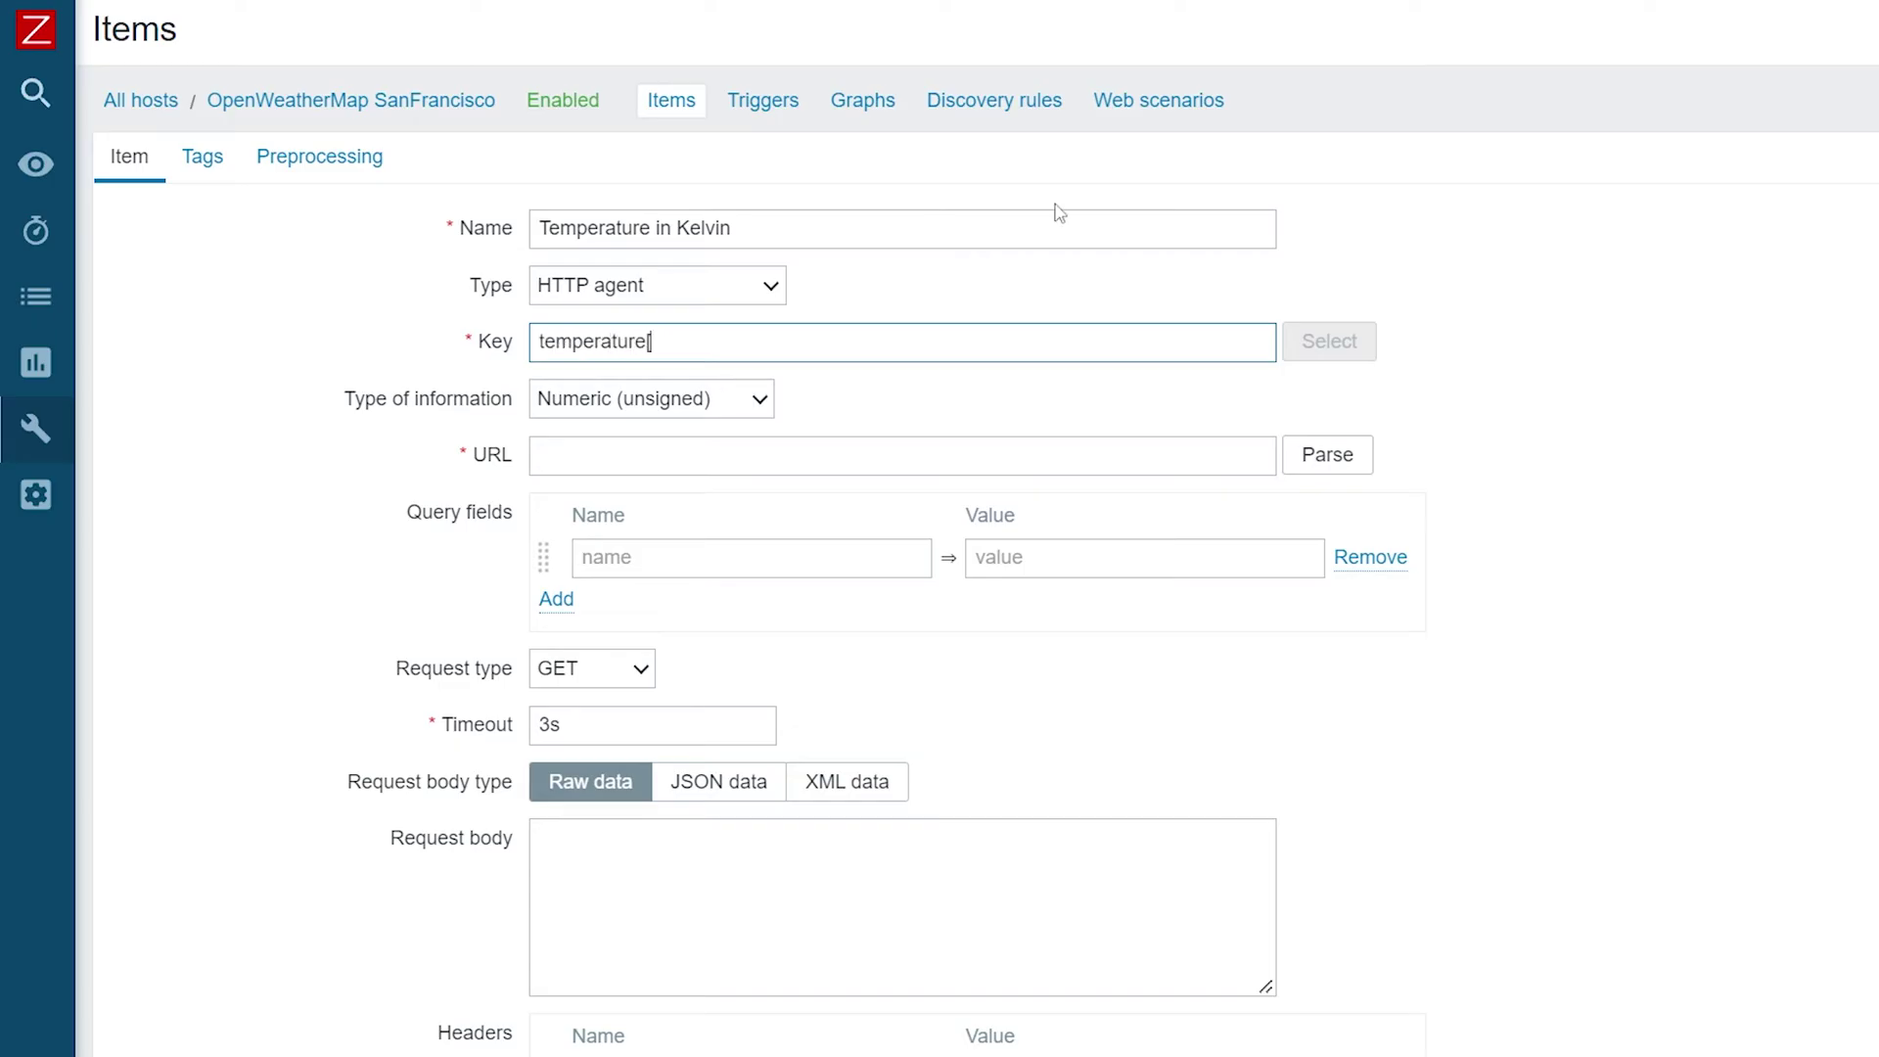
pyautogui.write('[Kelvin]')
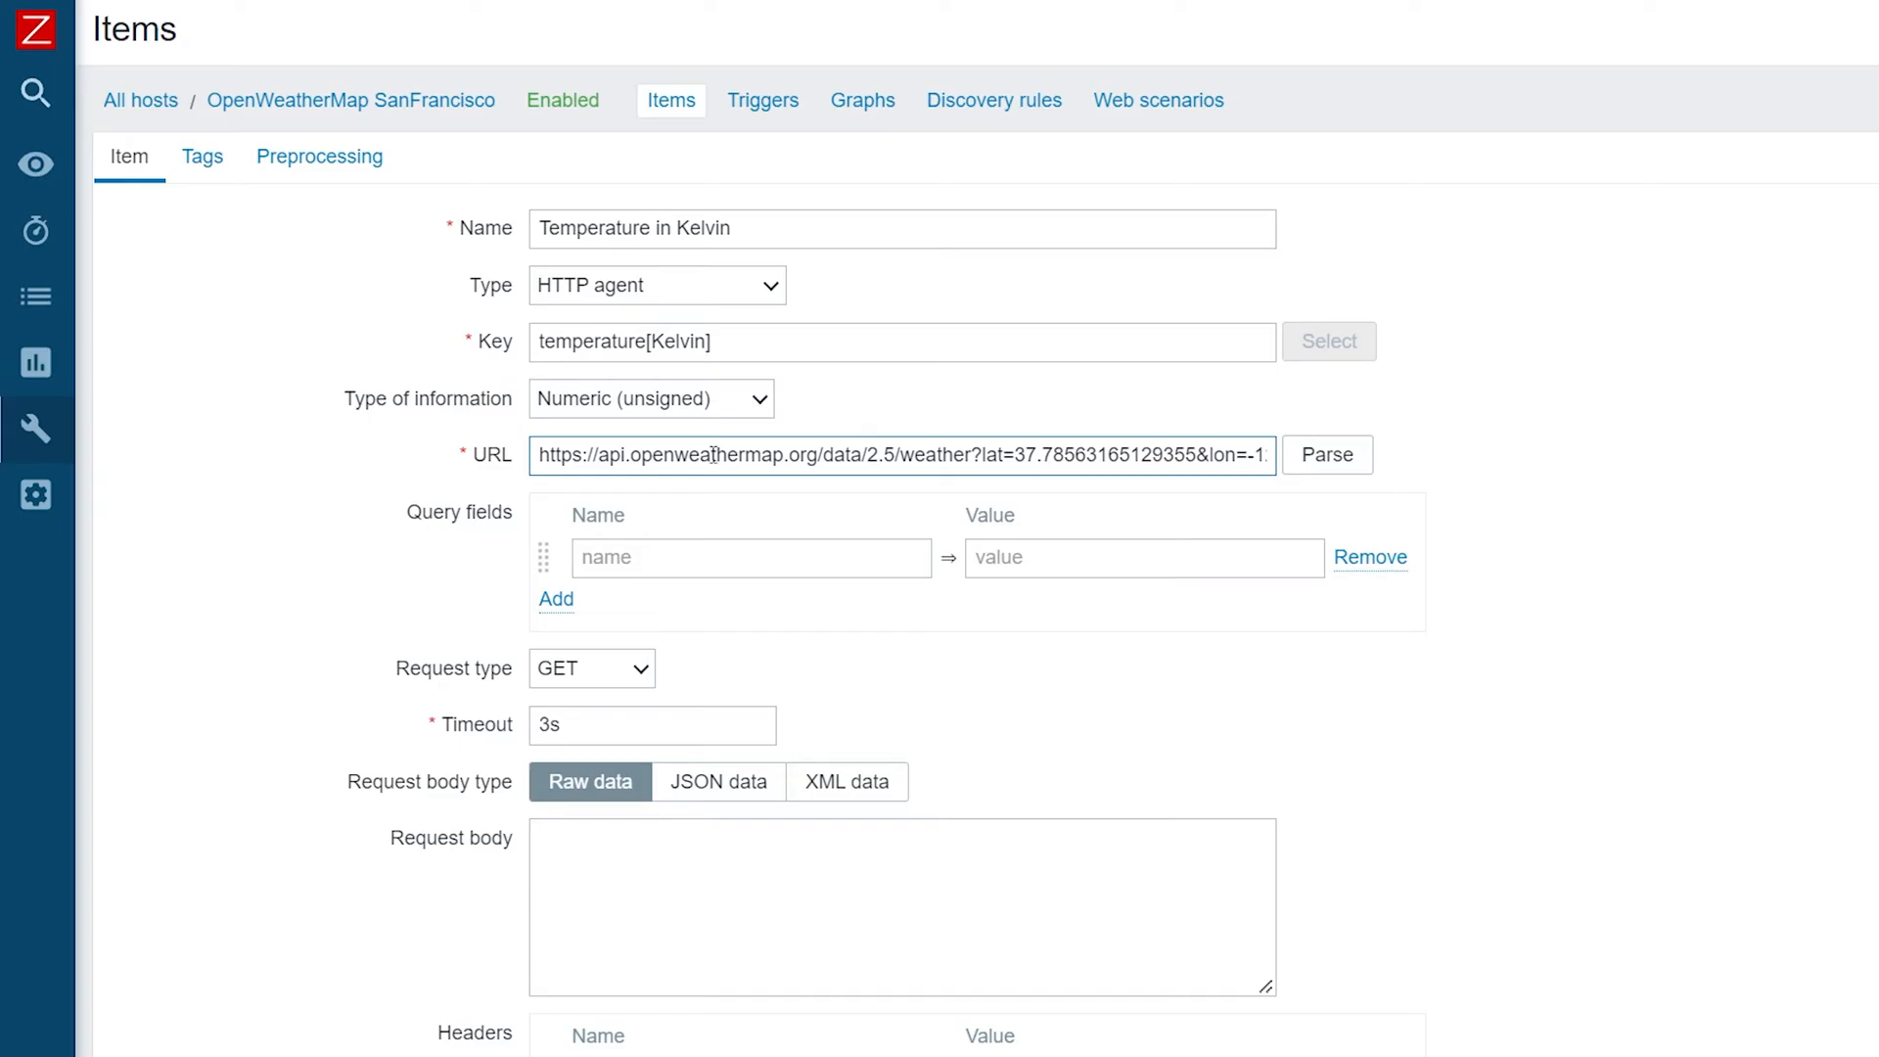
# Parse the weather API URL into lat, lon, appid query fields and set information type to Text.
pyautogui.click(1327, 454)
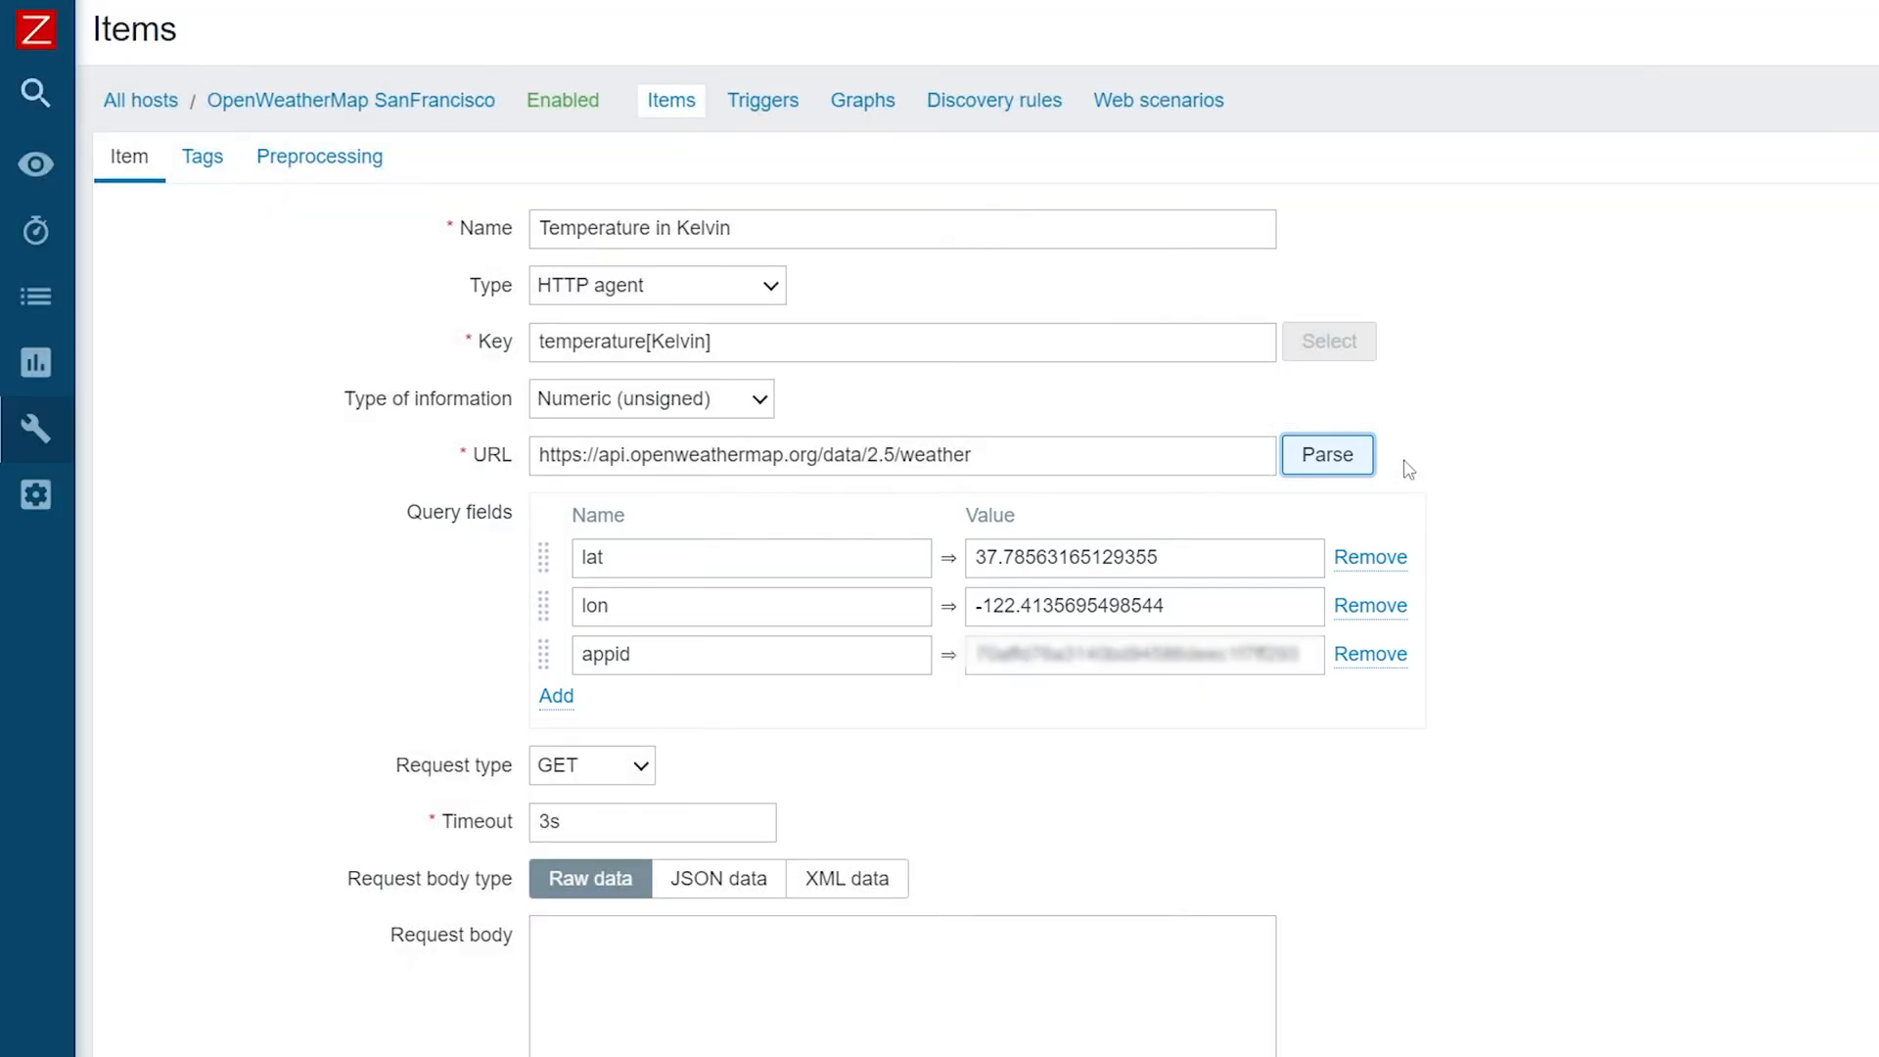
pyautogui.click(650, 400)
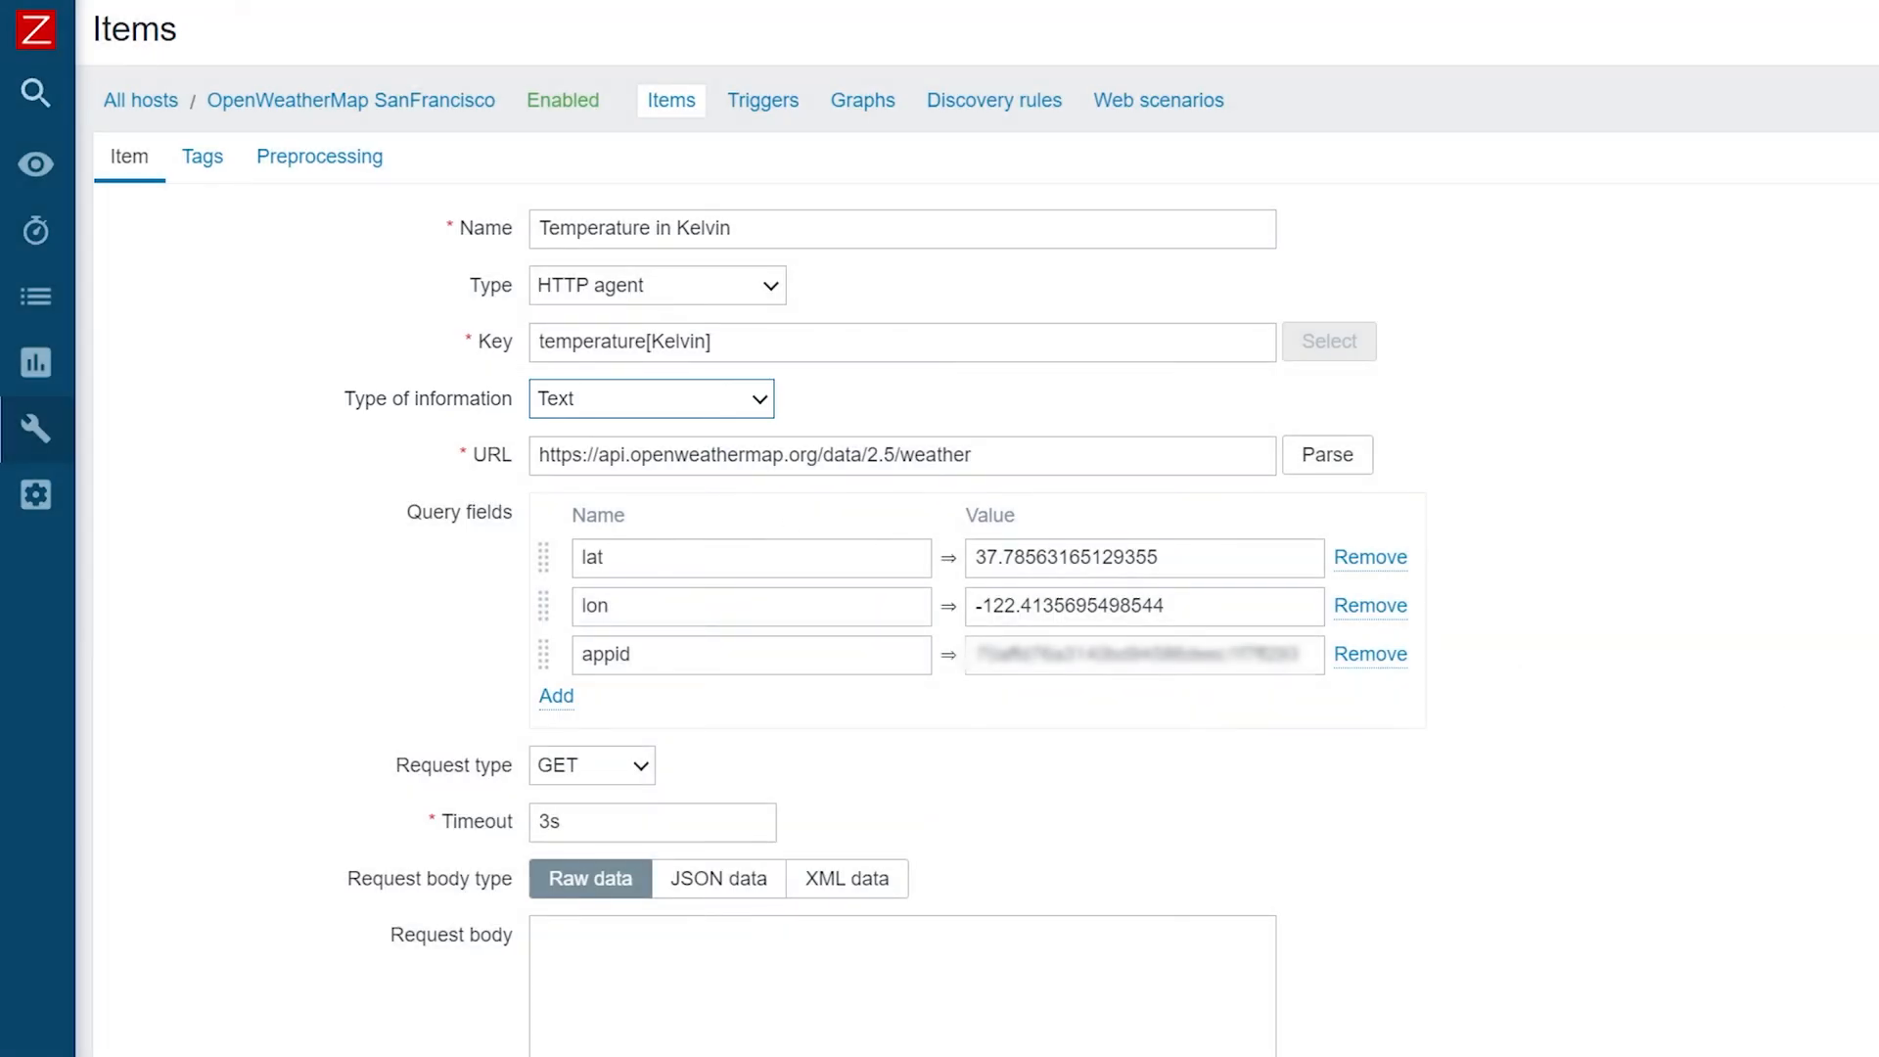
# Bring up the Test item dialog for the Temperature in Kelvin item.
pyautogui.scroll(-3)
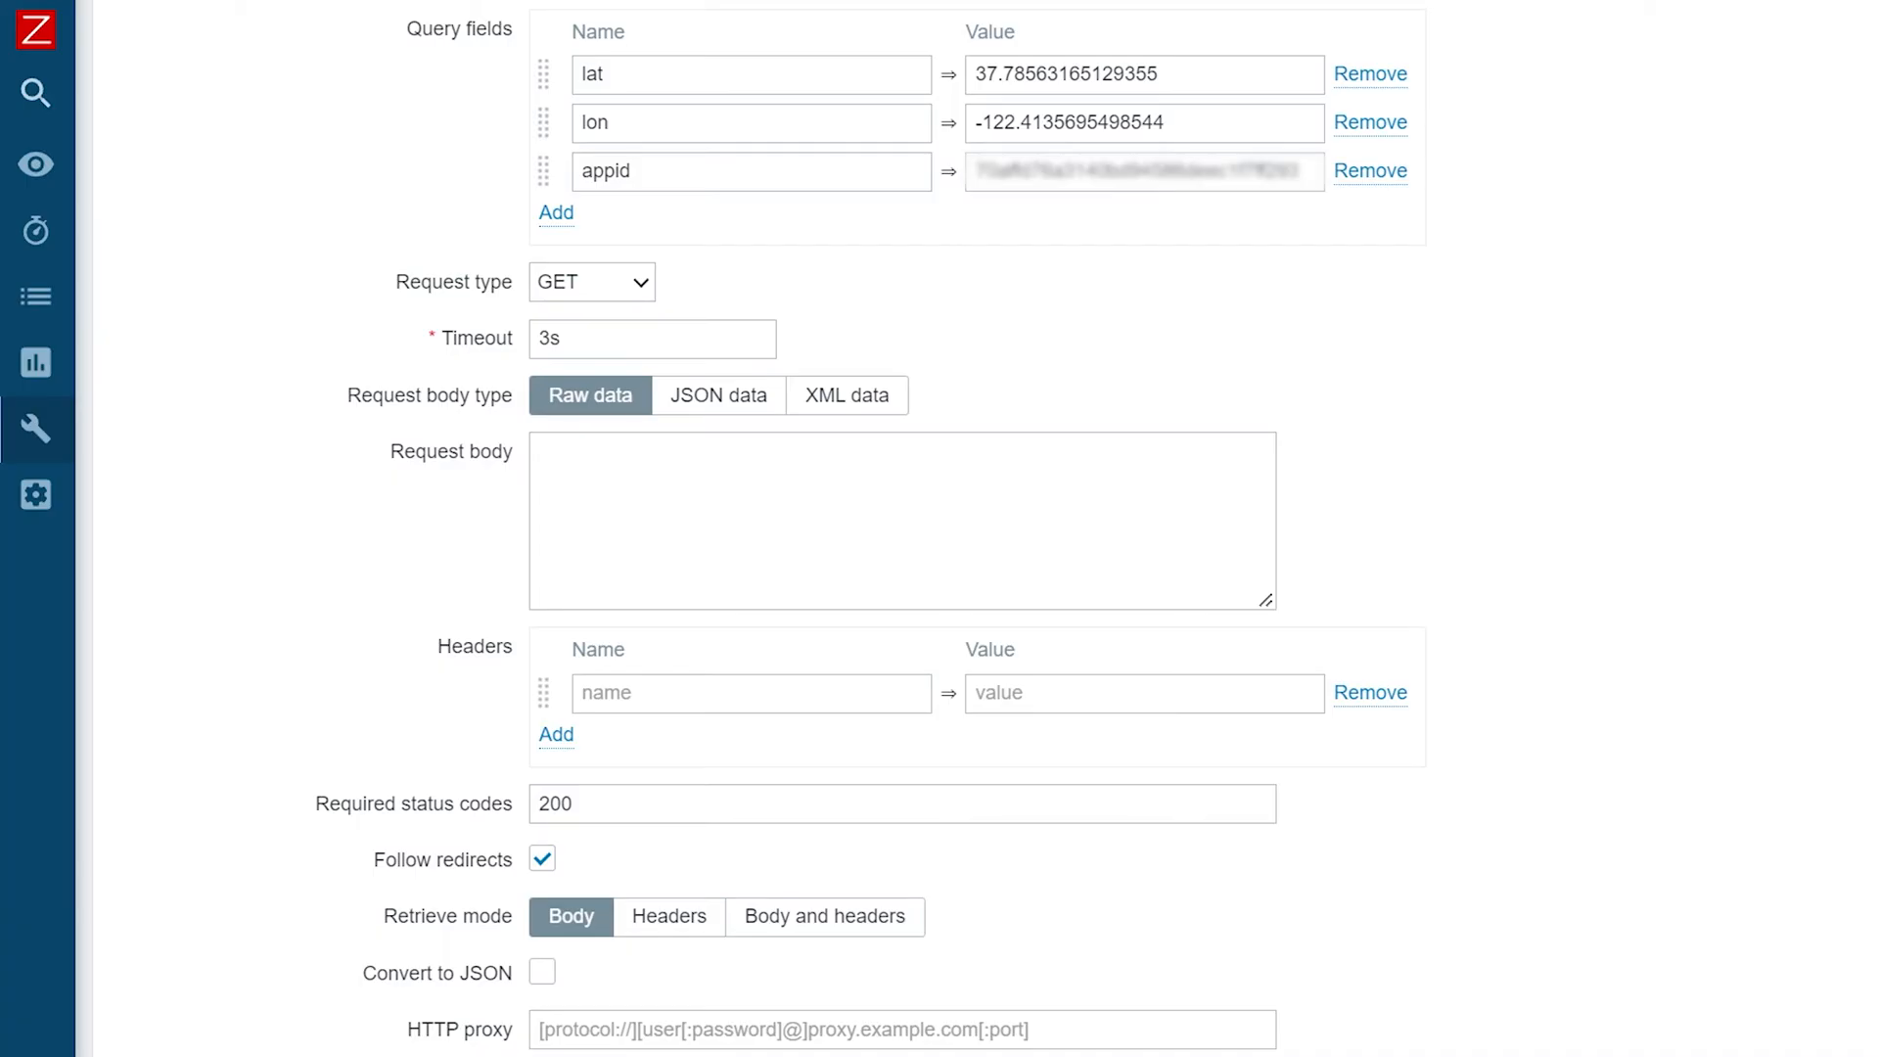
pyautogui.scroll(-3)
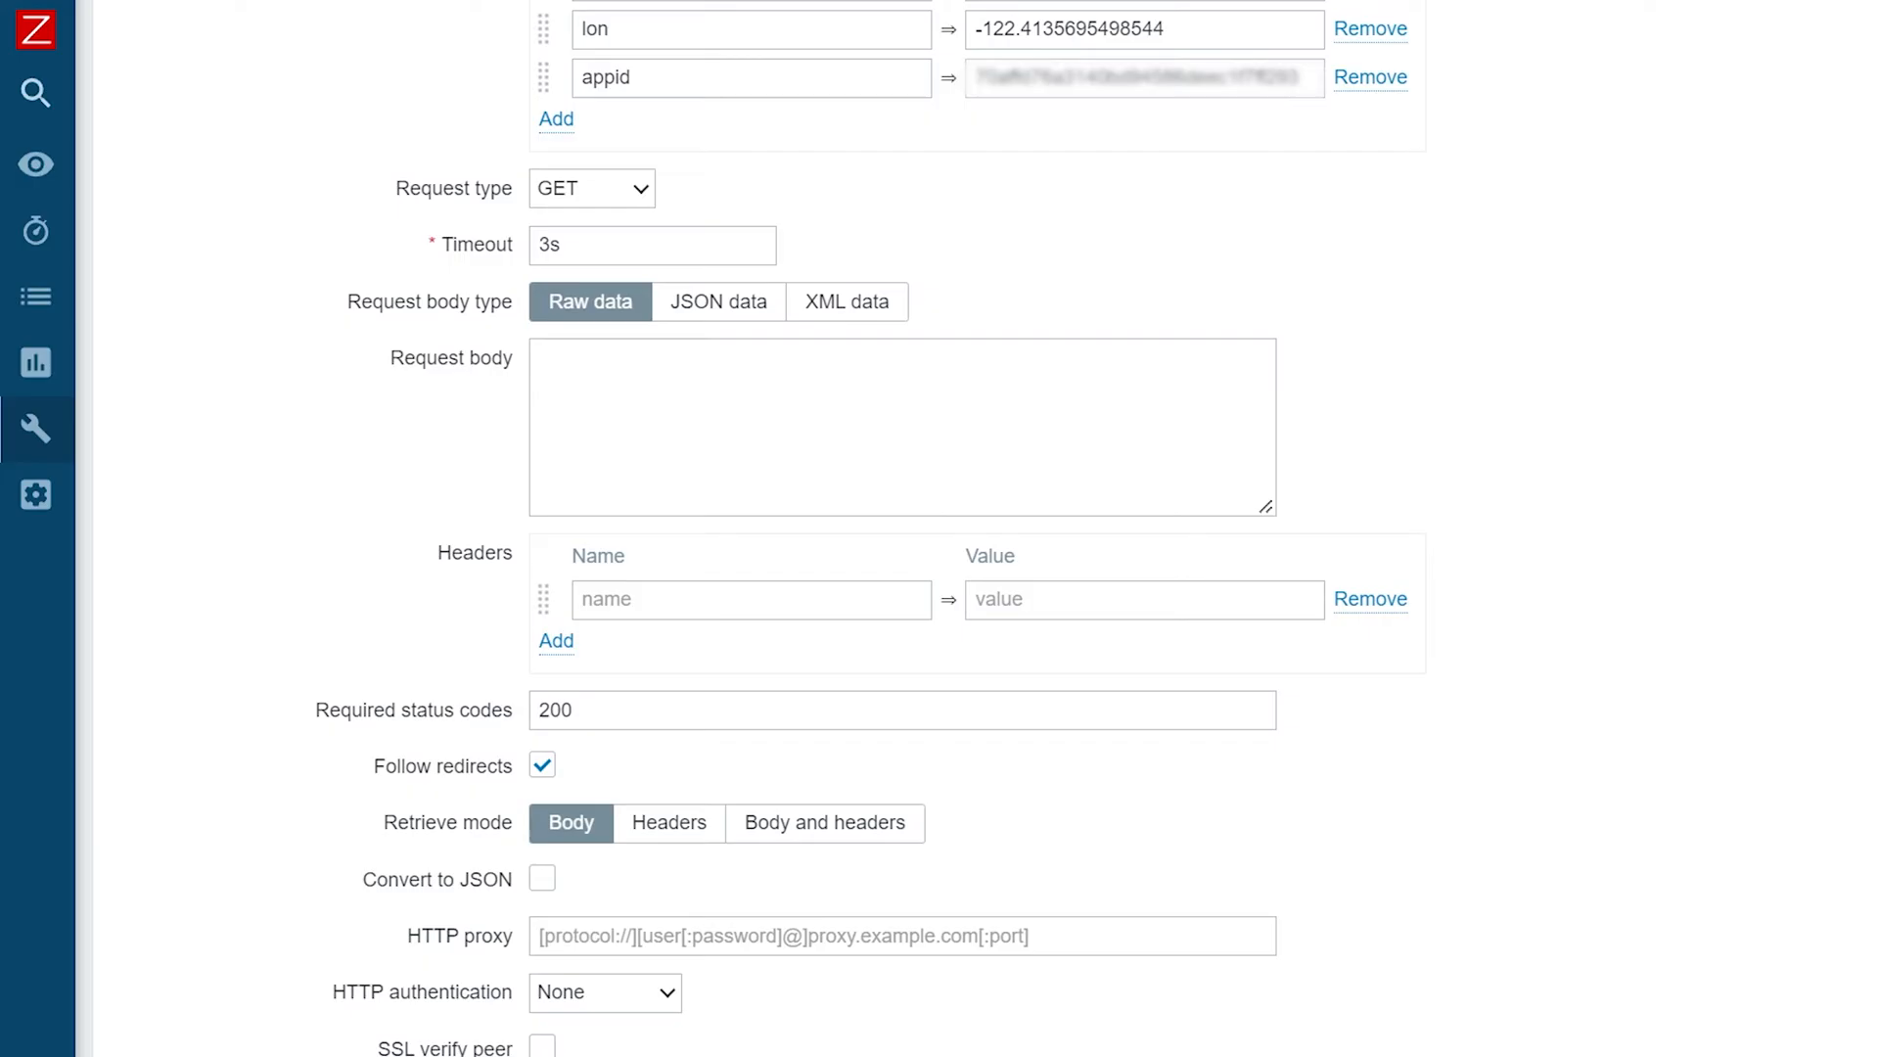
pyautogui.scroll(-3)
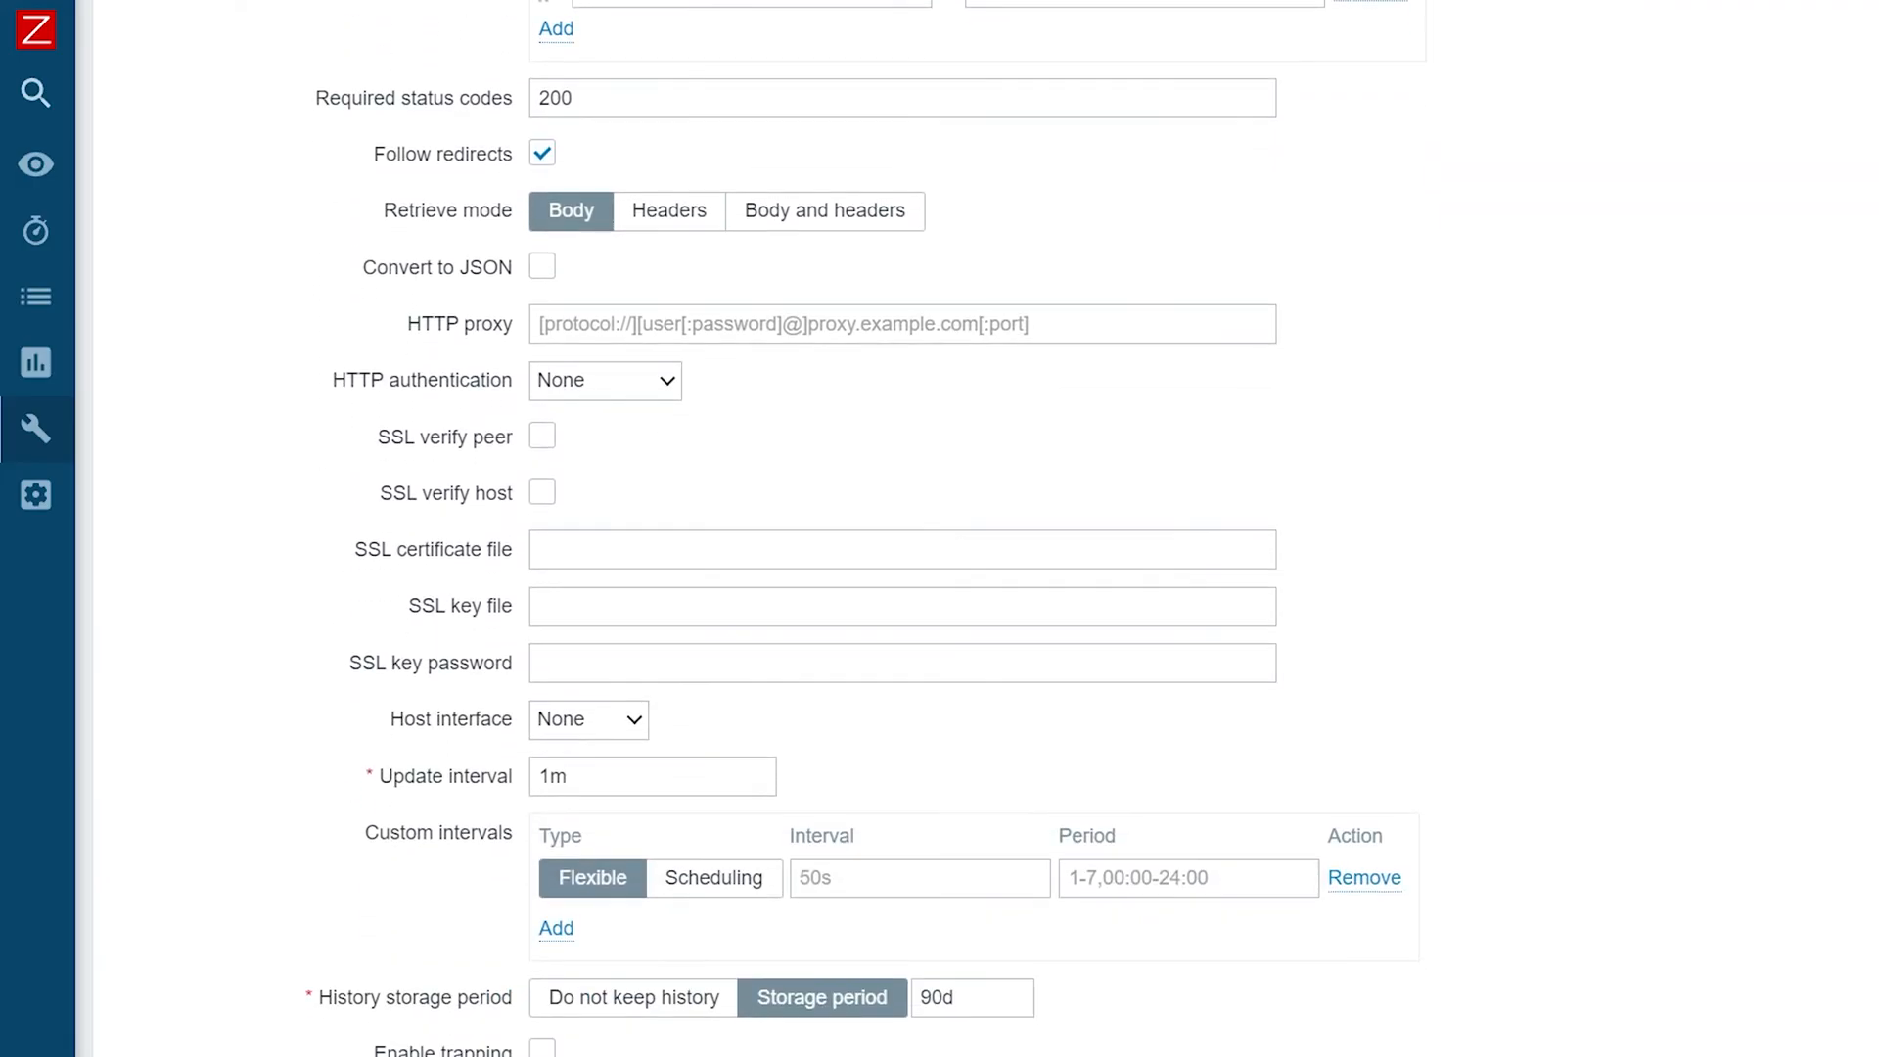
pyautogui.scroll(-3)
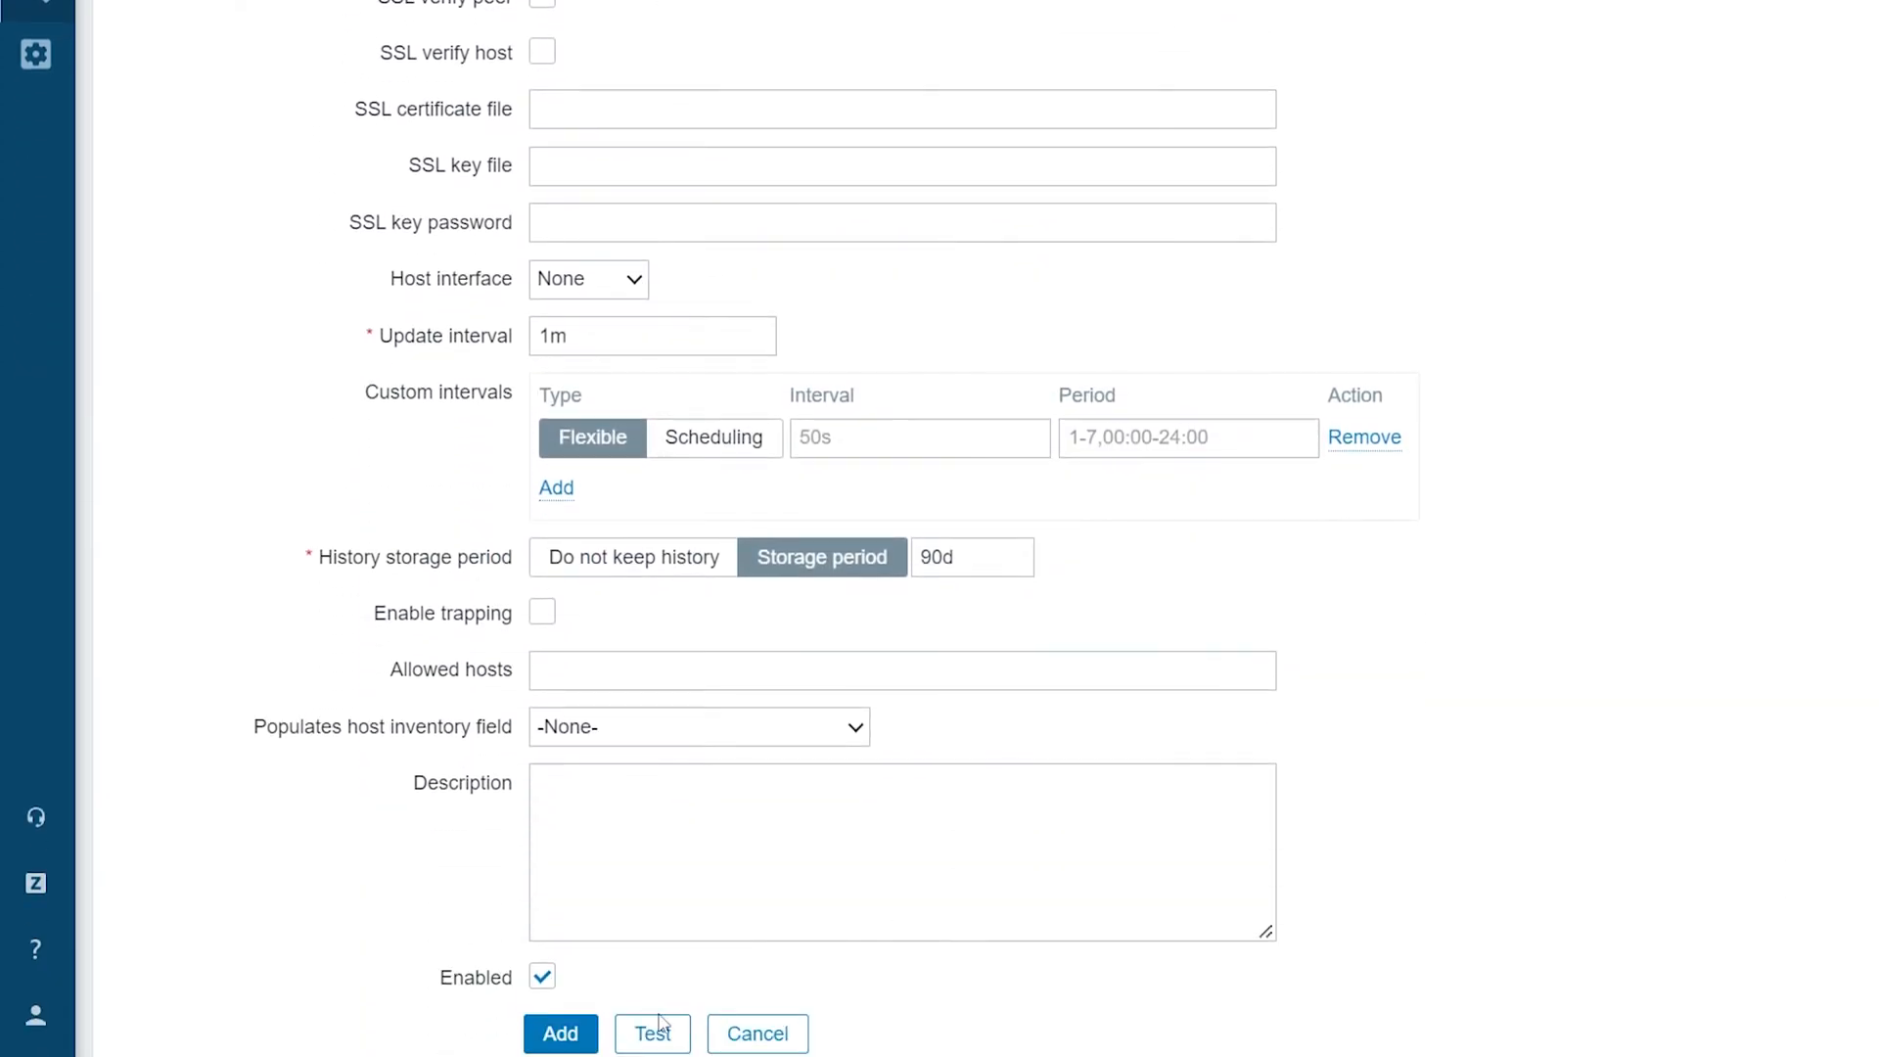
pyautogui.click(652, 1033)
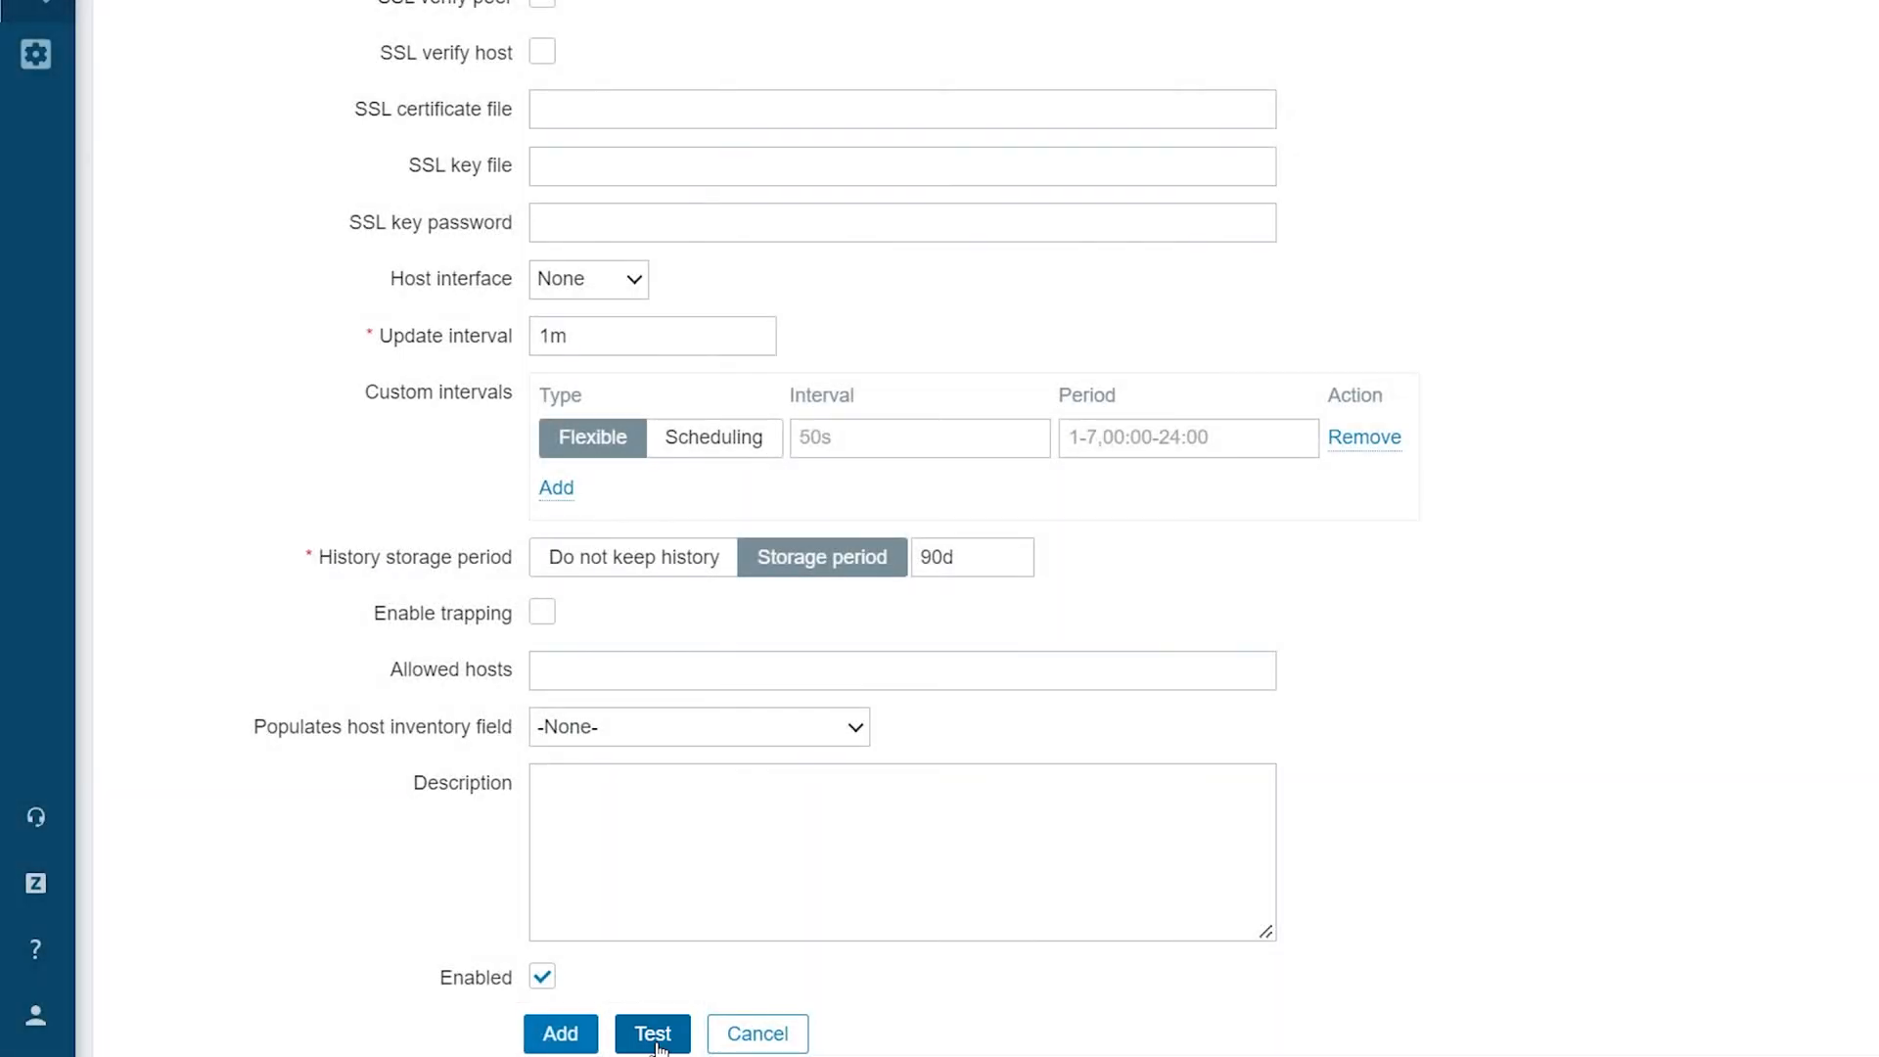
pyautogui.click(651, 1034)
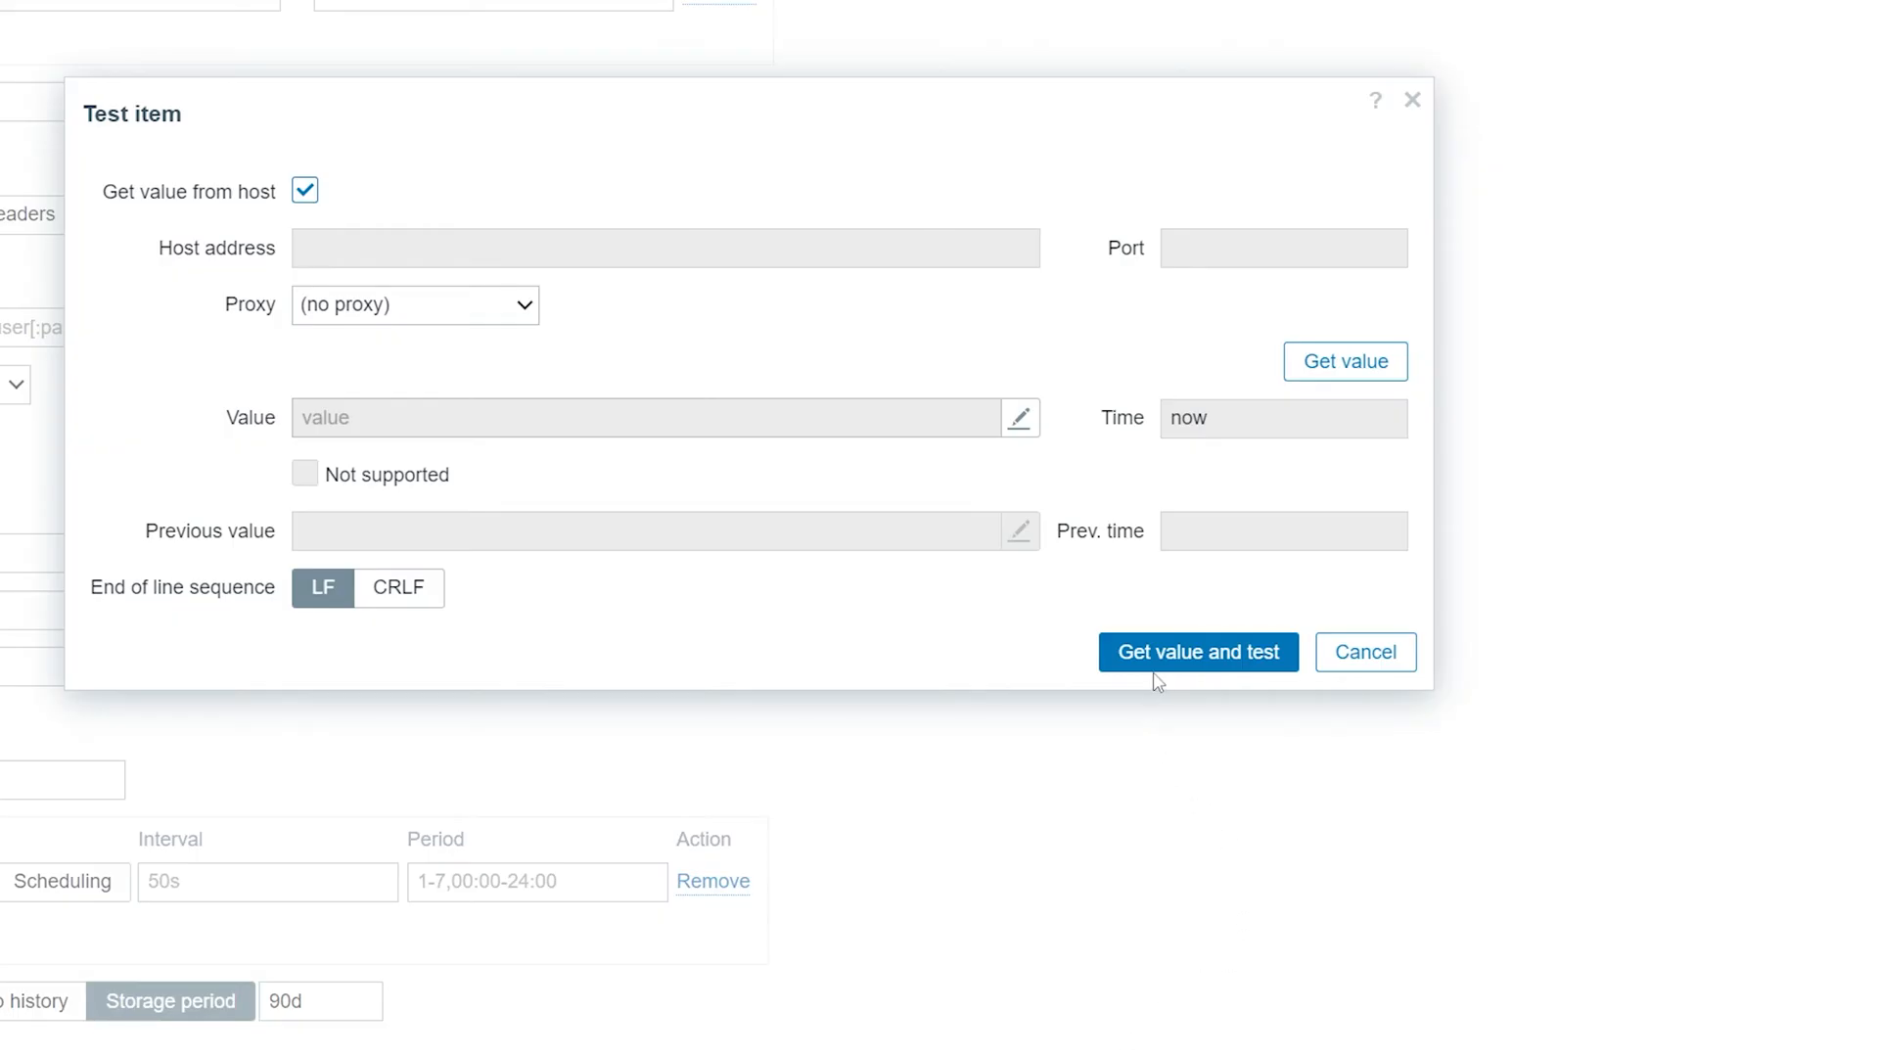
# Get value and test to see the raw San Francisco weather JSON, then close the dialog.
pyautogui.click(1198, 652)
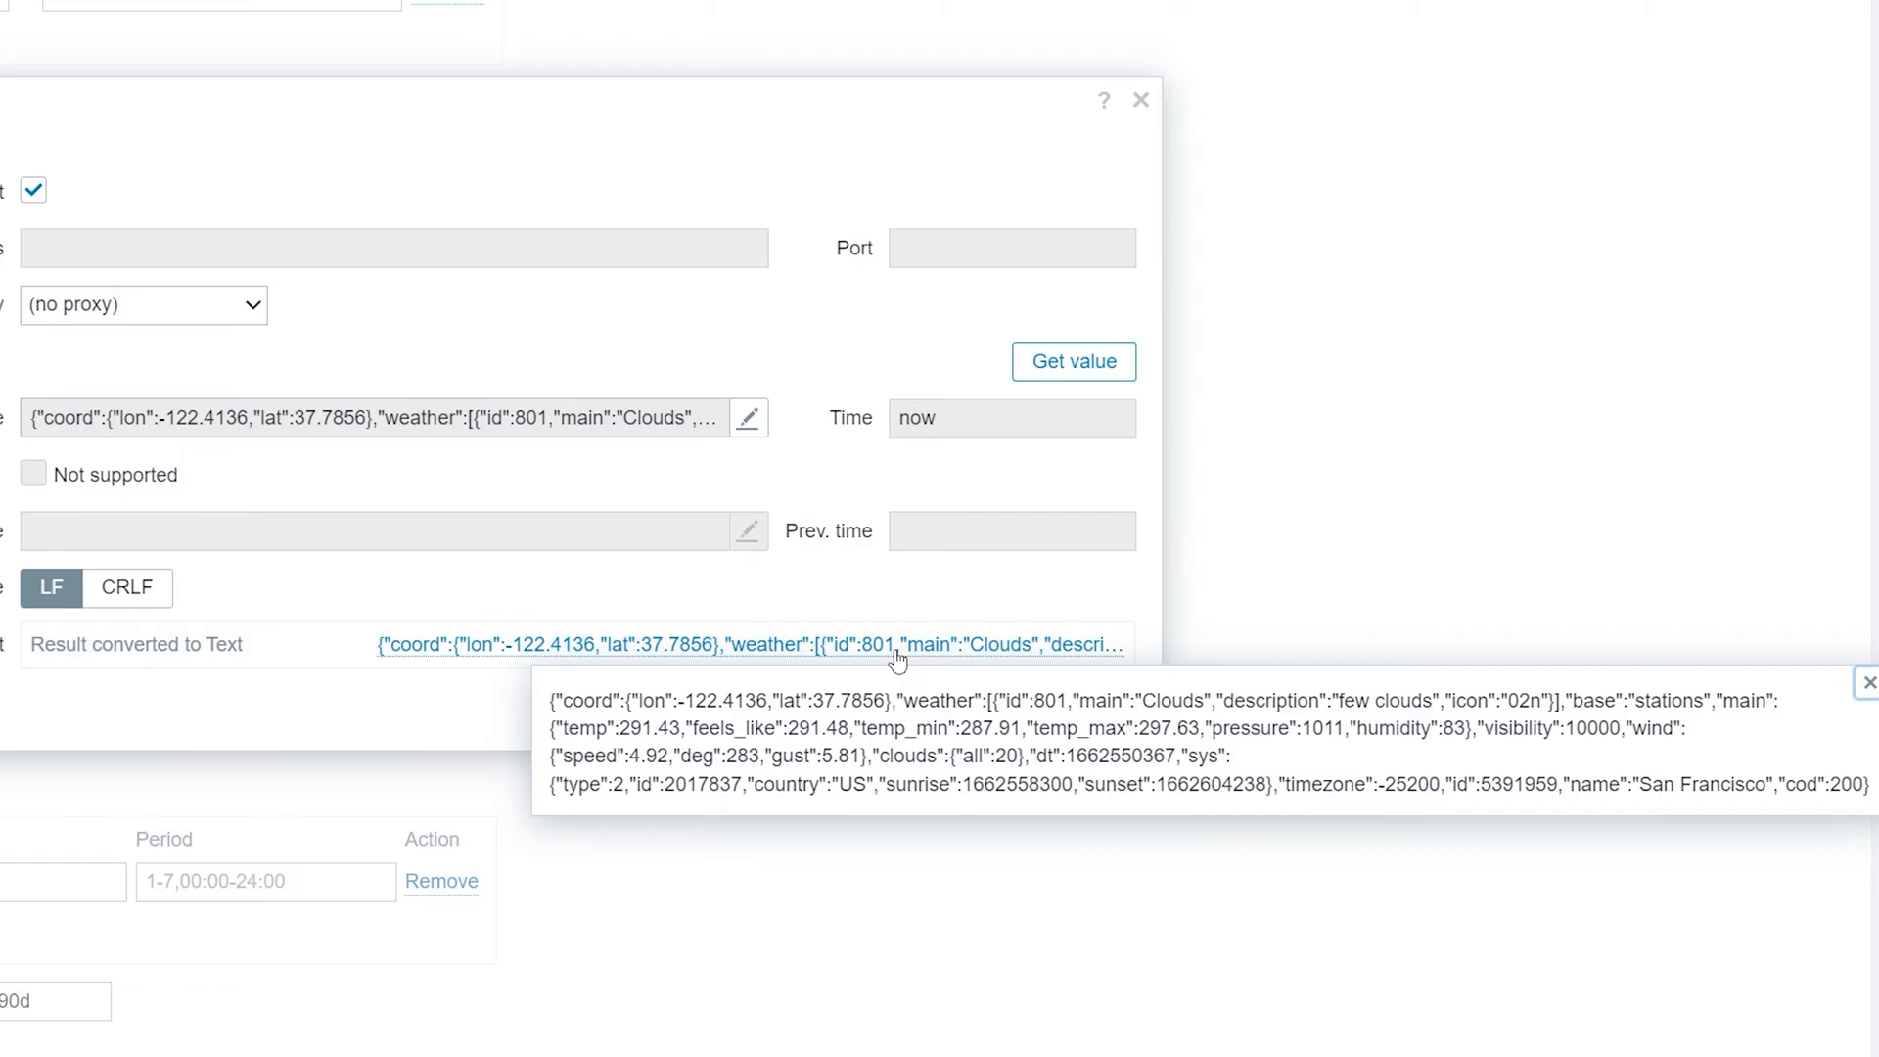
pyautogui.moveTo(1836, 705)
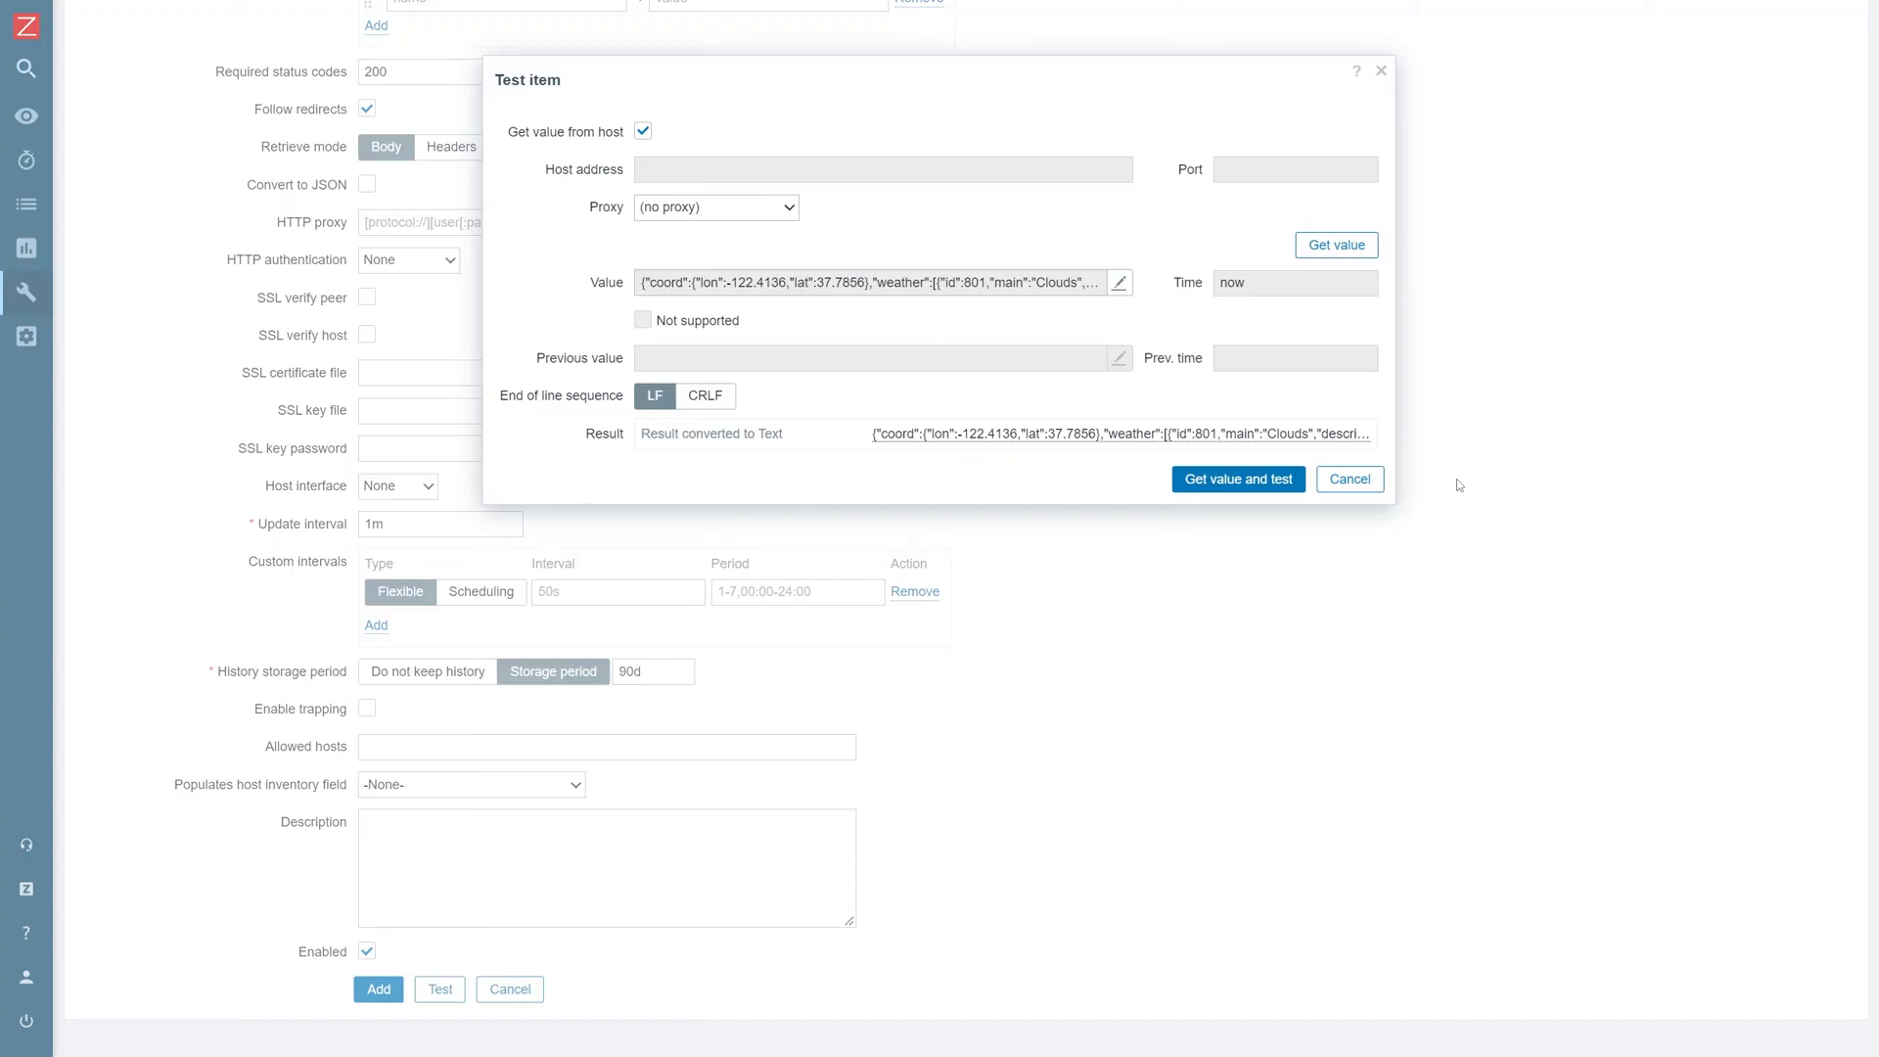
pyautogui.click(1351, 478)
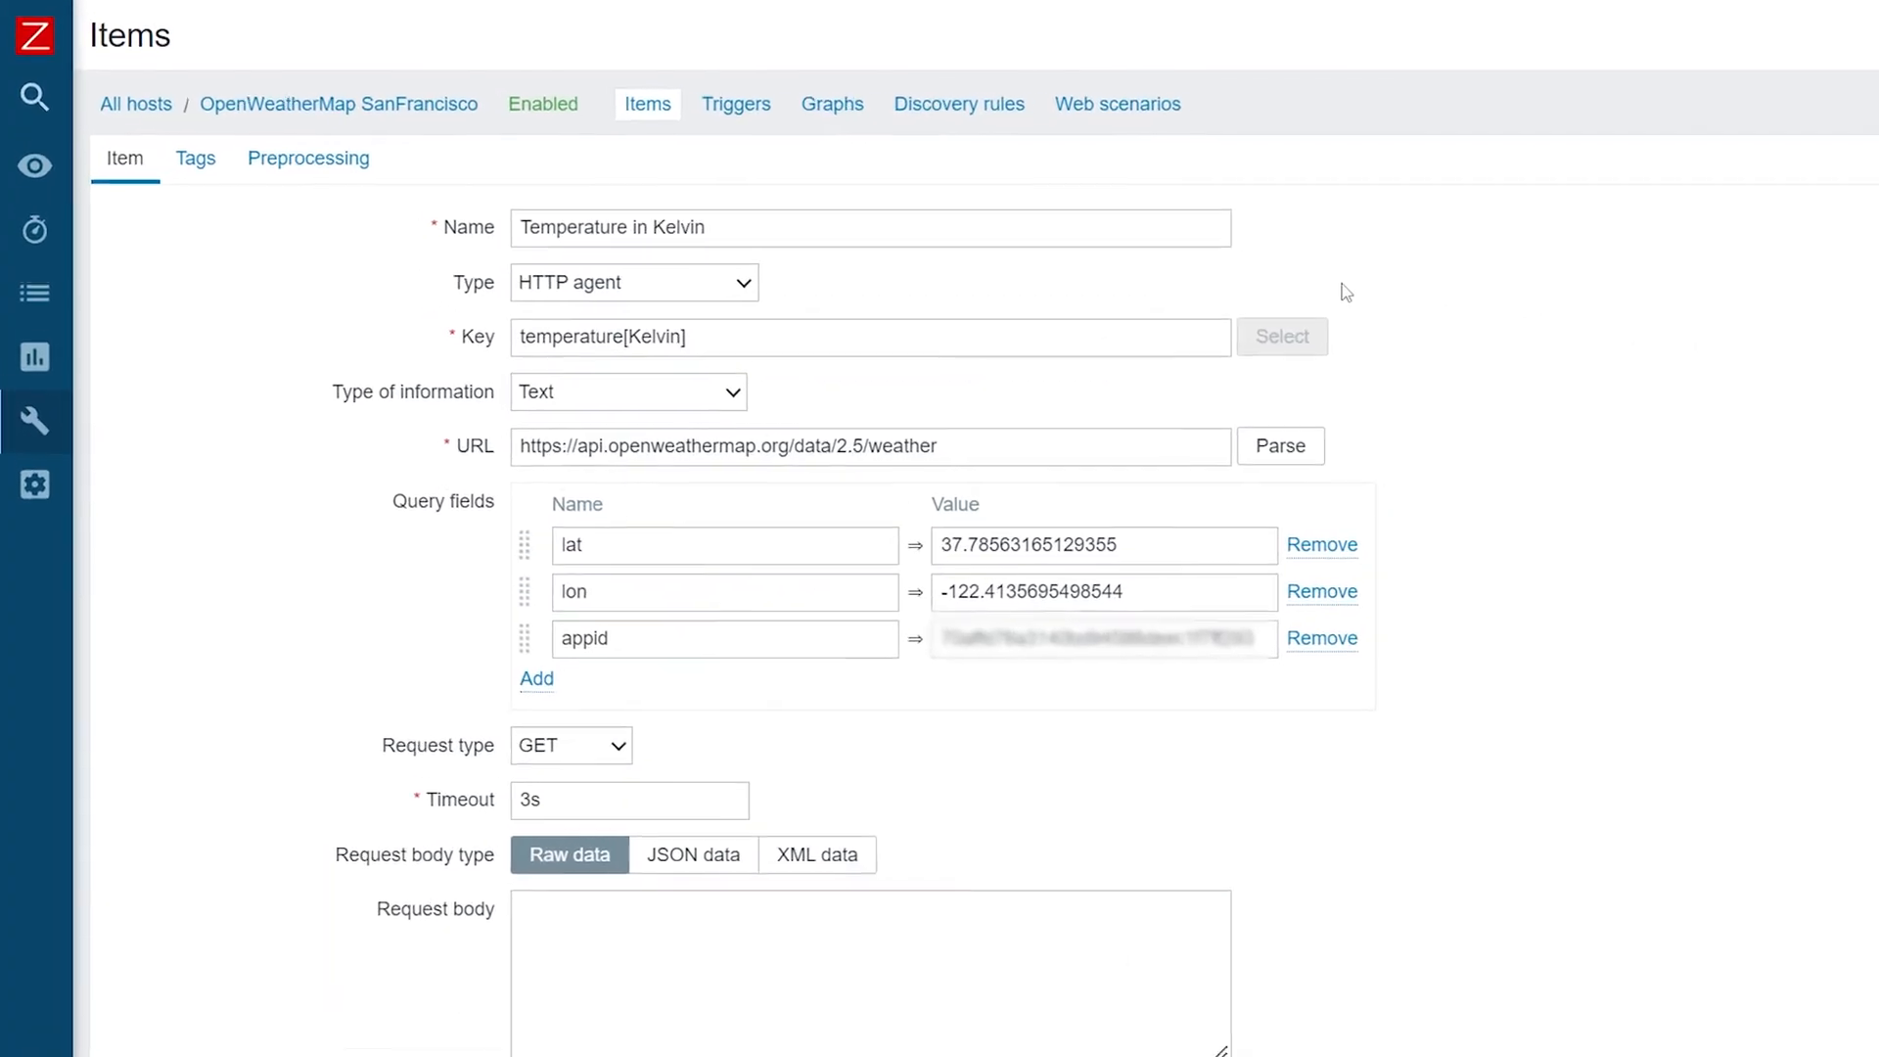
pyautogui.moveTo(319, 164)
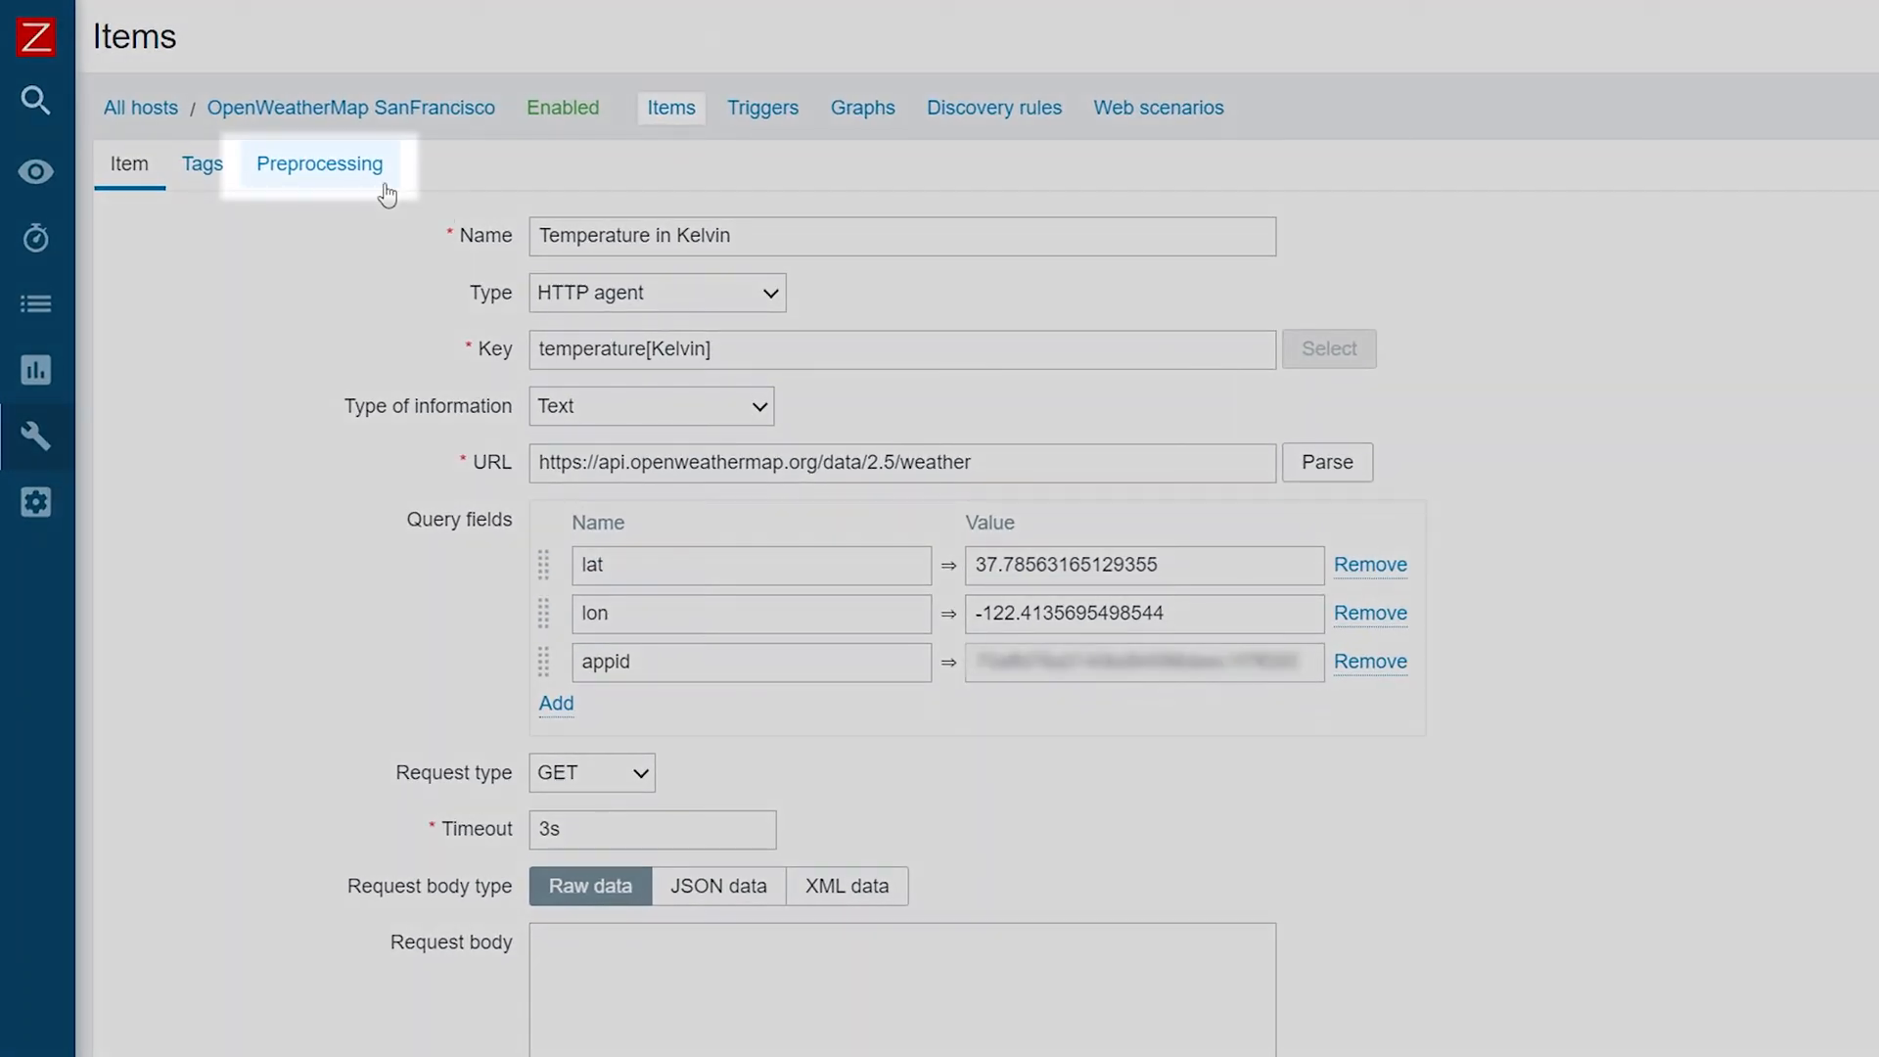
# Add a JSONPath preprocessing step with path $.main.temp to extract the temperature.
pyautogui.click(319, 164)
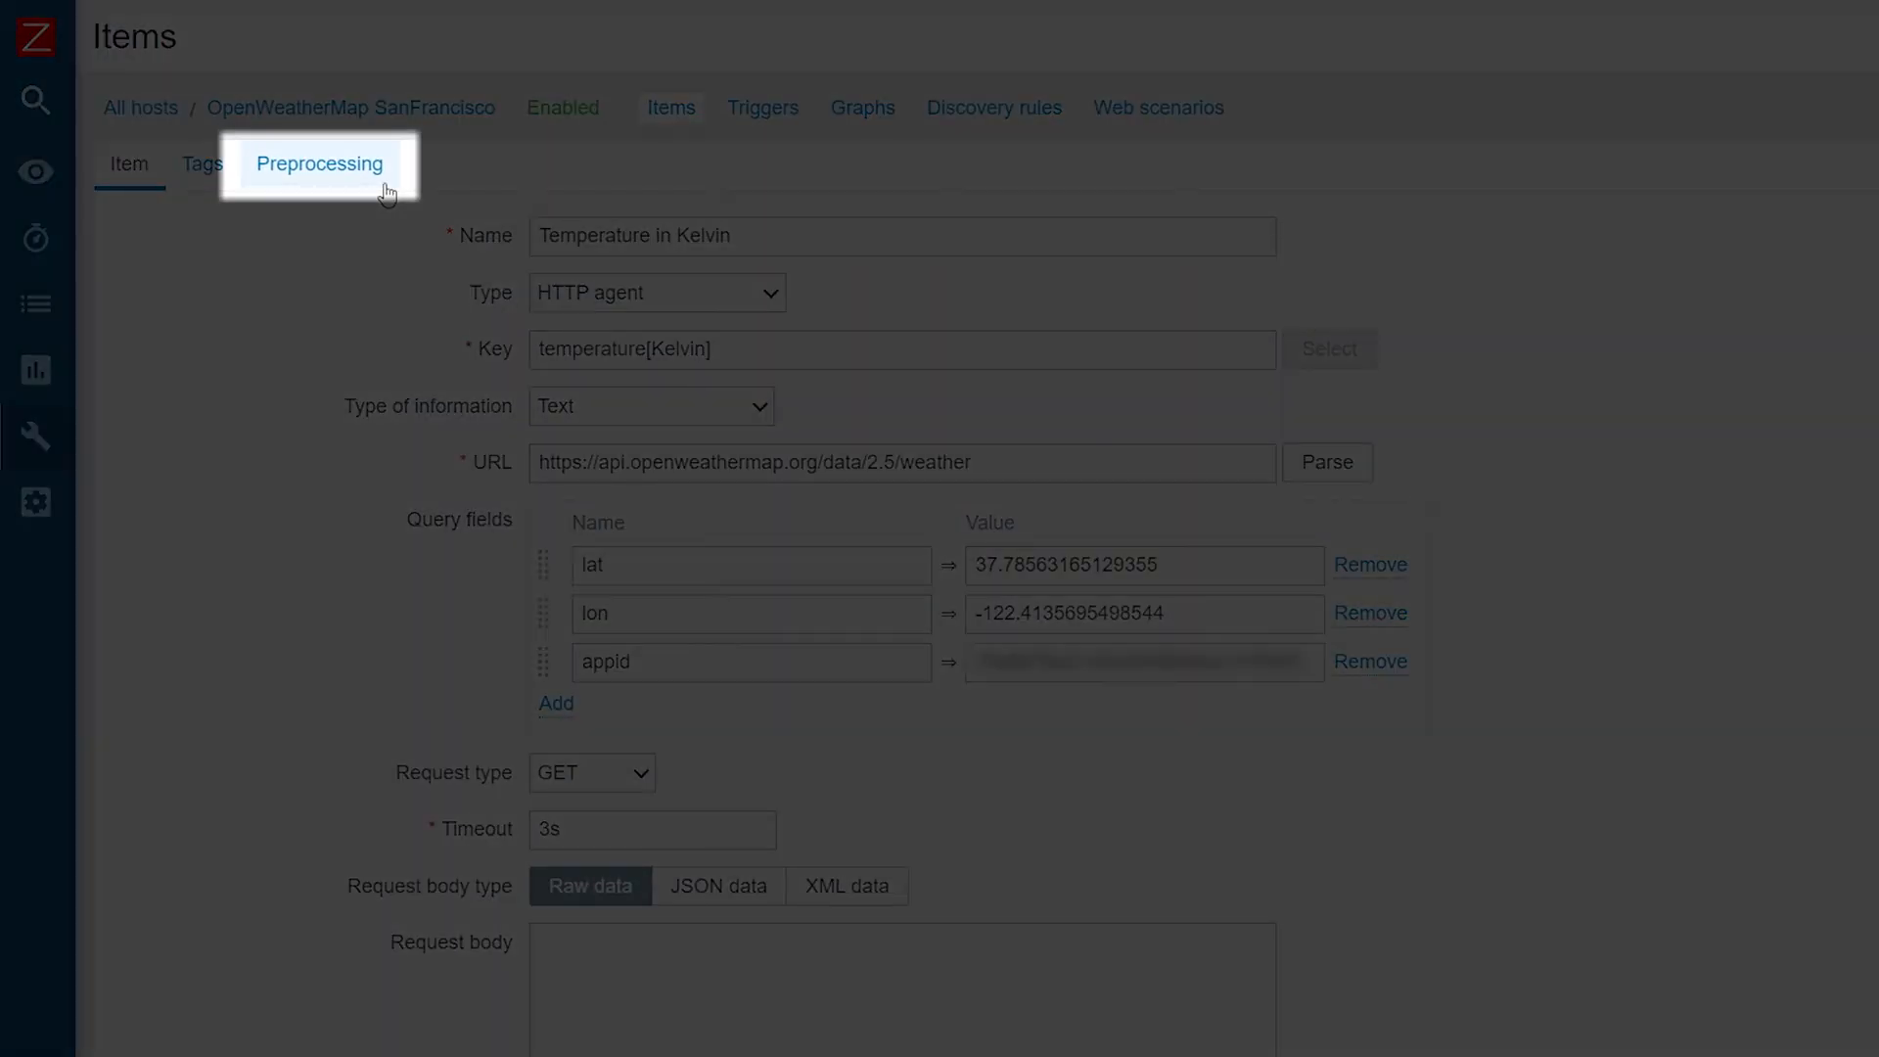
pyautogui.click(317, 164)
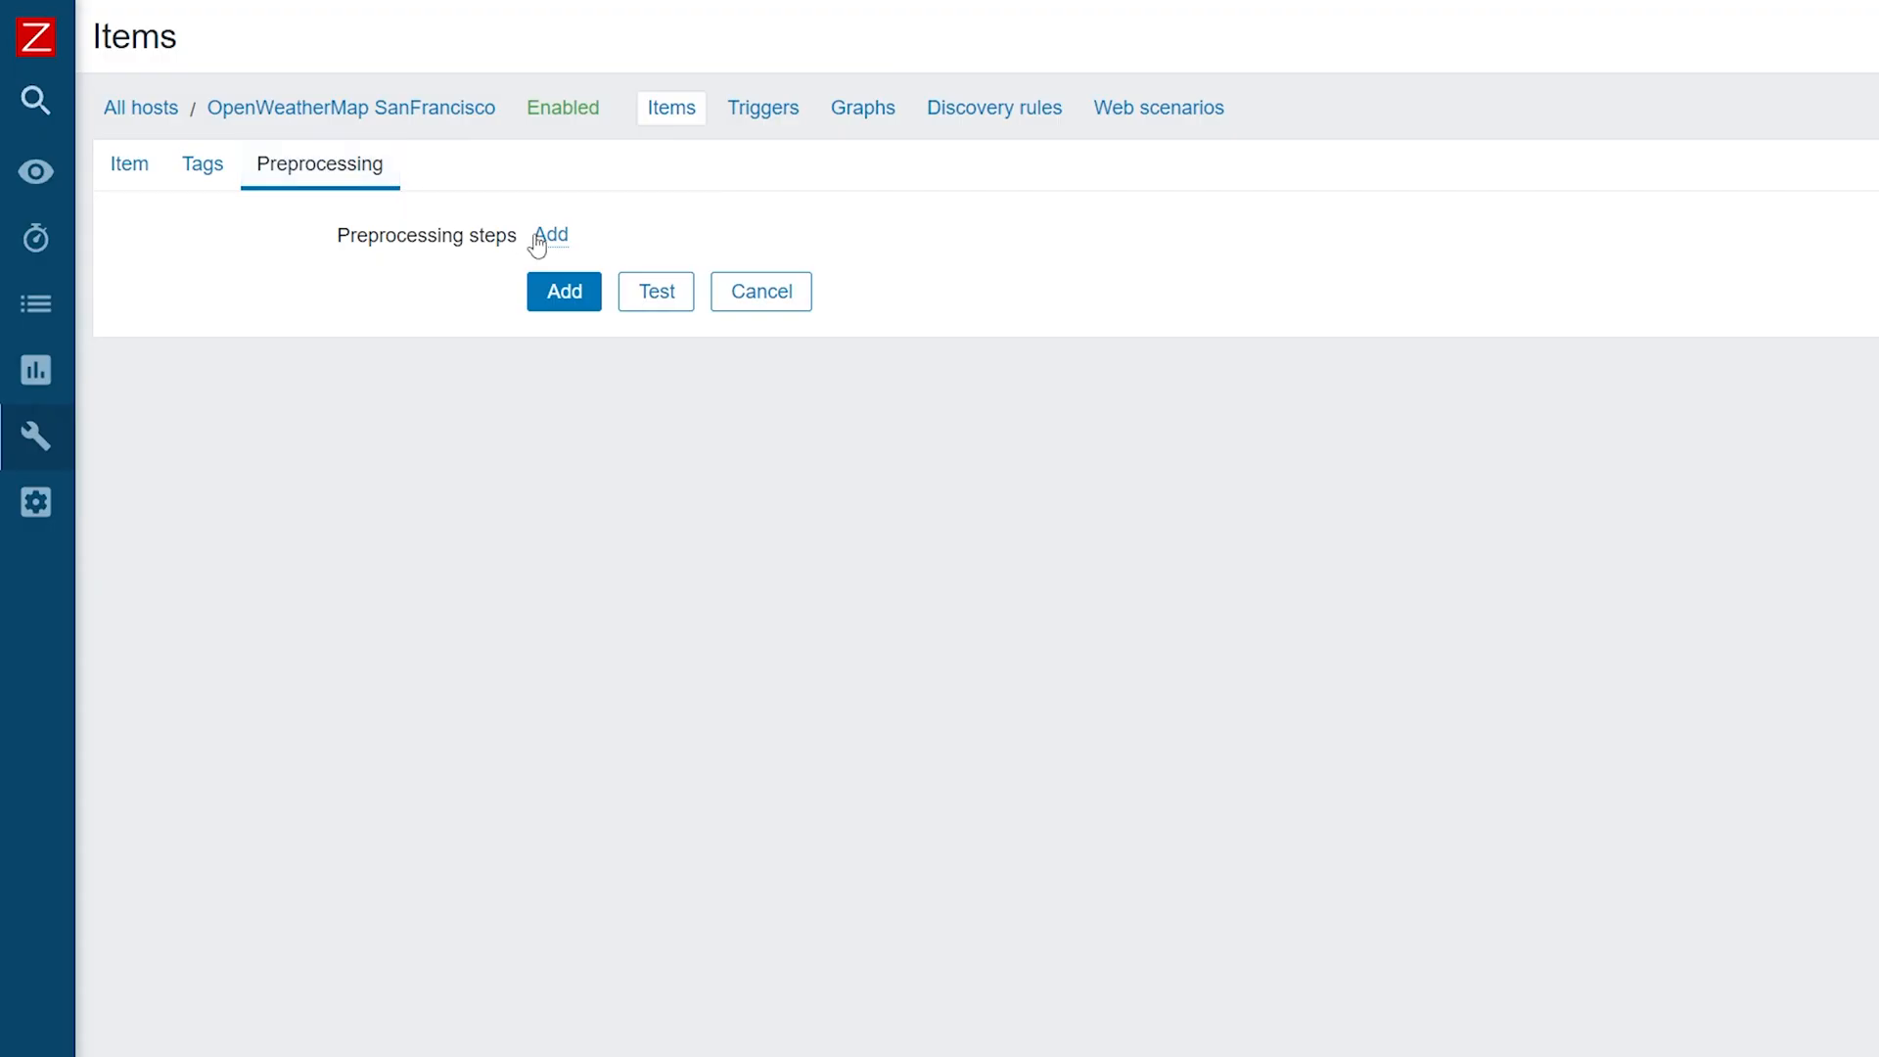
pyautogui.click(548, 235)
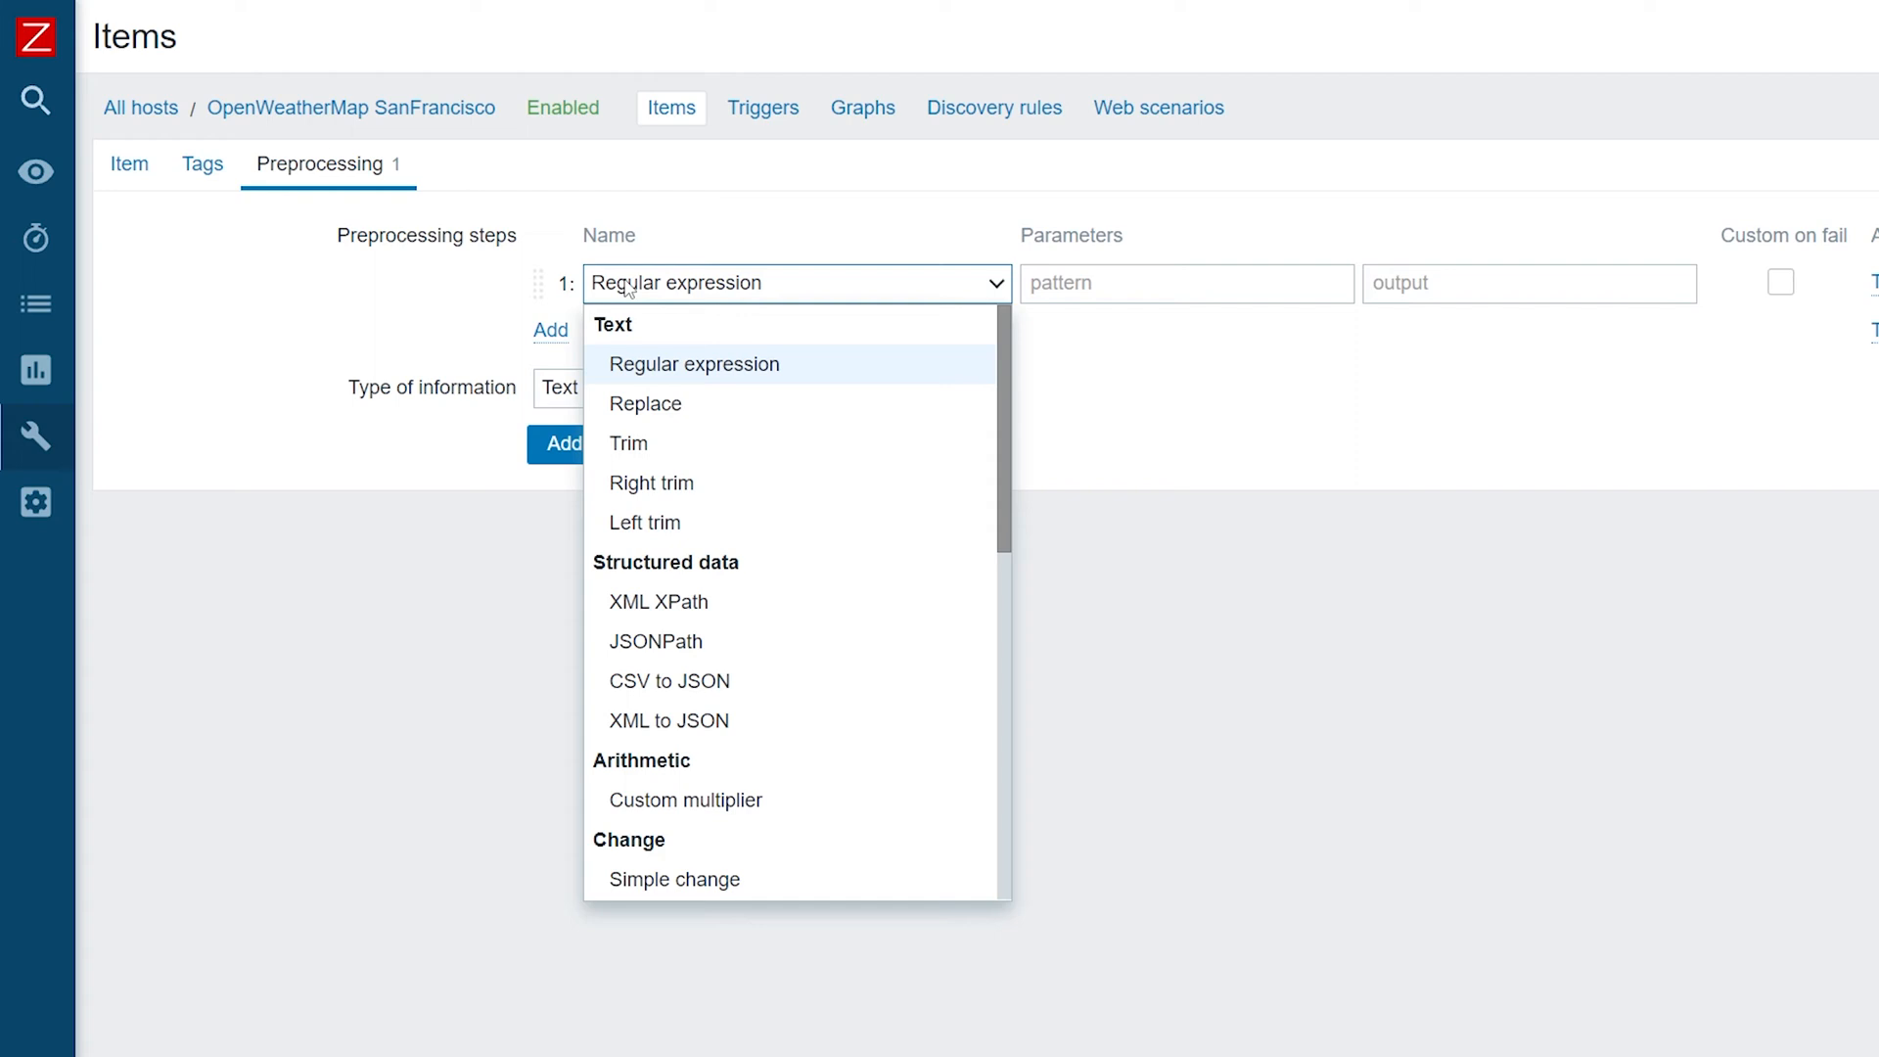
pyautogui.click(658, 640)
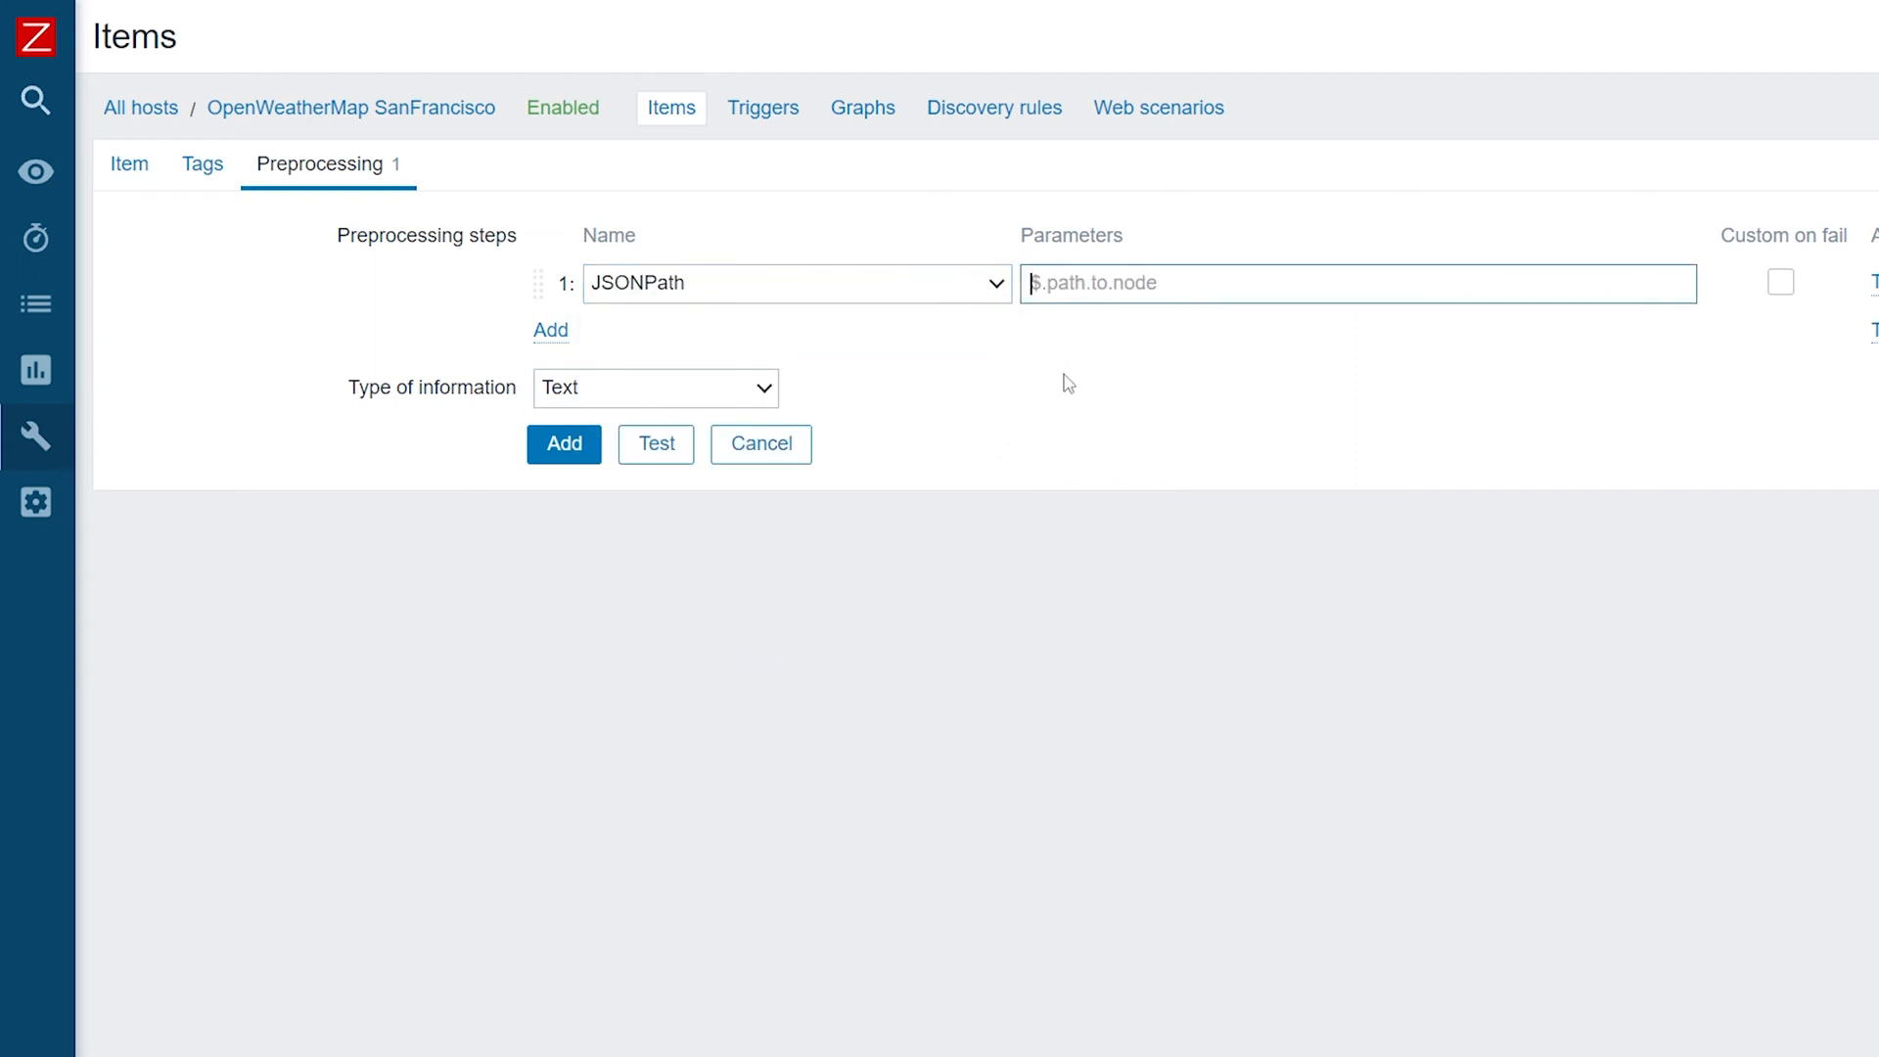
pyautogui.write('$')
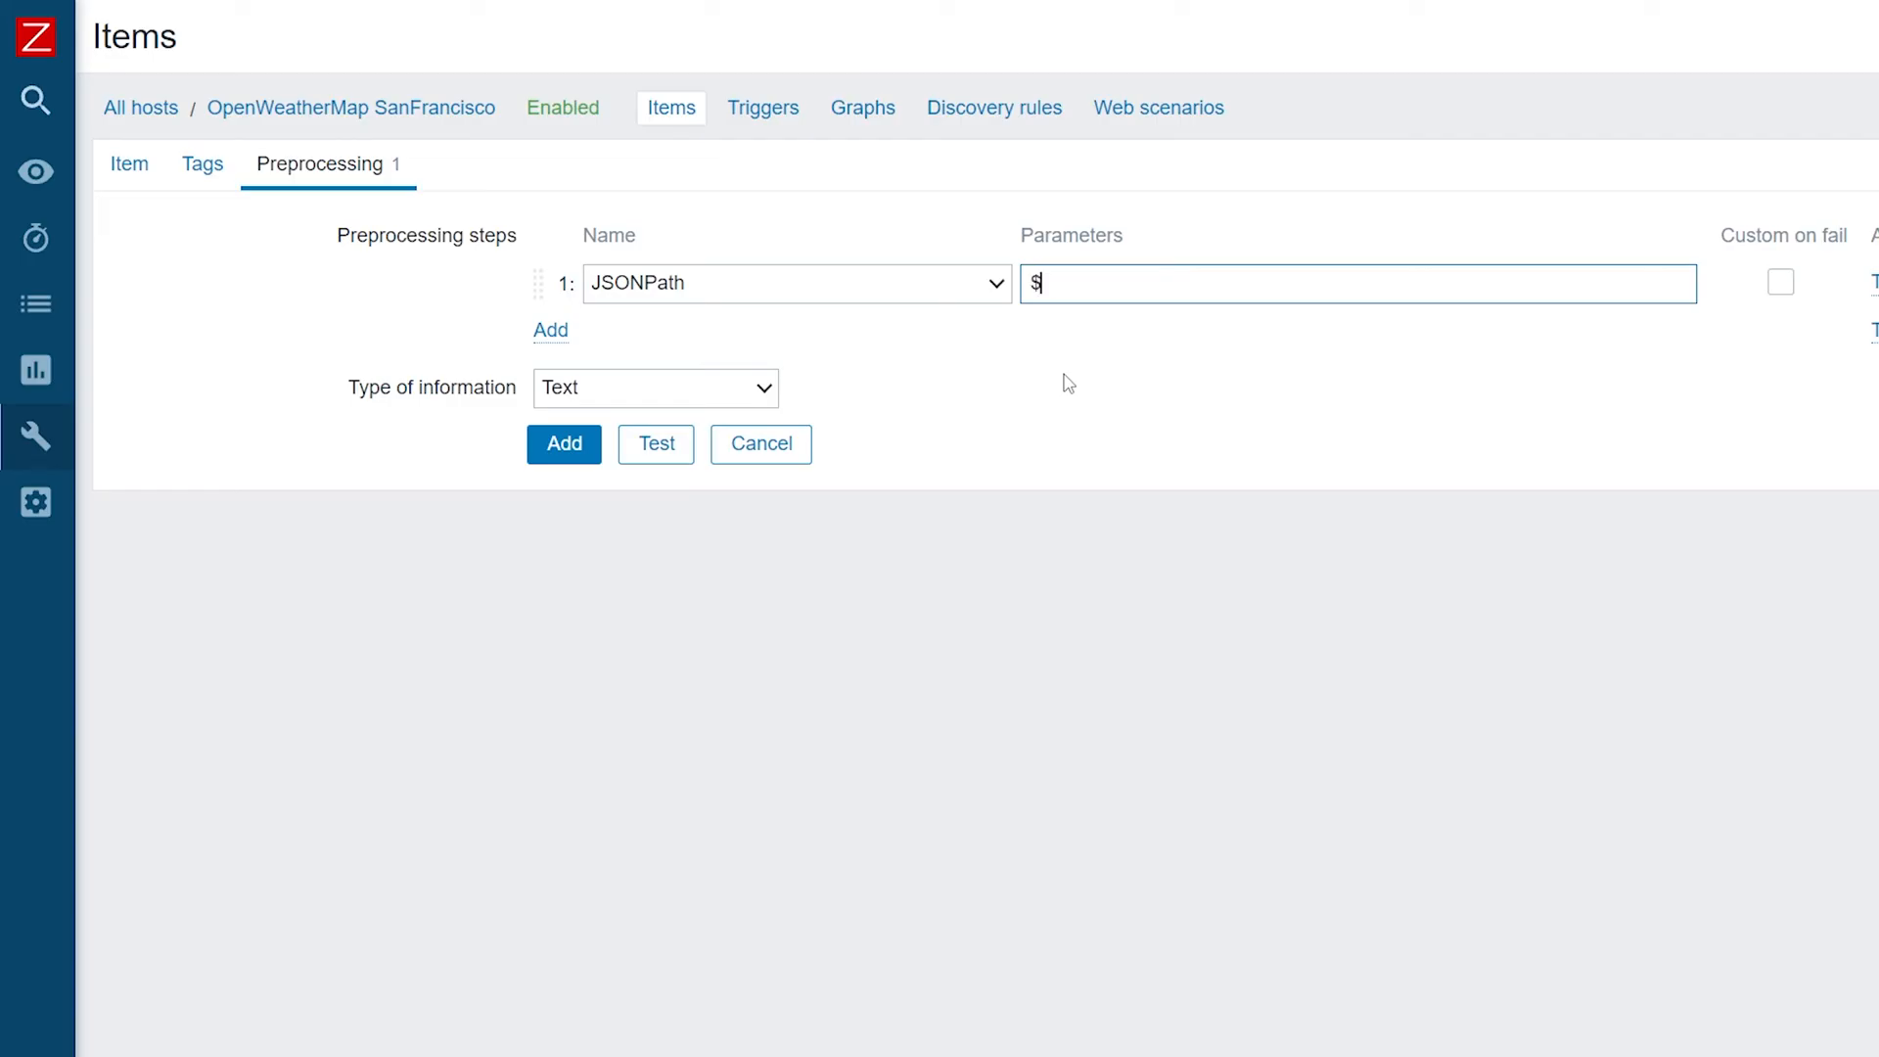
pyautogui.write('.main.tem')
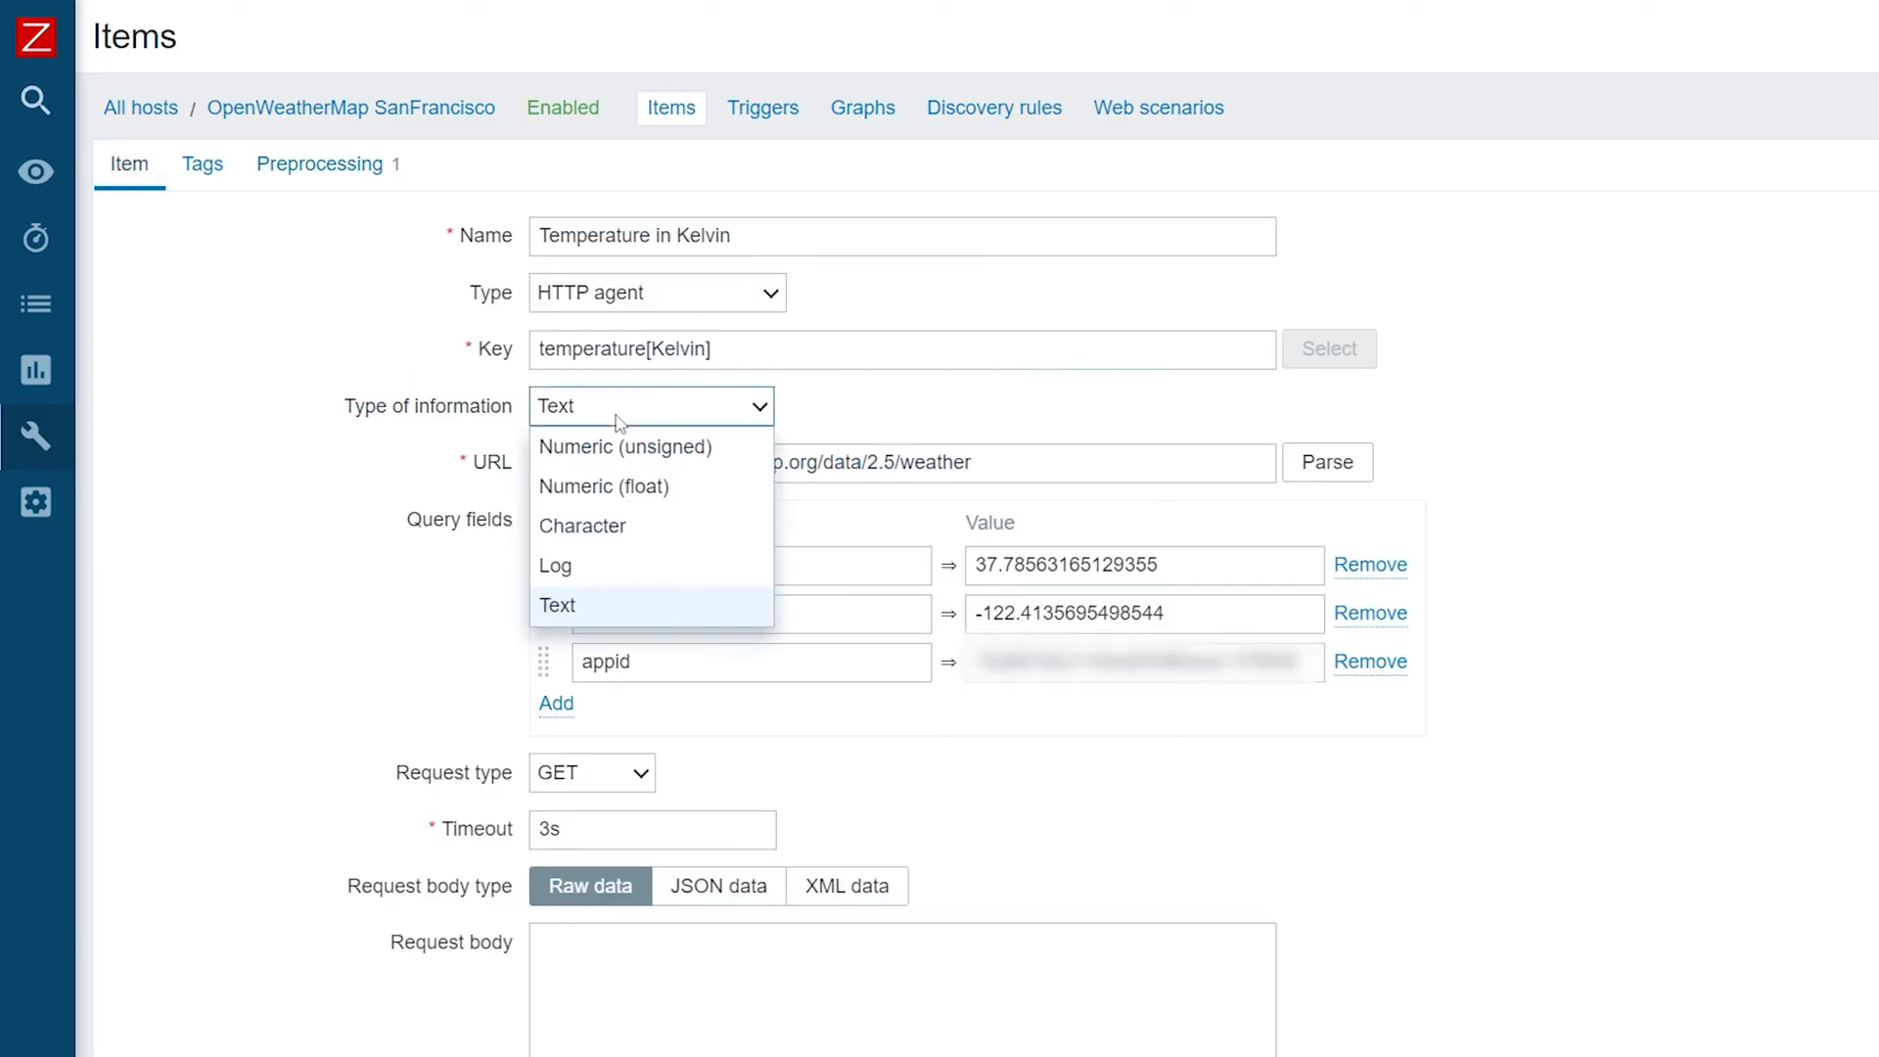
# Set Type of information to Numeric (float) and Units to !K.
pyautogui.click(603, 486)
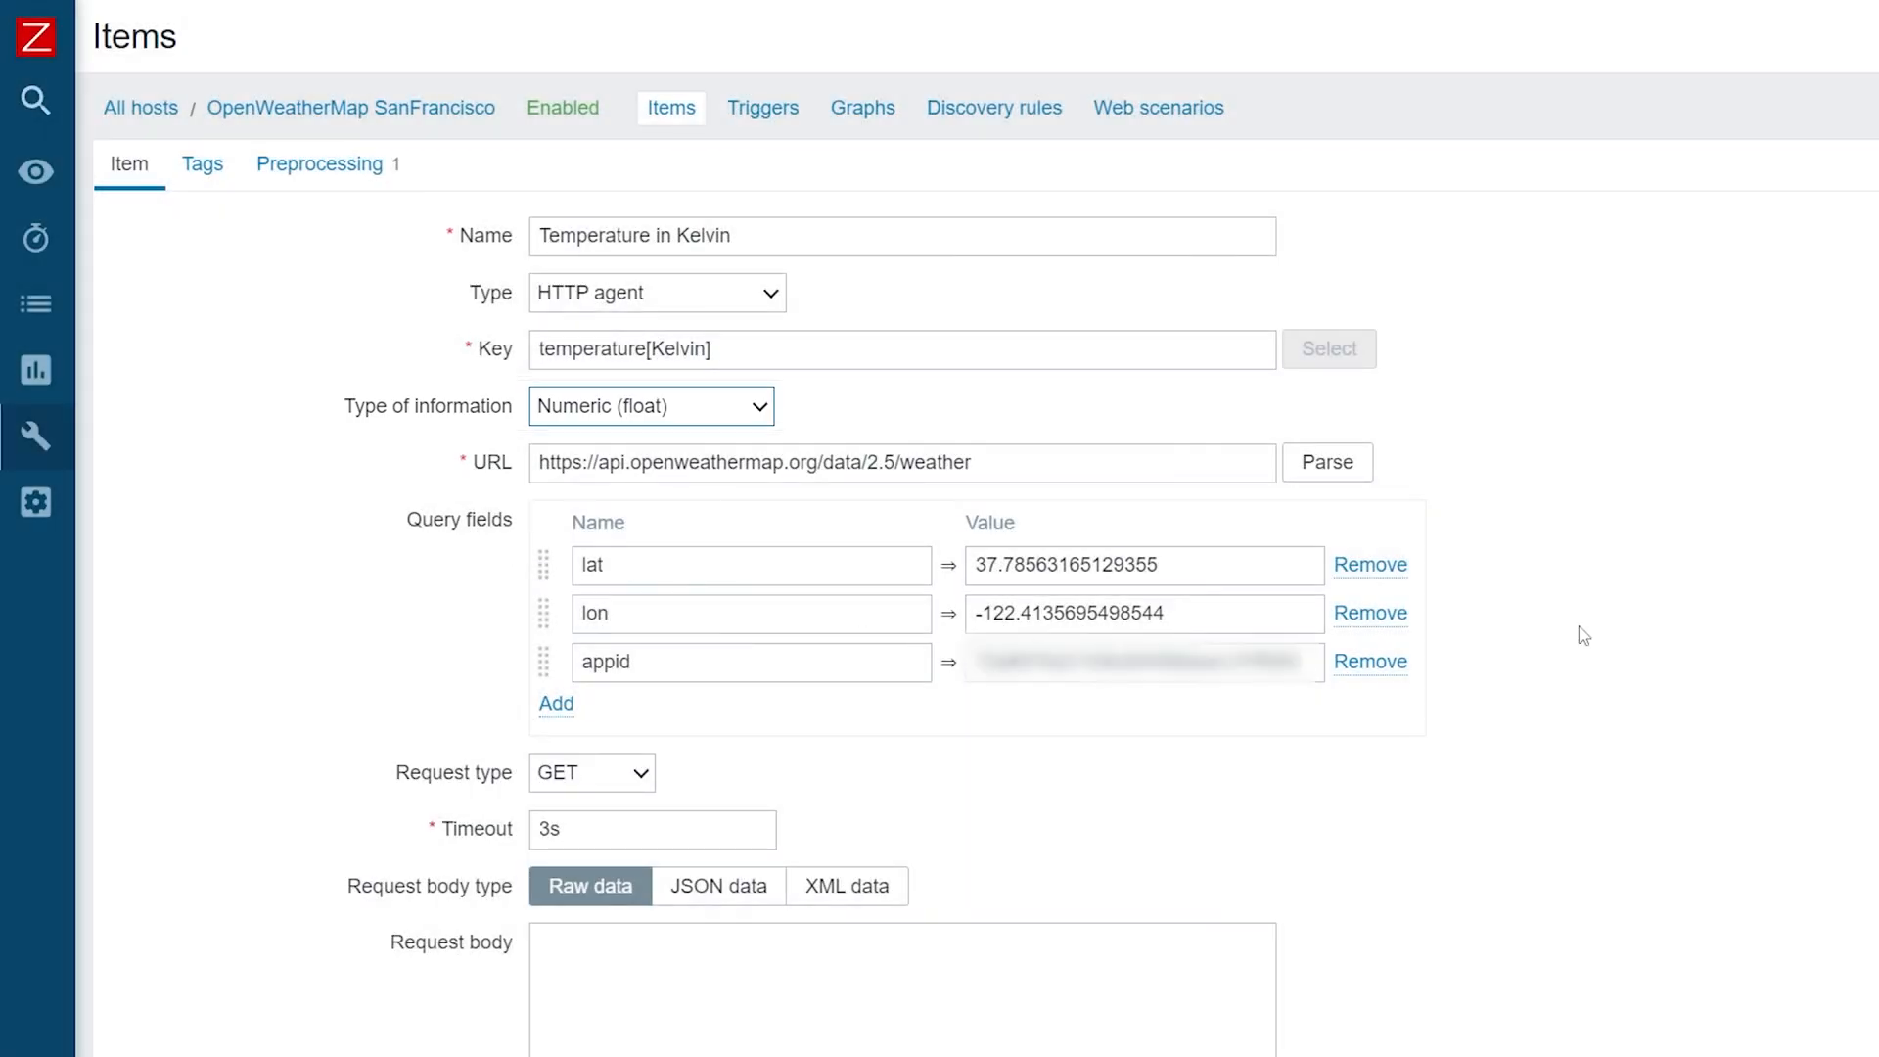
pyautogui.scroll(-3)
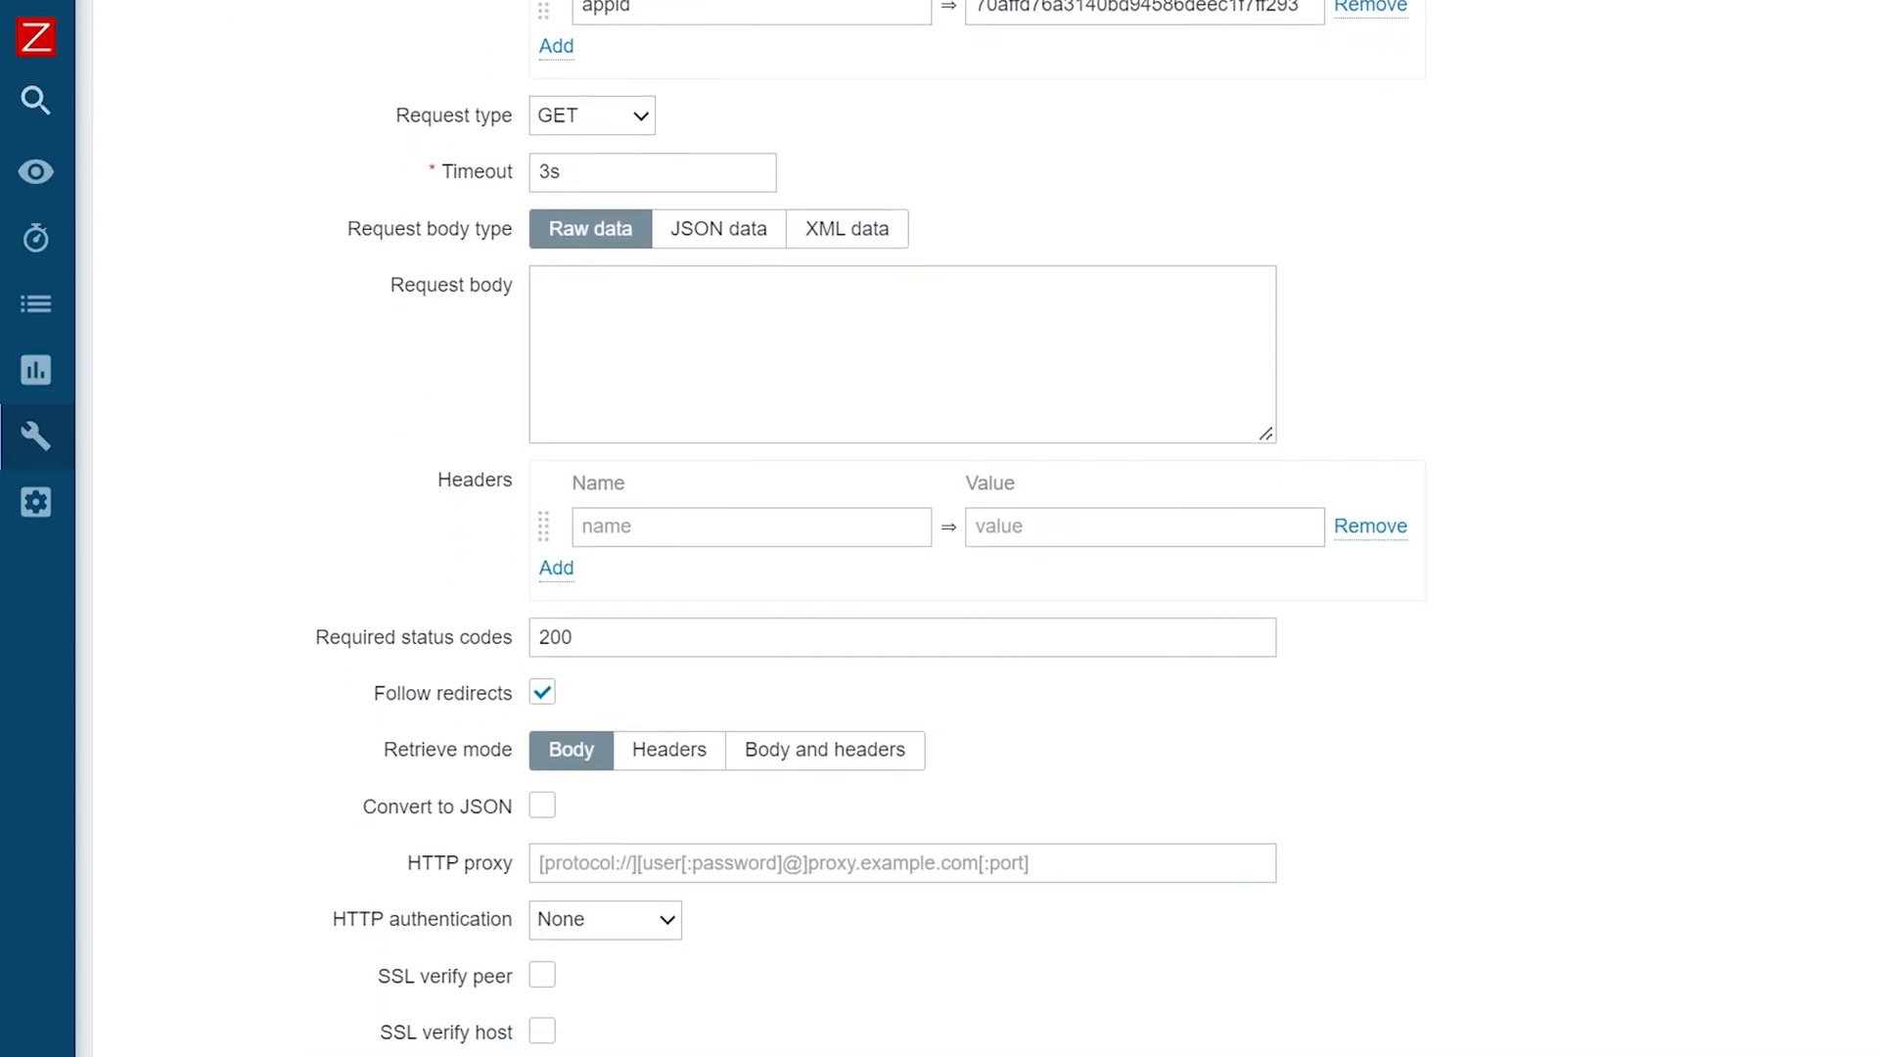
pyautogui.scroll(-3)
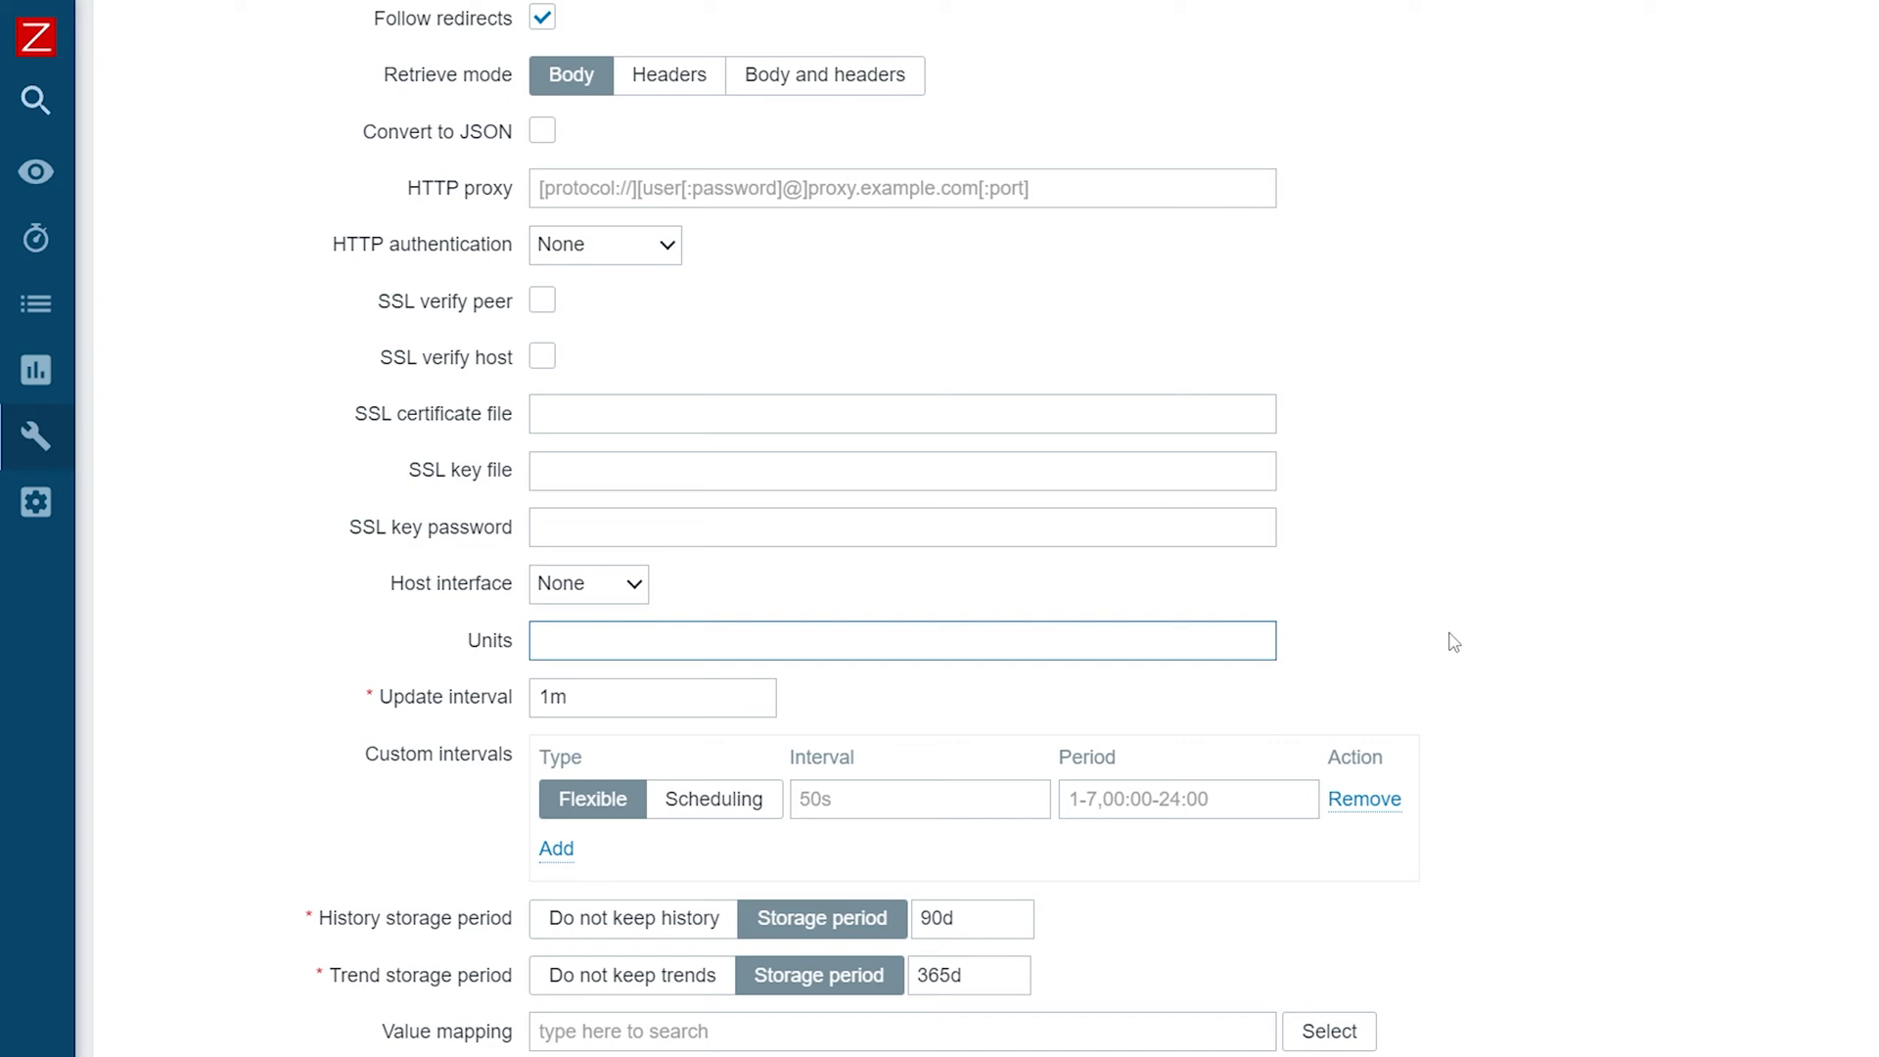
pyautogui.write('!K')
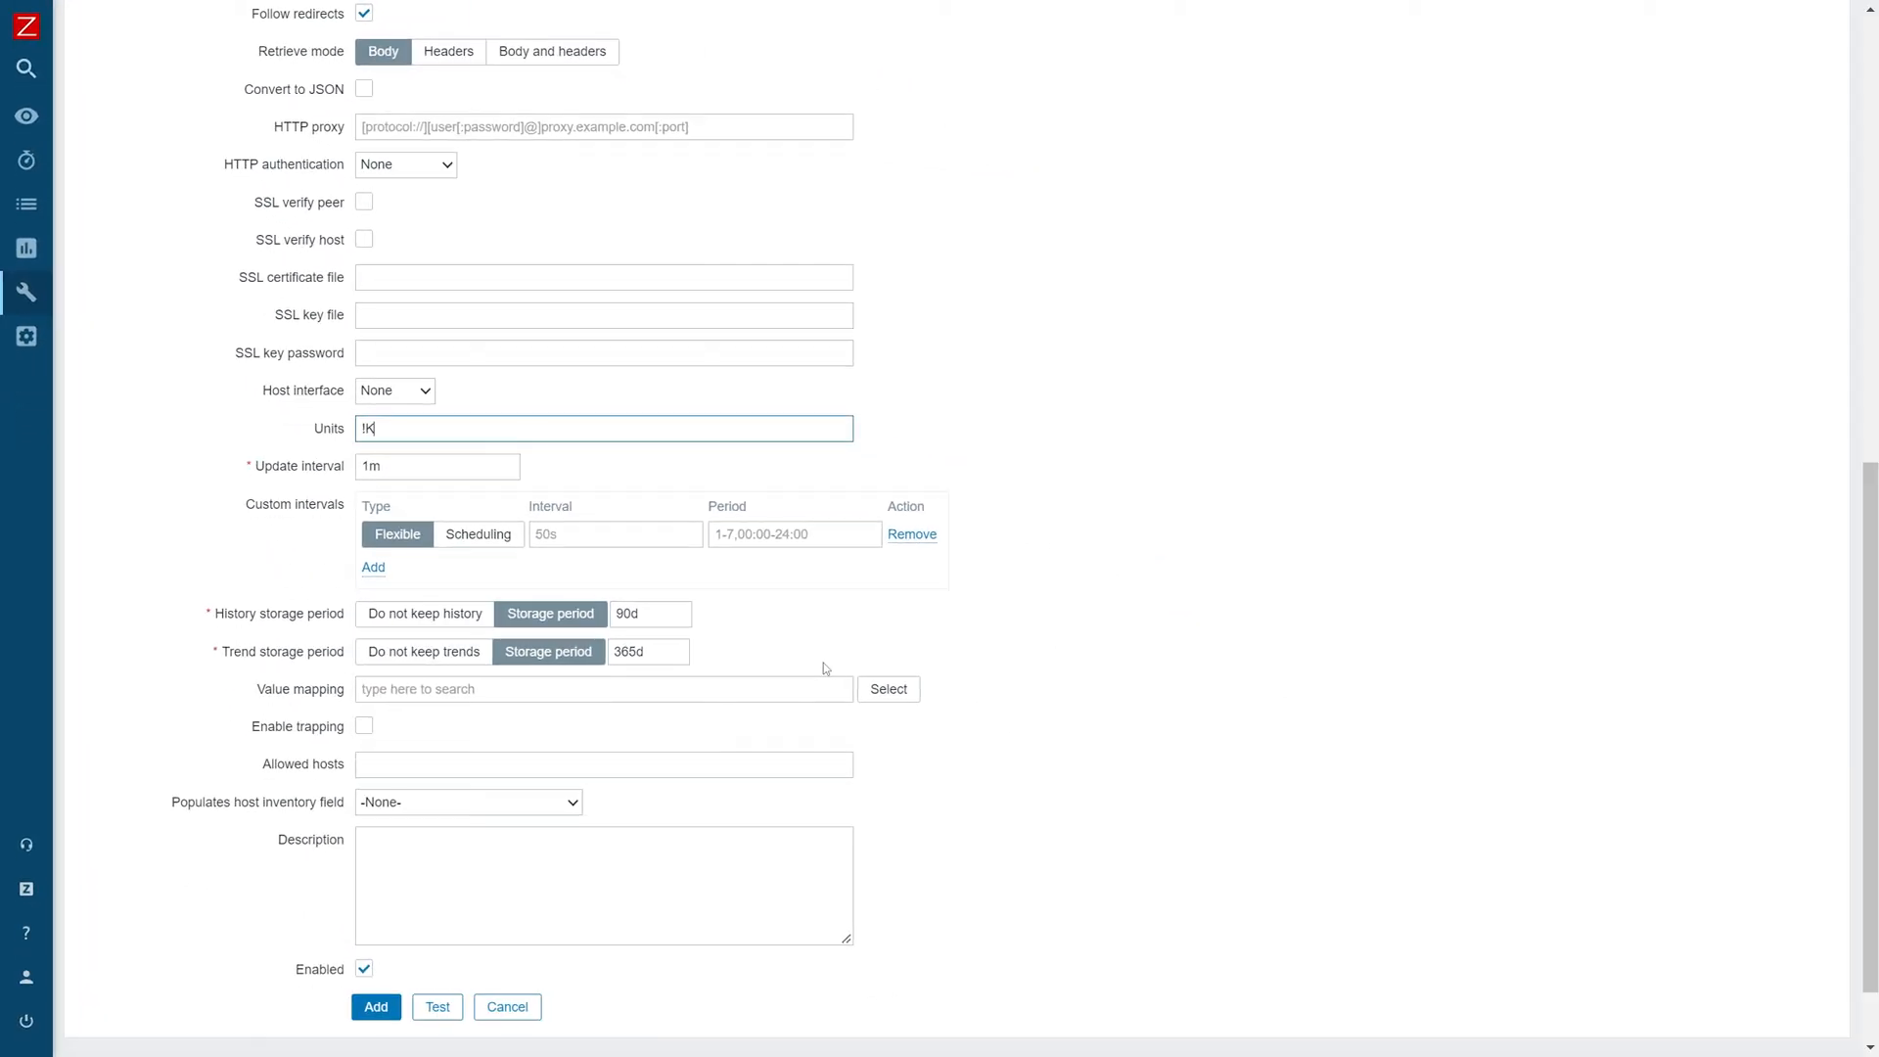
# Test the item so the JSONPath step returns 291.43 K.
pyautogui.click(438, 1006)
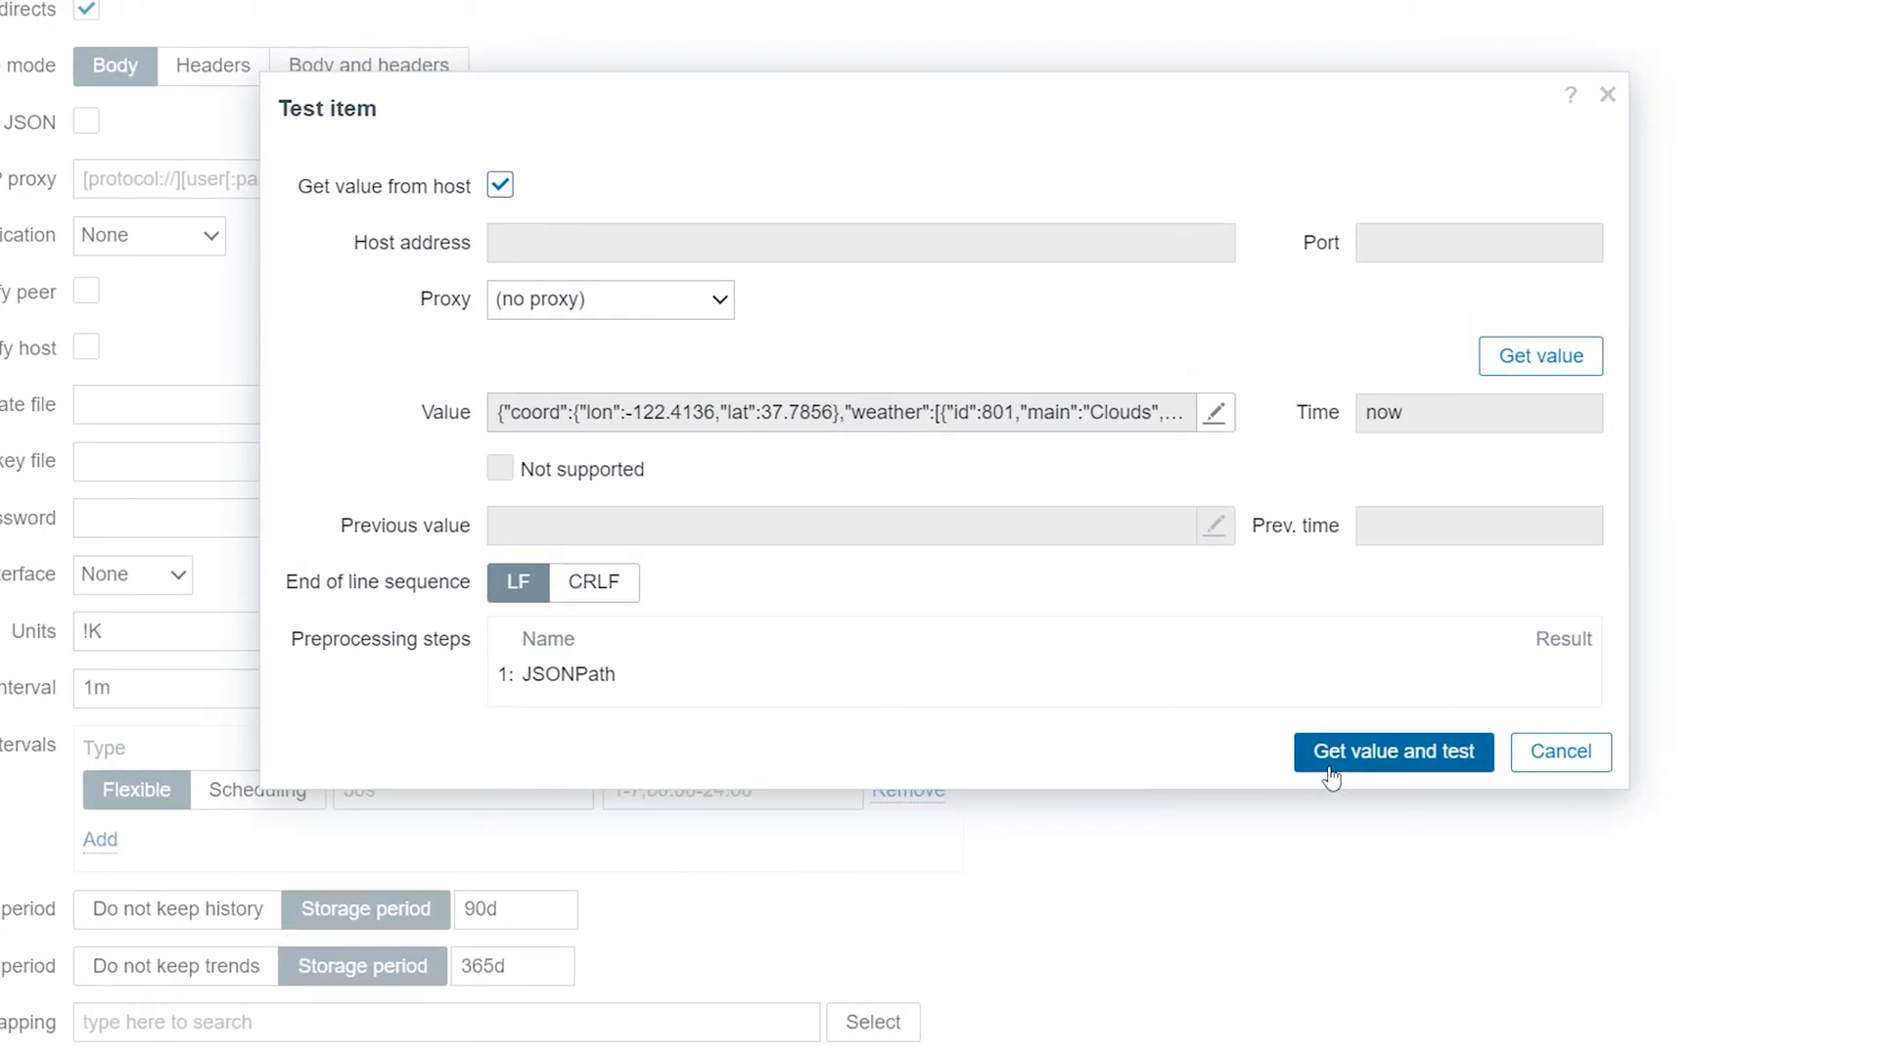
pyautogui.click(1394, 751)
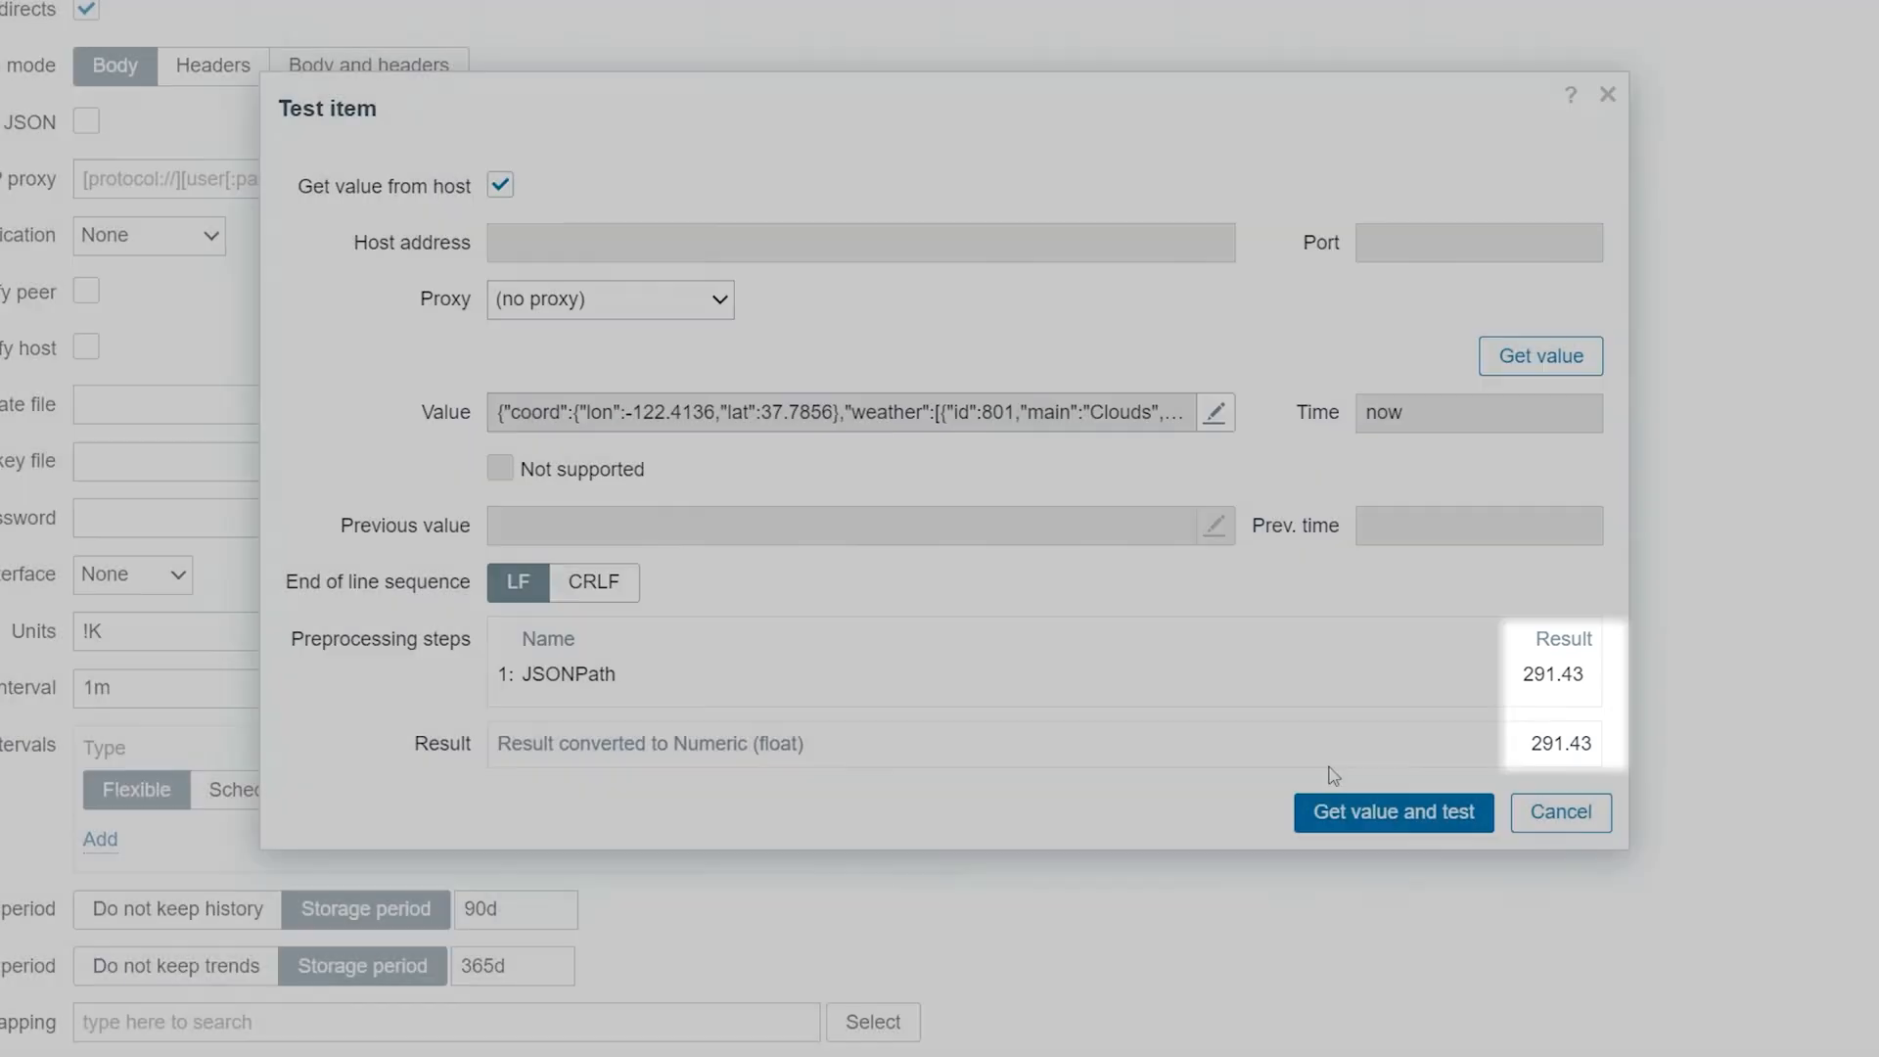
pyautogui.click(1562, 812)
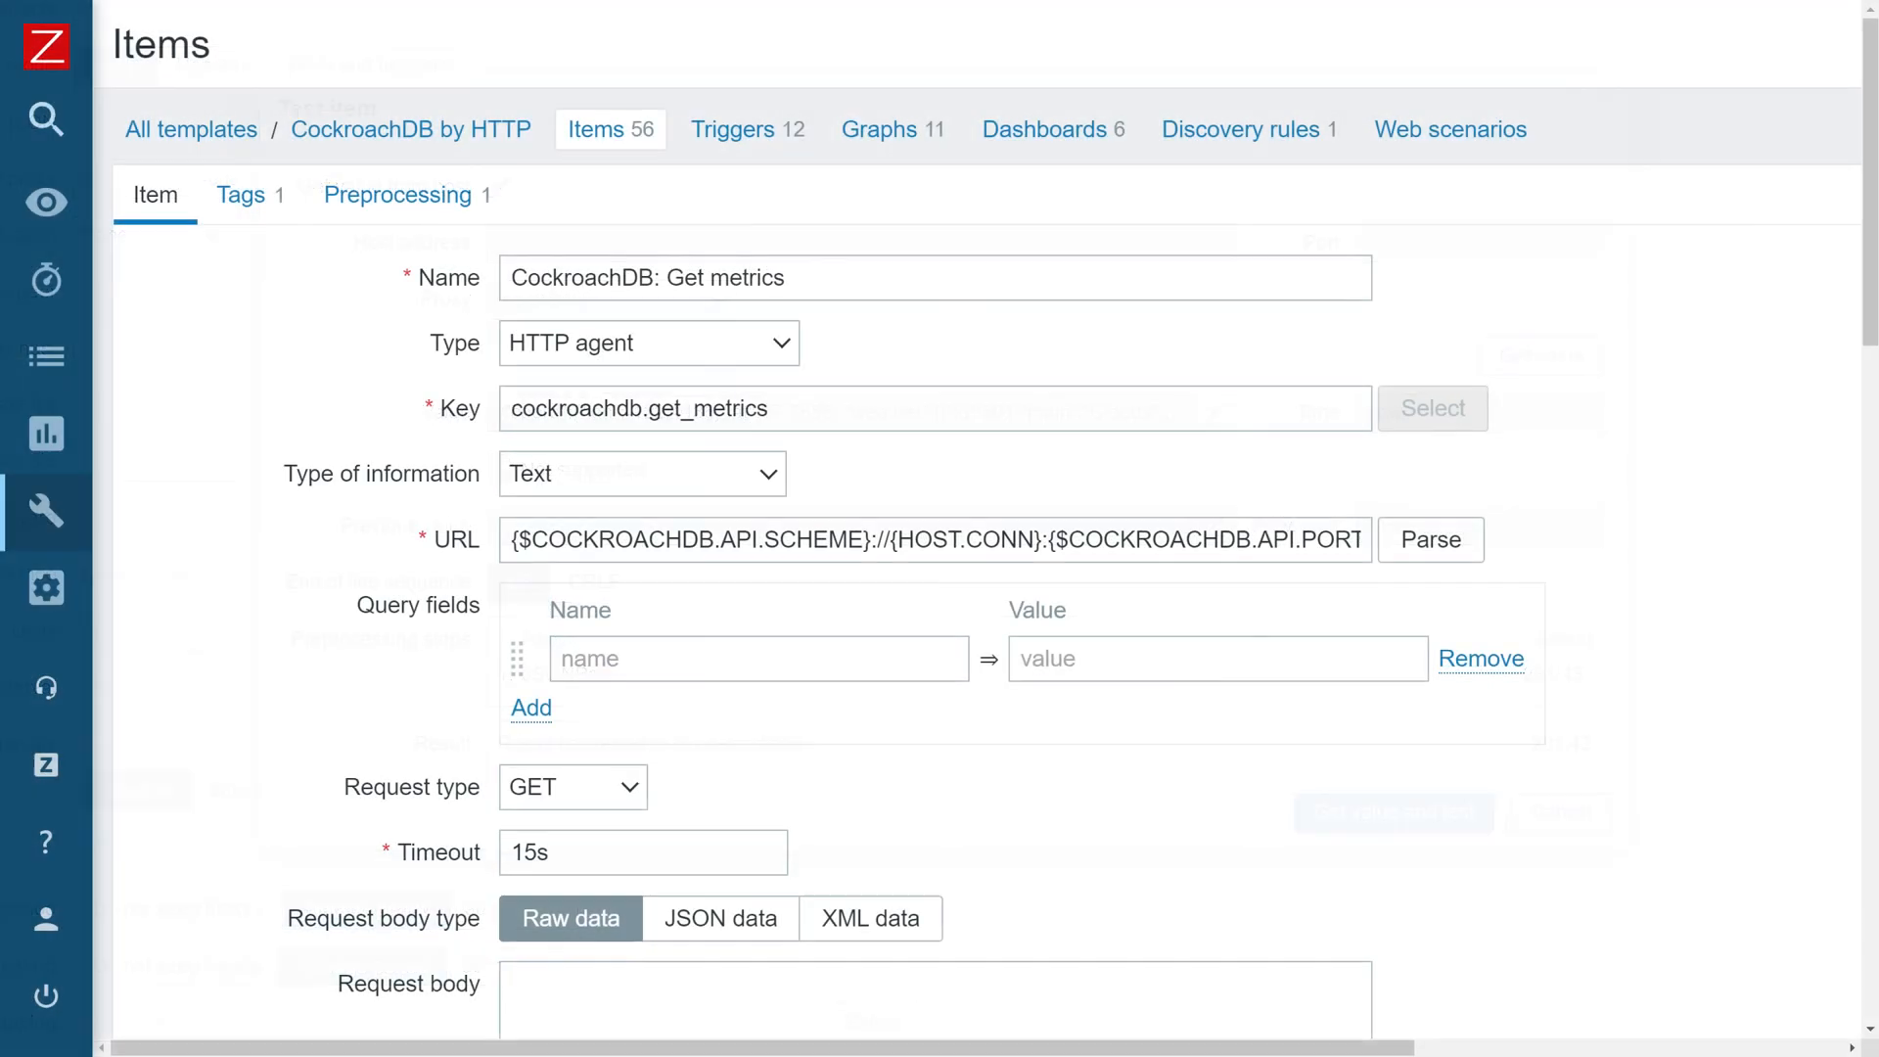